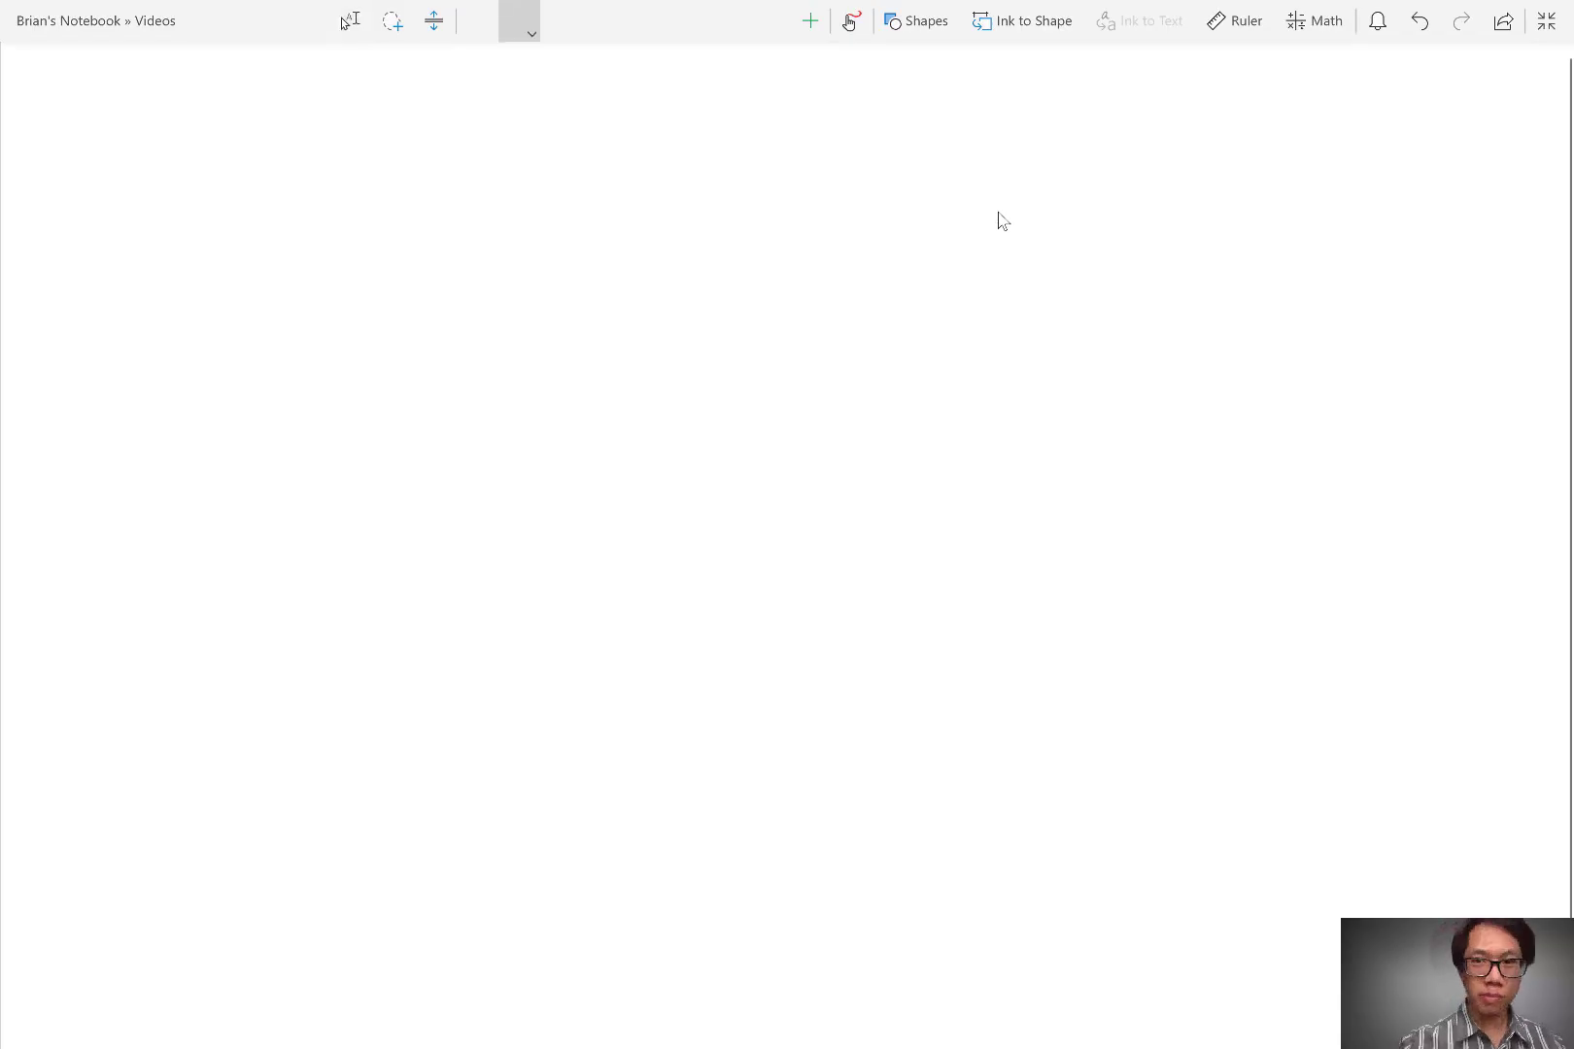
Sketch a rectangle with a curved arrow to the handwritten words 'Set Variable'
{"action": "left_click_drag", "start_coordinate": [320, 319], "coordinate": [562, 371]}
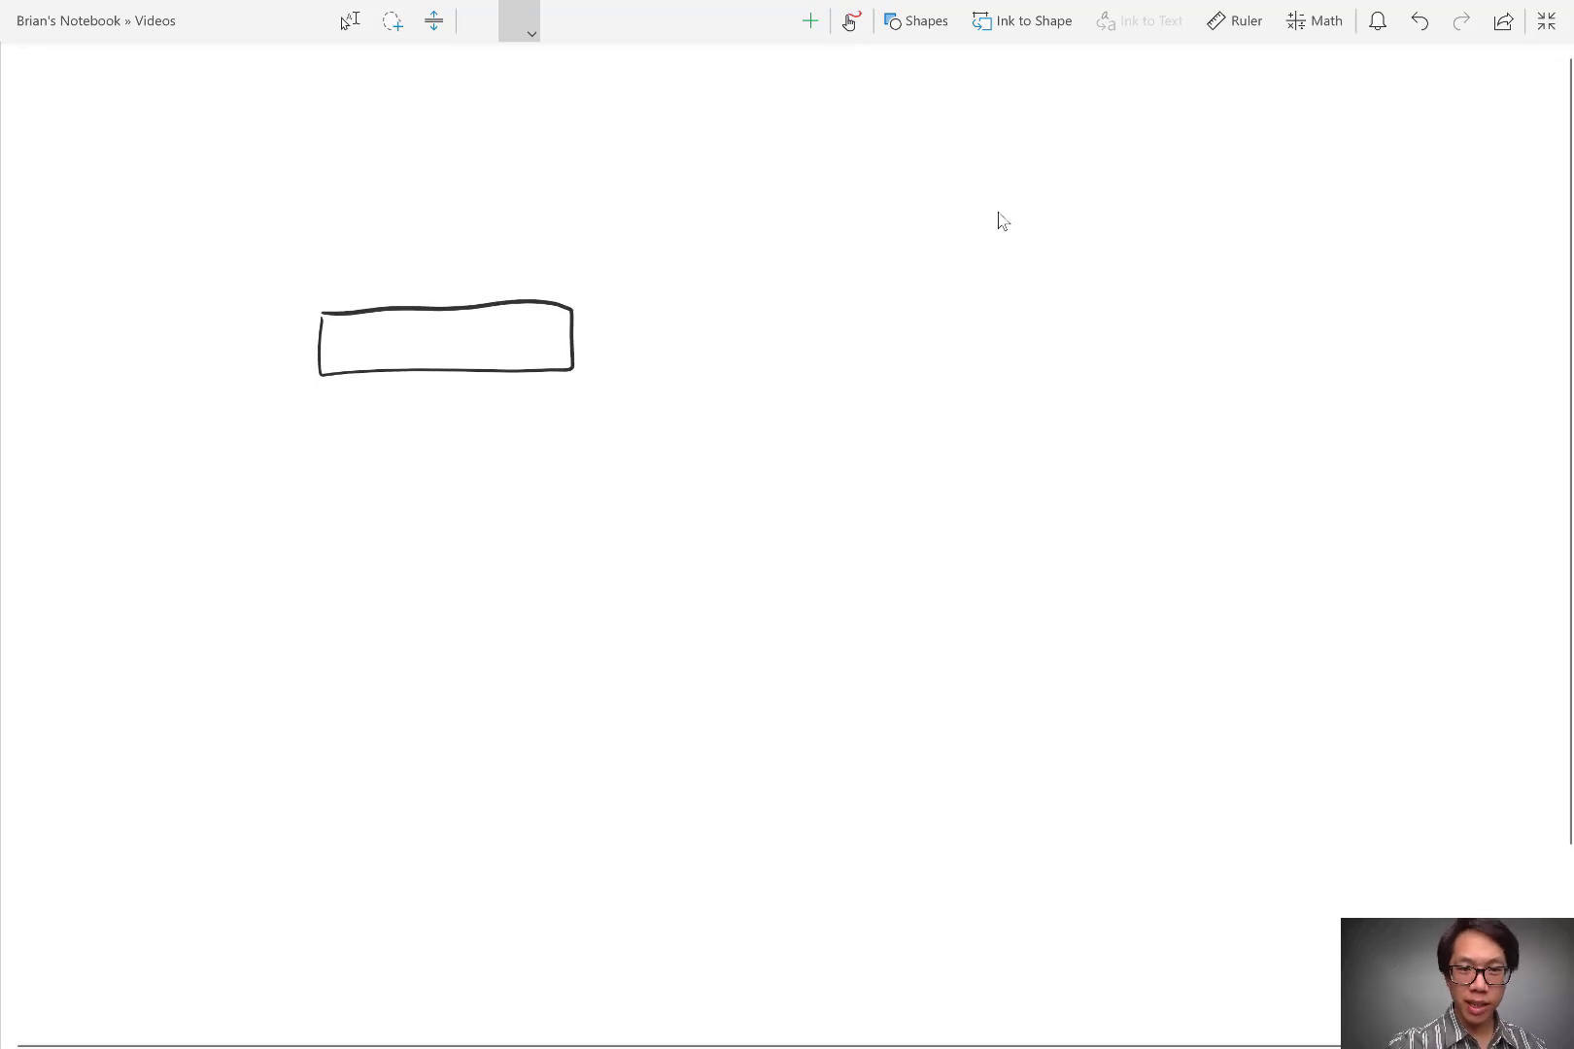
{"action": "left_click_drag", "start_coordinate": [504, 394], "coordinate": [646, 472]}
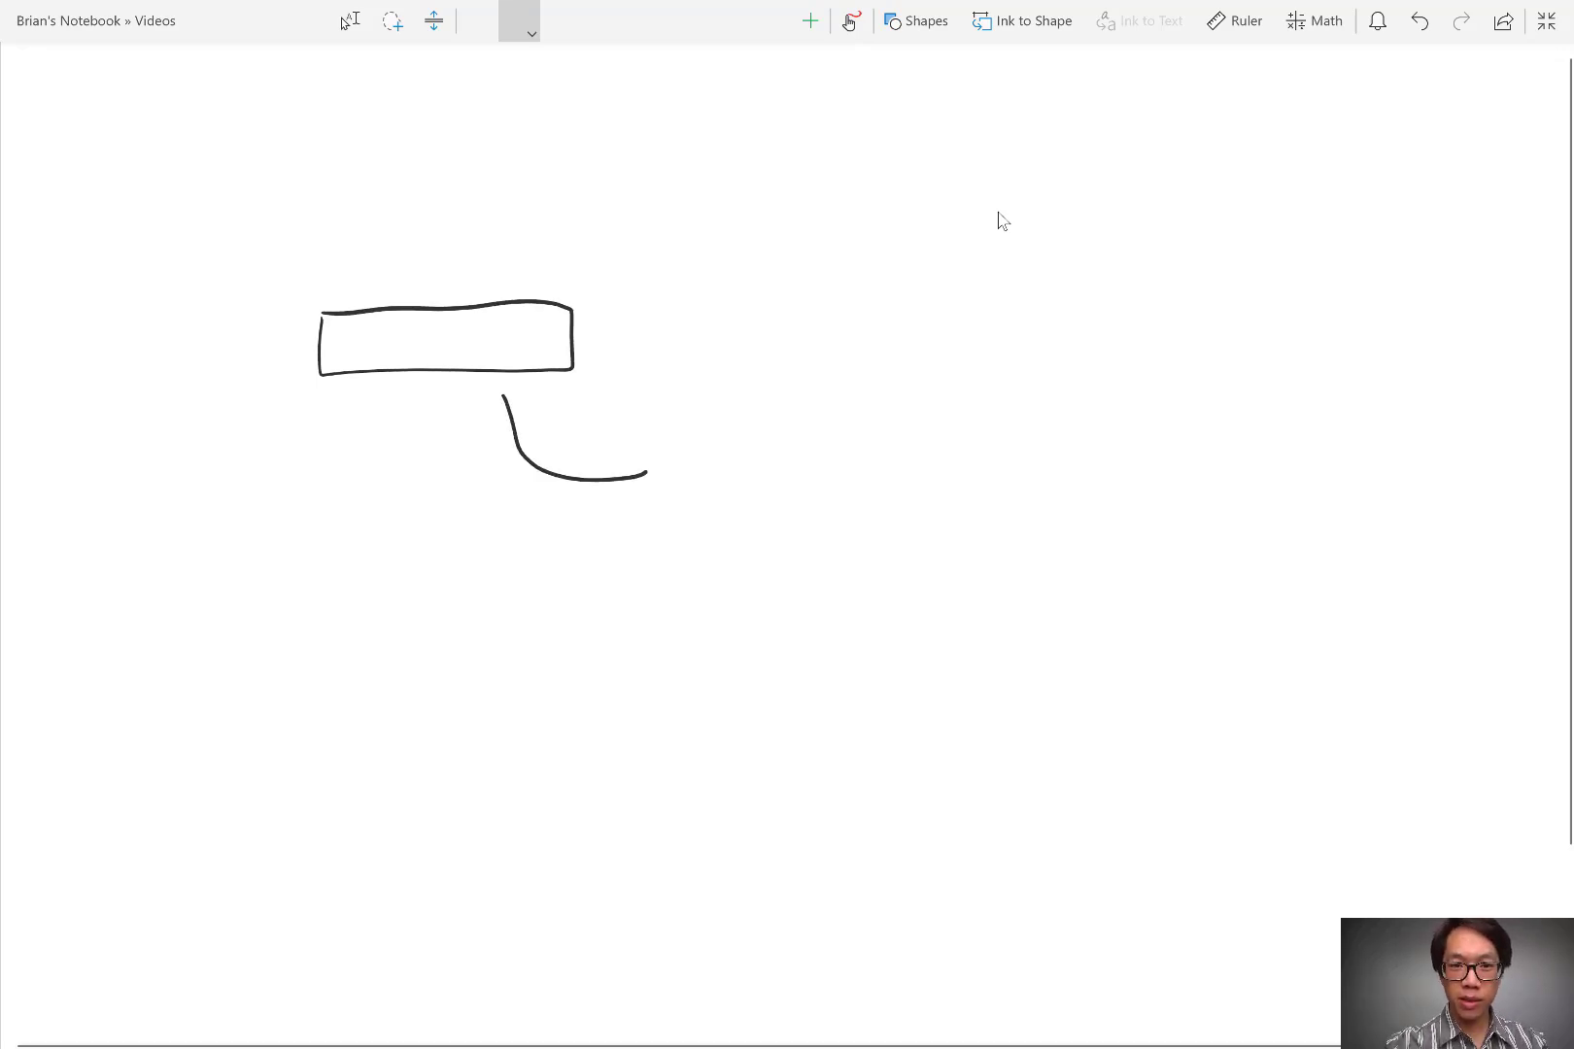
{"action": "left_click_drag", "start_coordinate": [582, 482], "coordinate": [652, 472]}
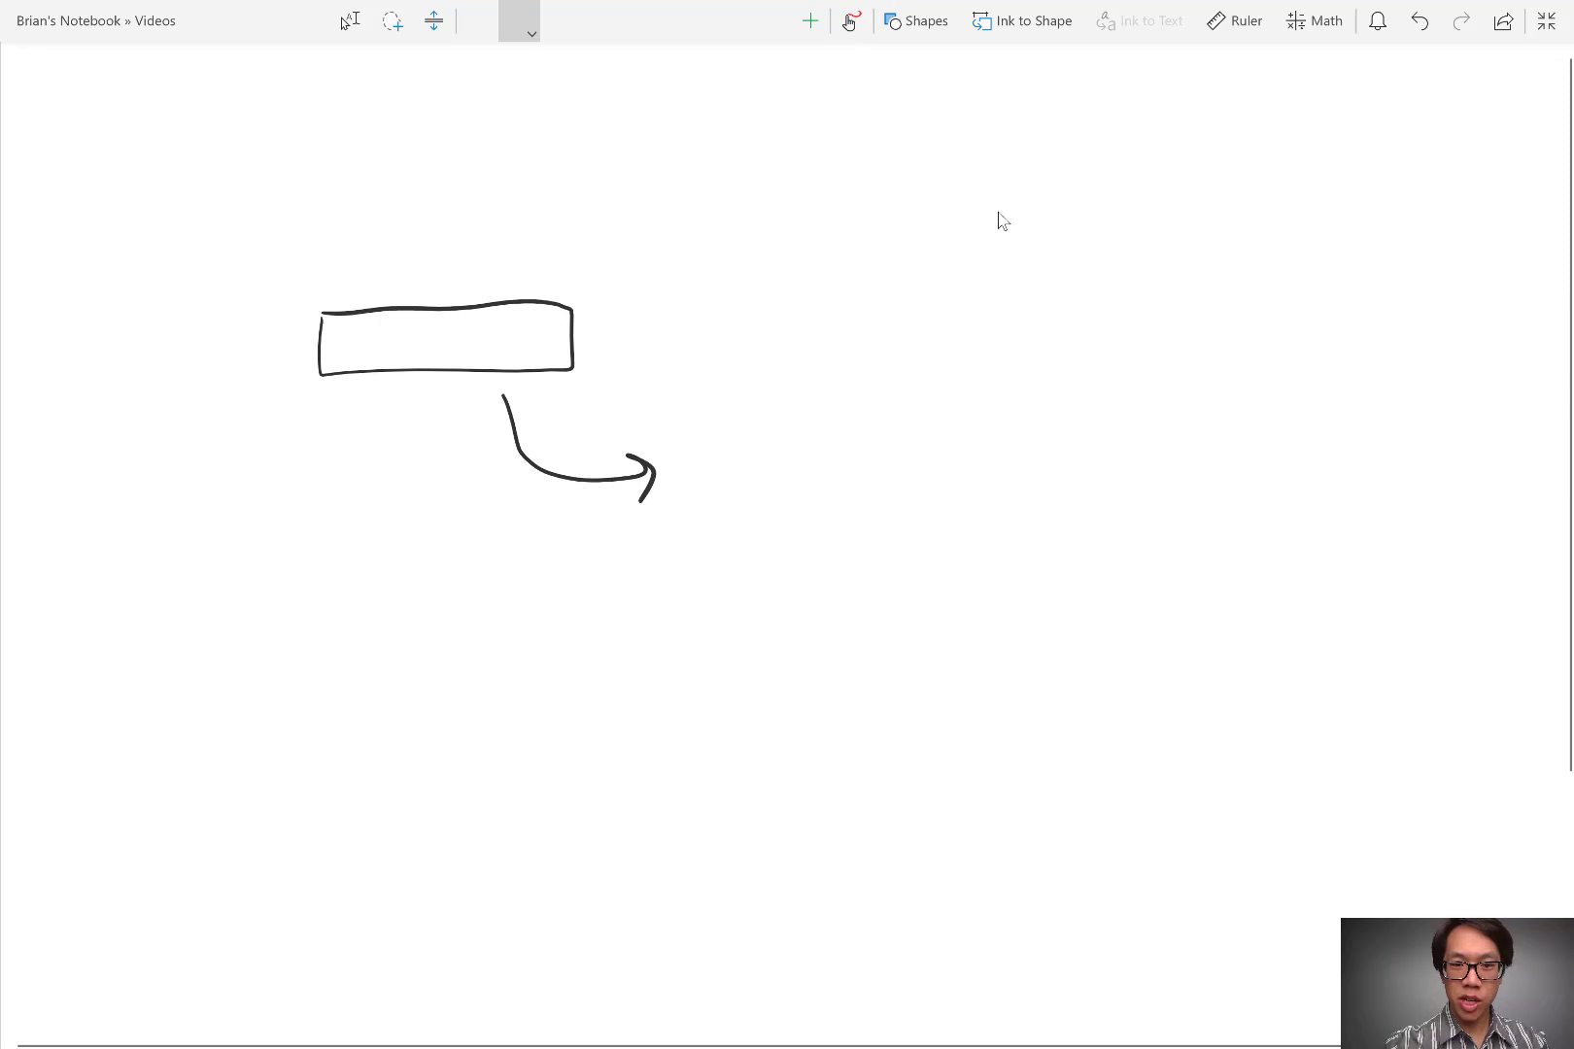
{"action": "left_click_drag", "start_coordinate": [683, 491], "coordinate": [713, 492]}
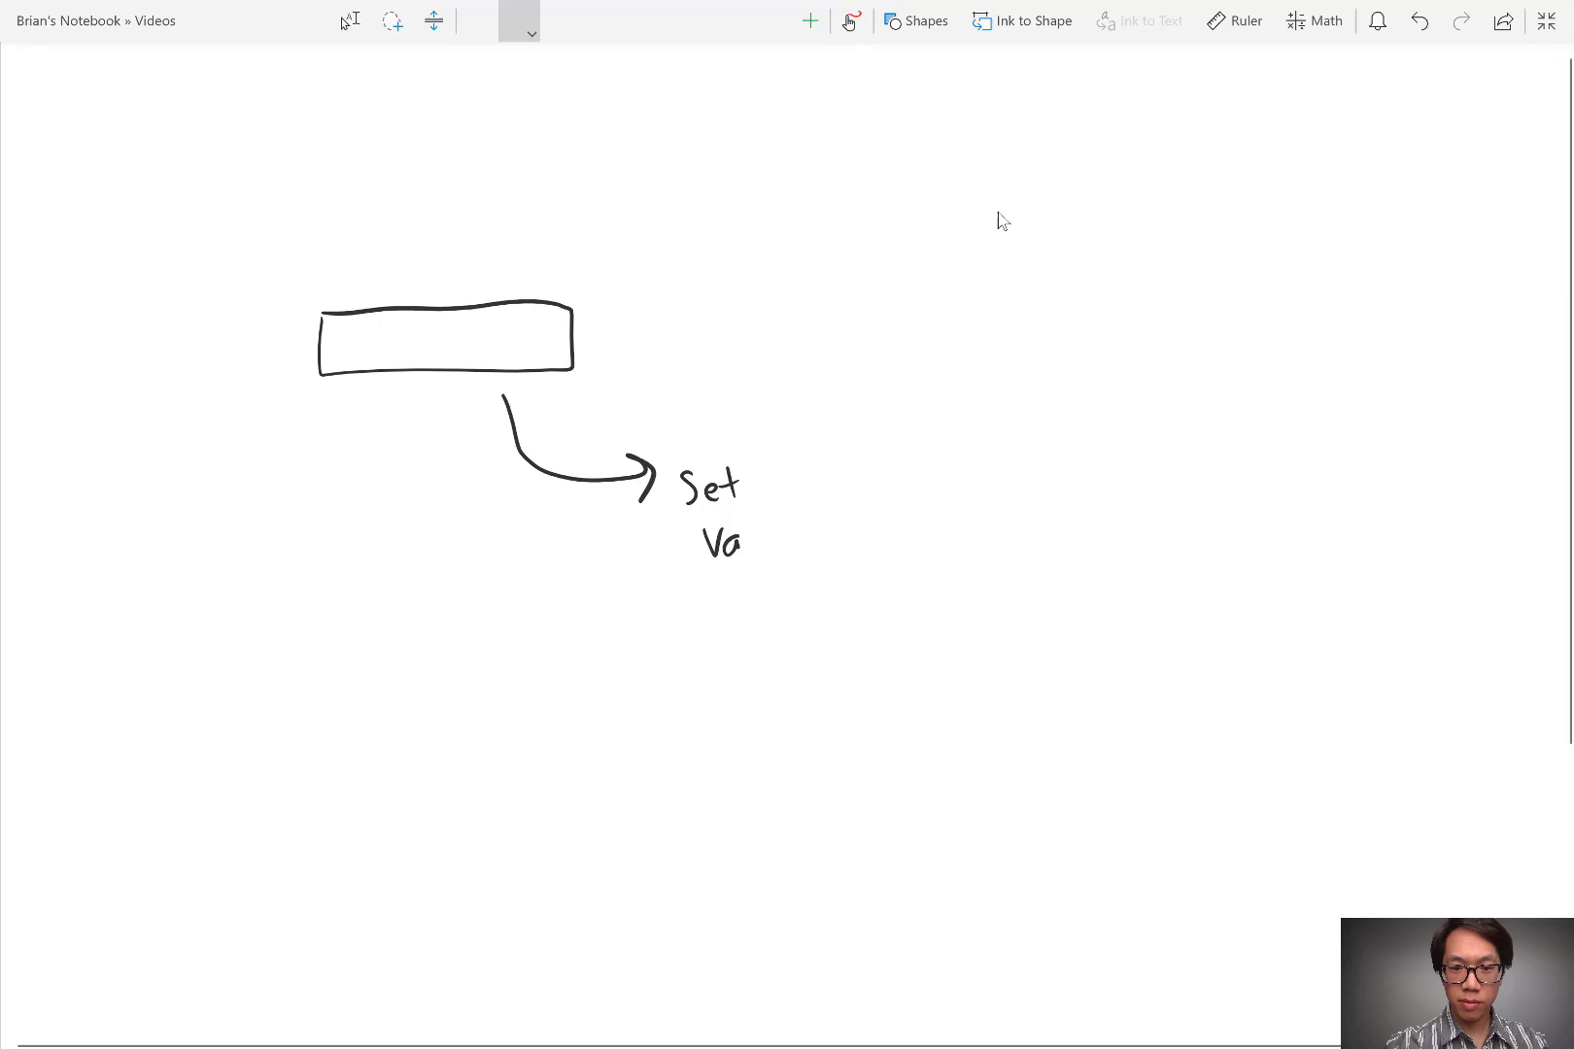
{"action": "left_click_drag", "start_coordinate": [743, 546], "coordinate": [858, 542]}
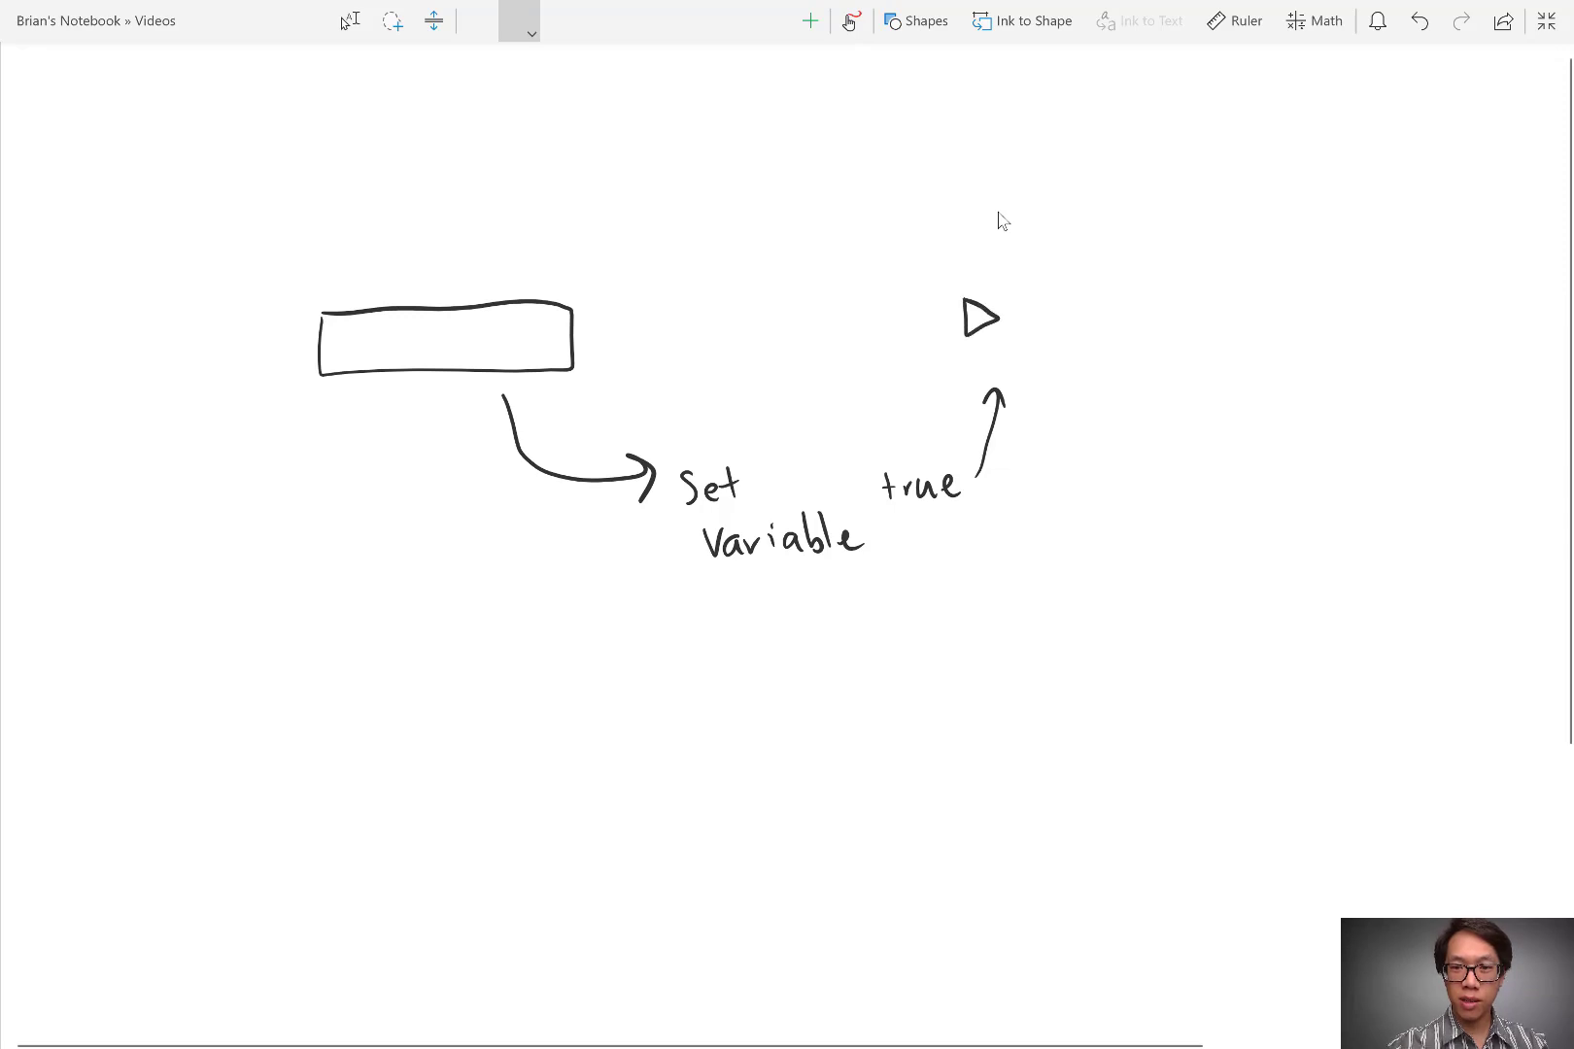
Box the play symbol, draw a loop-back arrow to Set Variable, and type 'fals'
{"action": "left_click_drag", "start_coordinate": [934, 271], "coordinate": [1024, 361]}
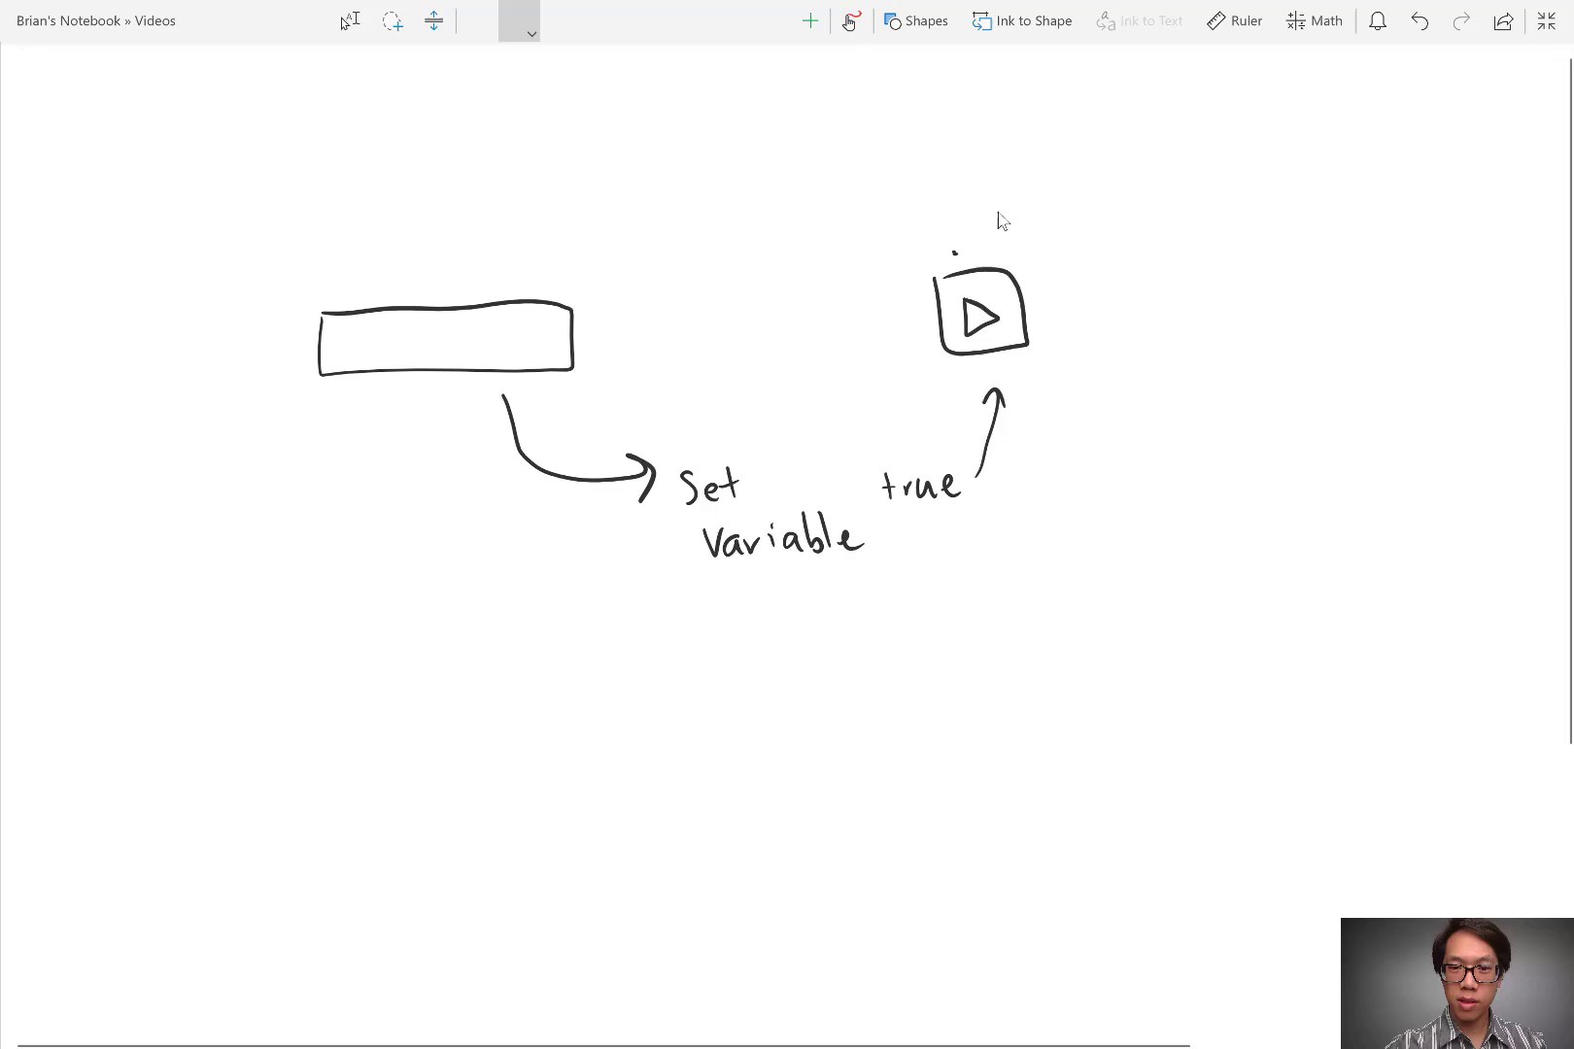
{"action": "left_click_drag", "start_coordinate": [963, 250], "coordinate": [743, 421]}
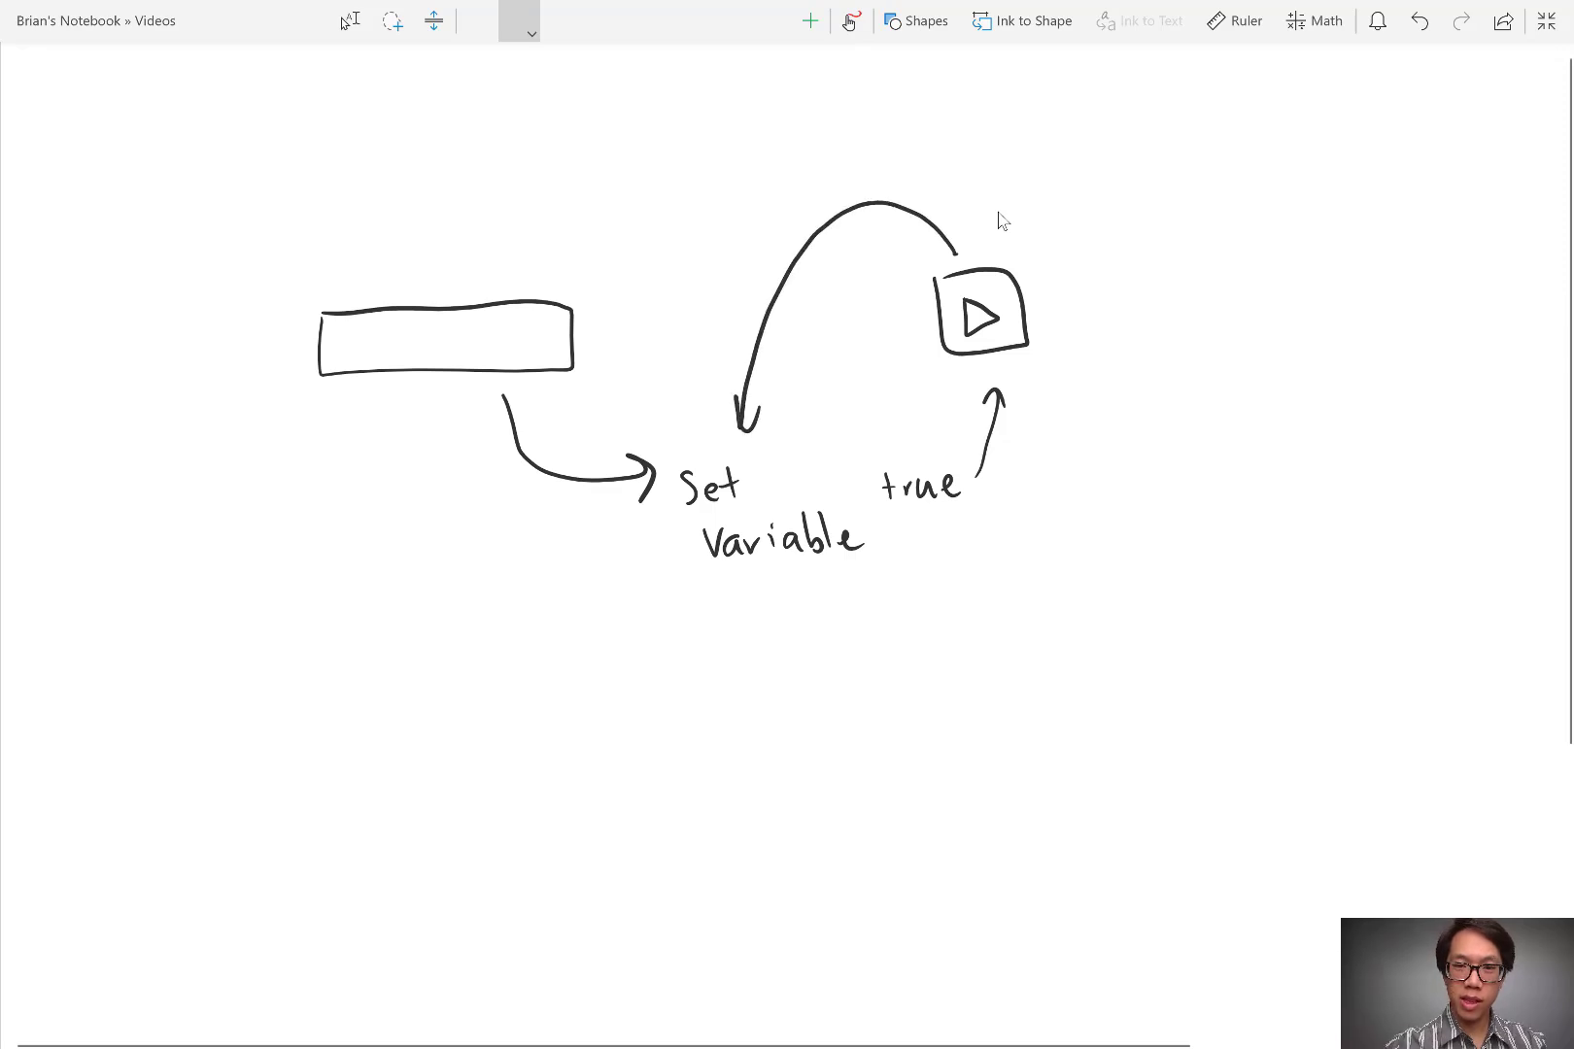
{"action": "type", "text": "fals"}
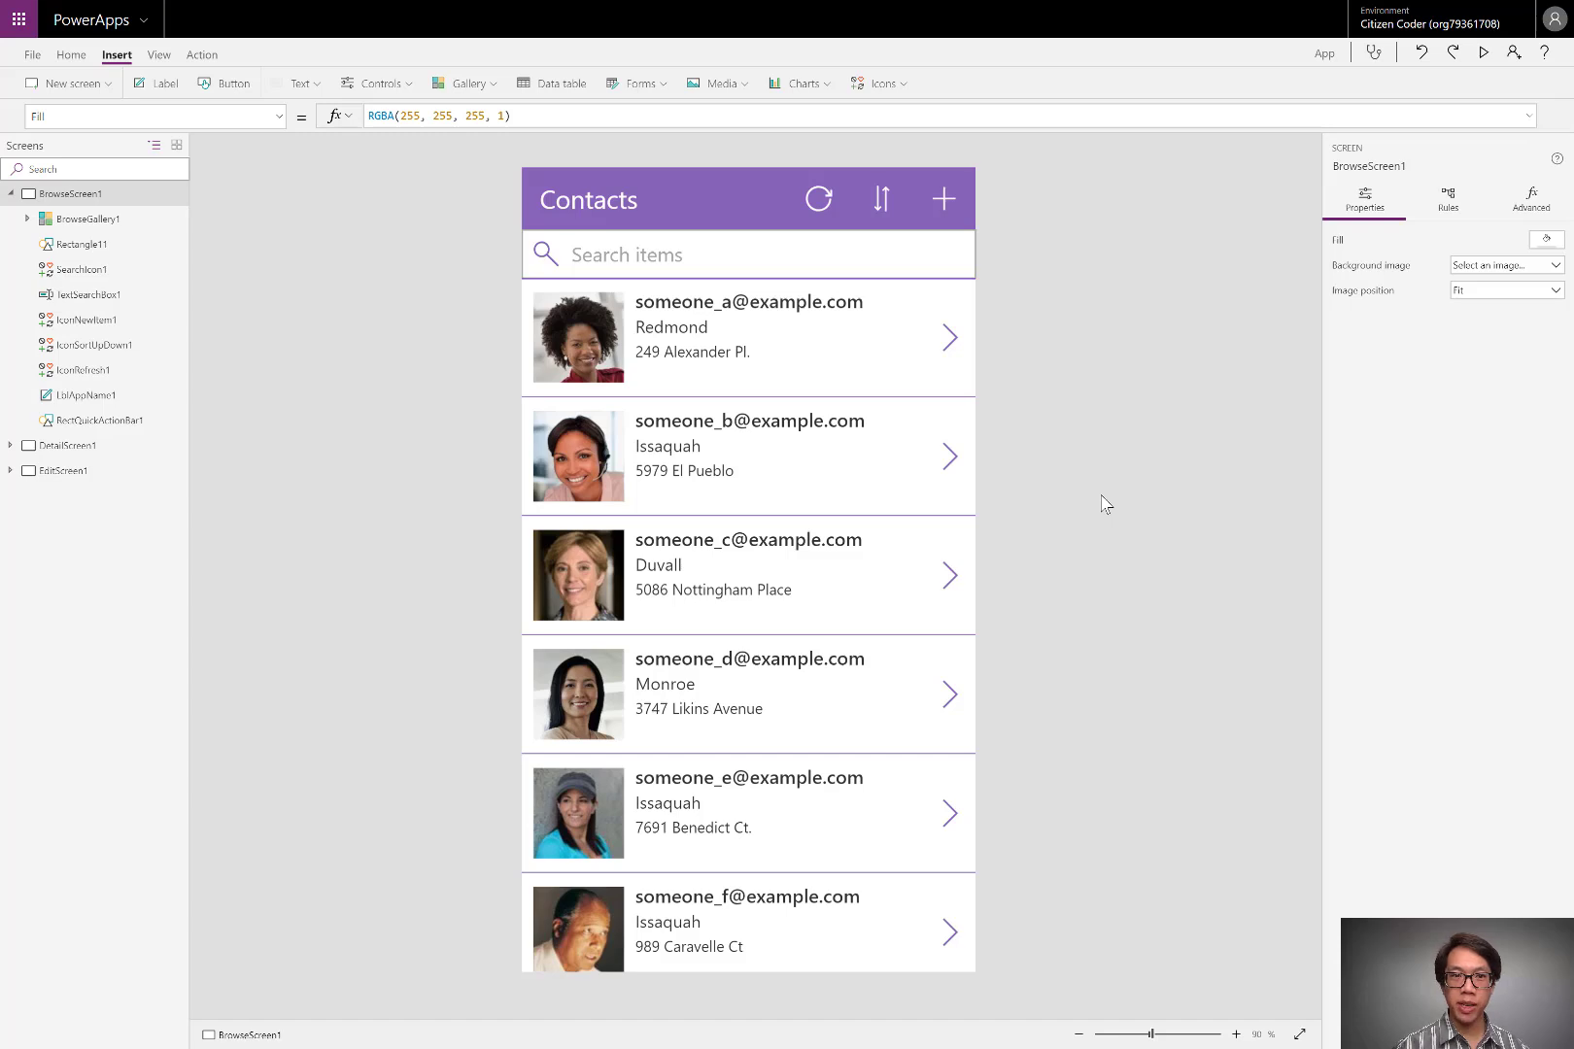
{"action": "mouse_move", "coordinate": [577, 199]}
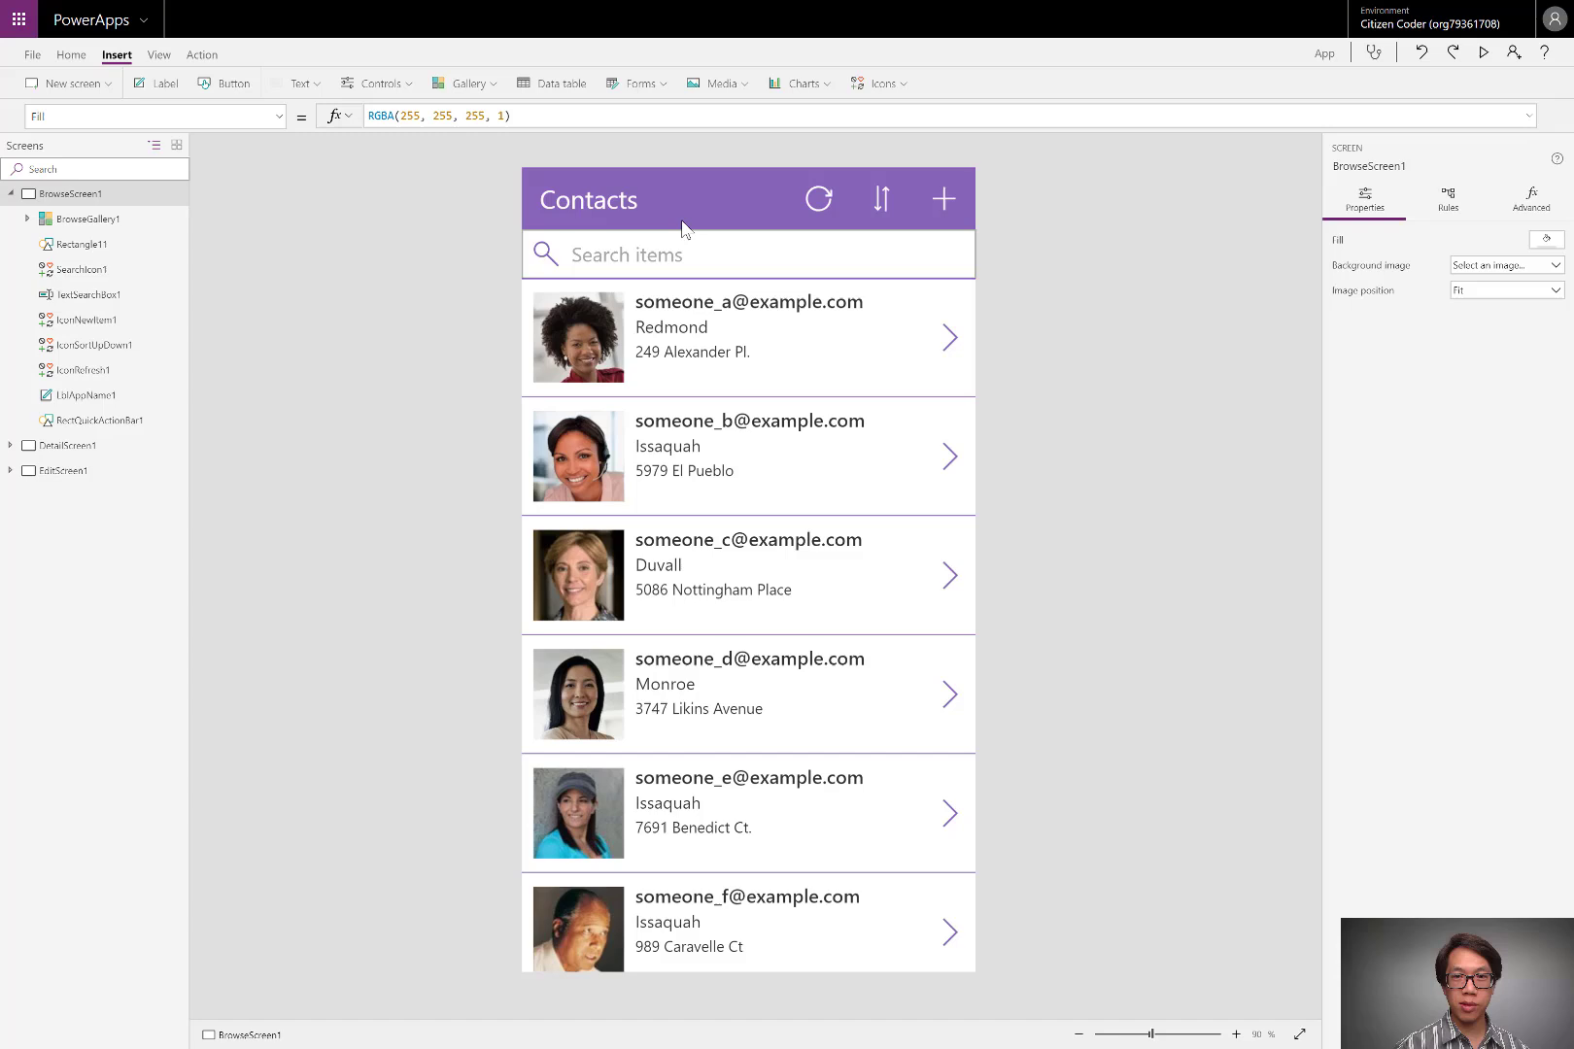
{"action": "mouse_move", "coordinate": [816, 209]}
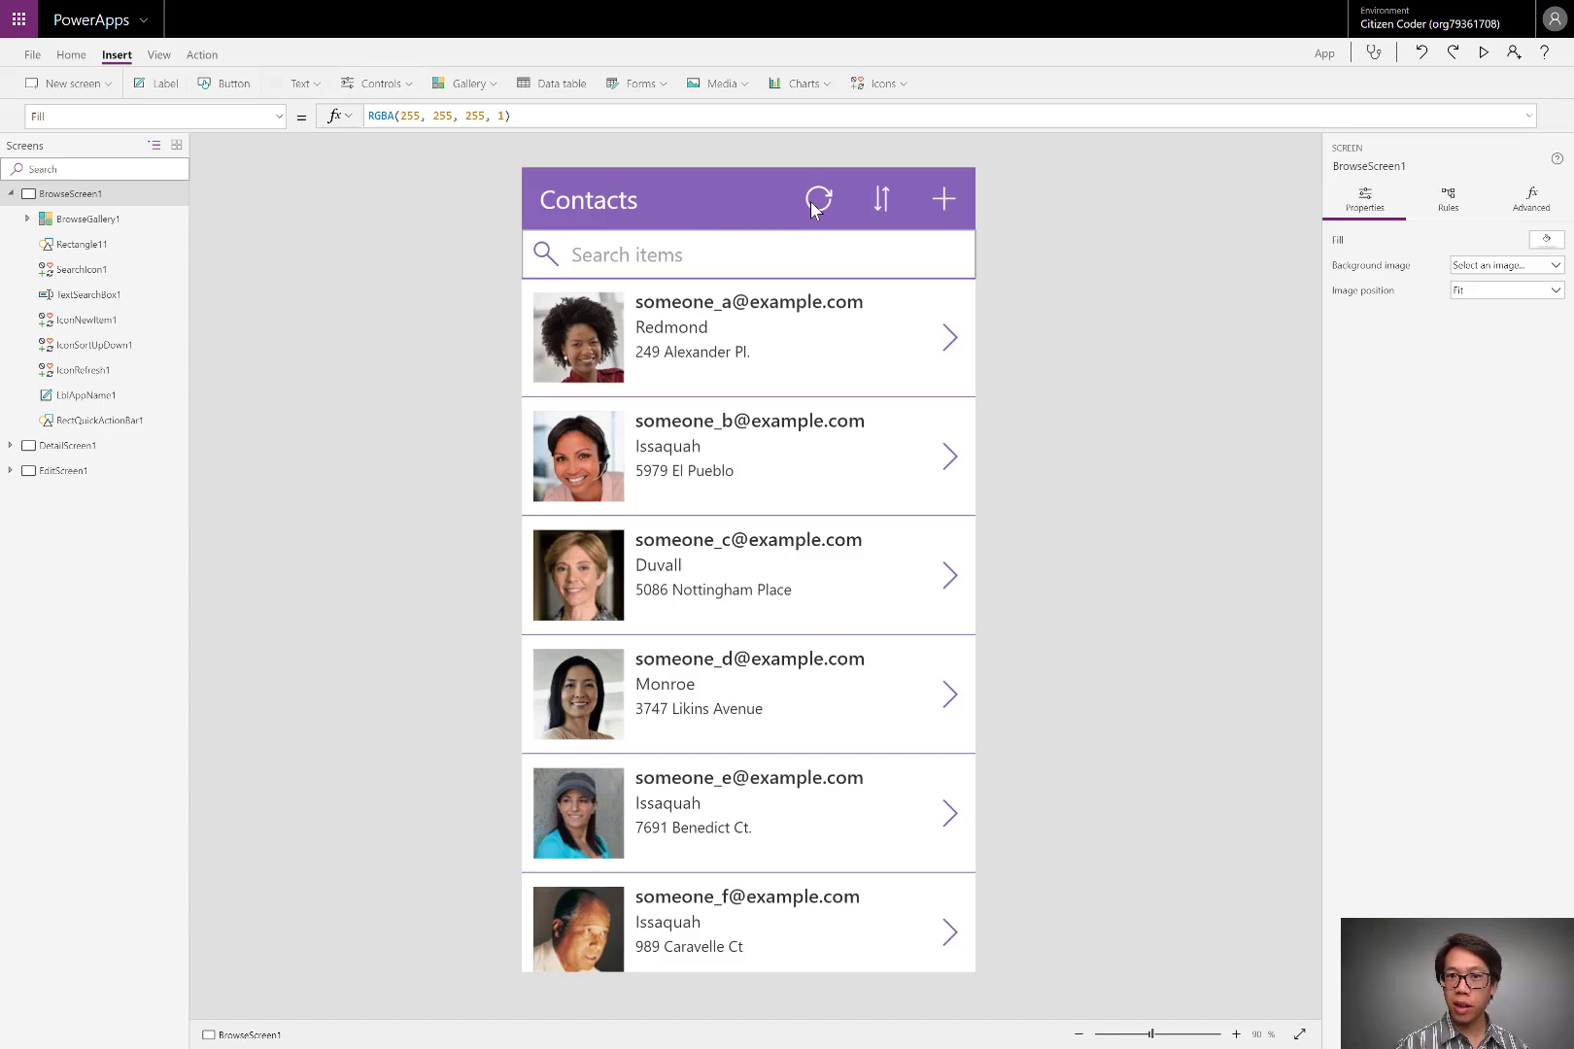
{"action": "mouse_move", "coordinate": [816, 201]}
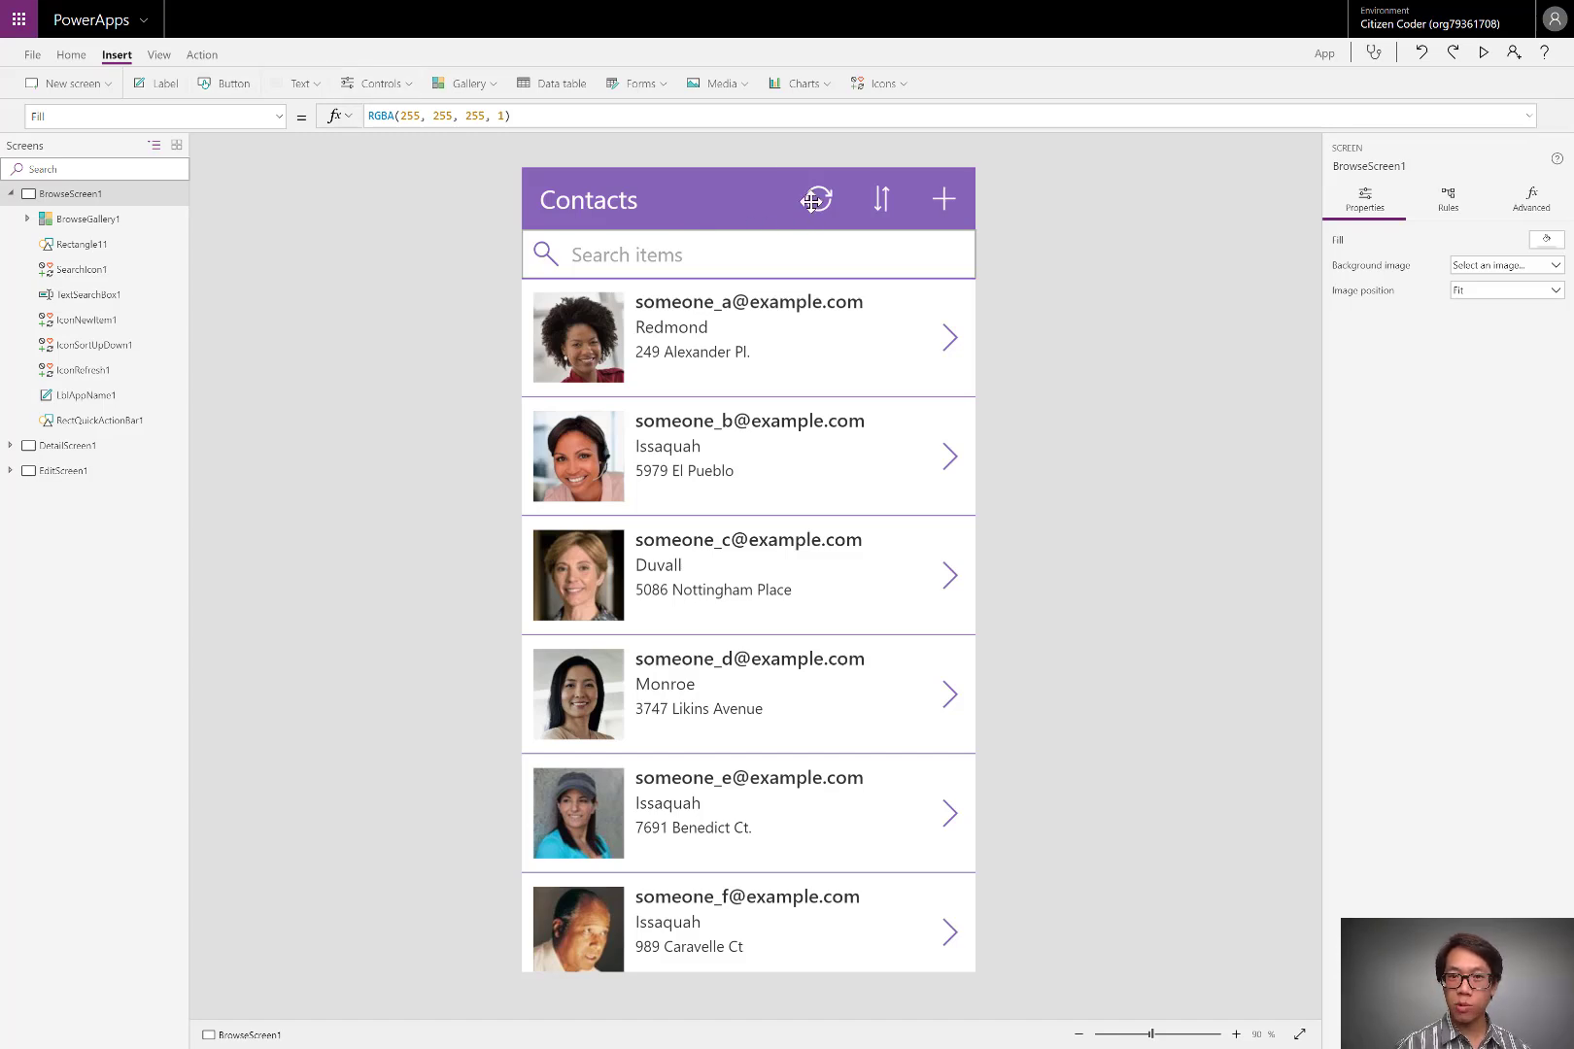
Select the Contacts header refresh icon to show its Refresh(Contacts) formula
{"action": "left_click", "coordinate": [814, 198]}
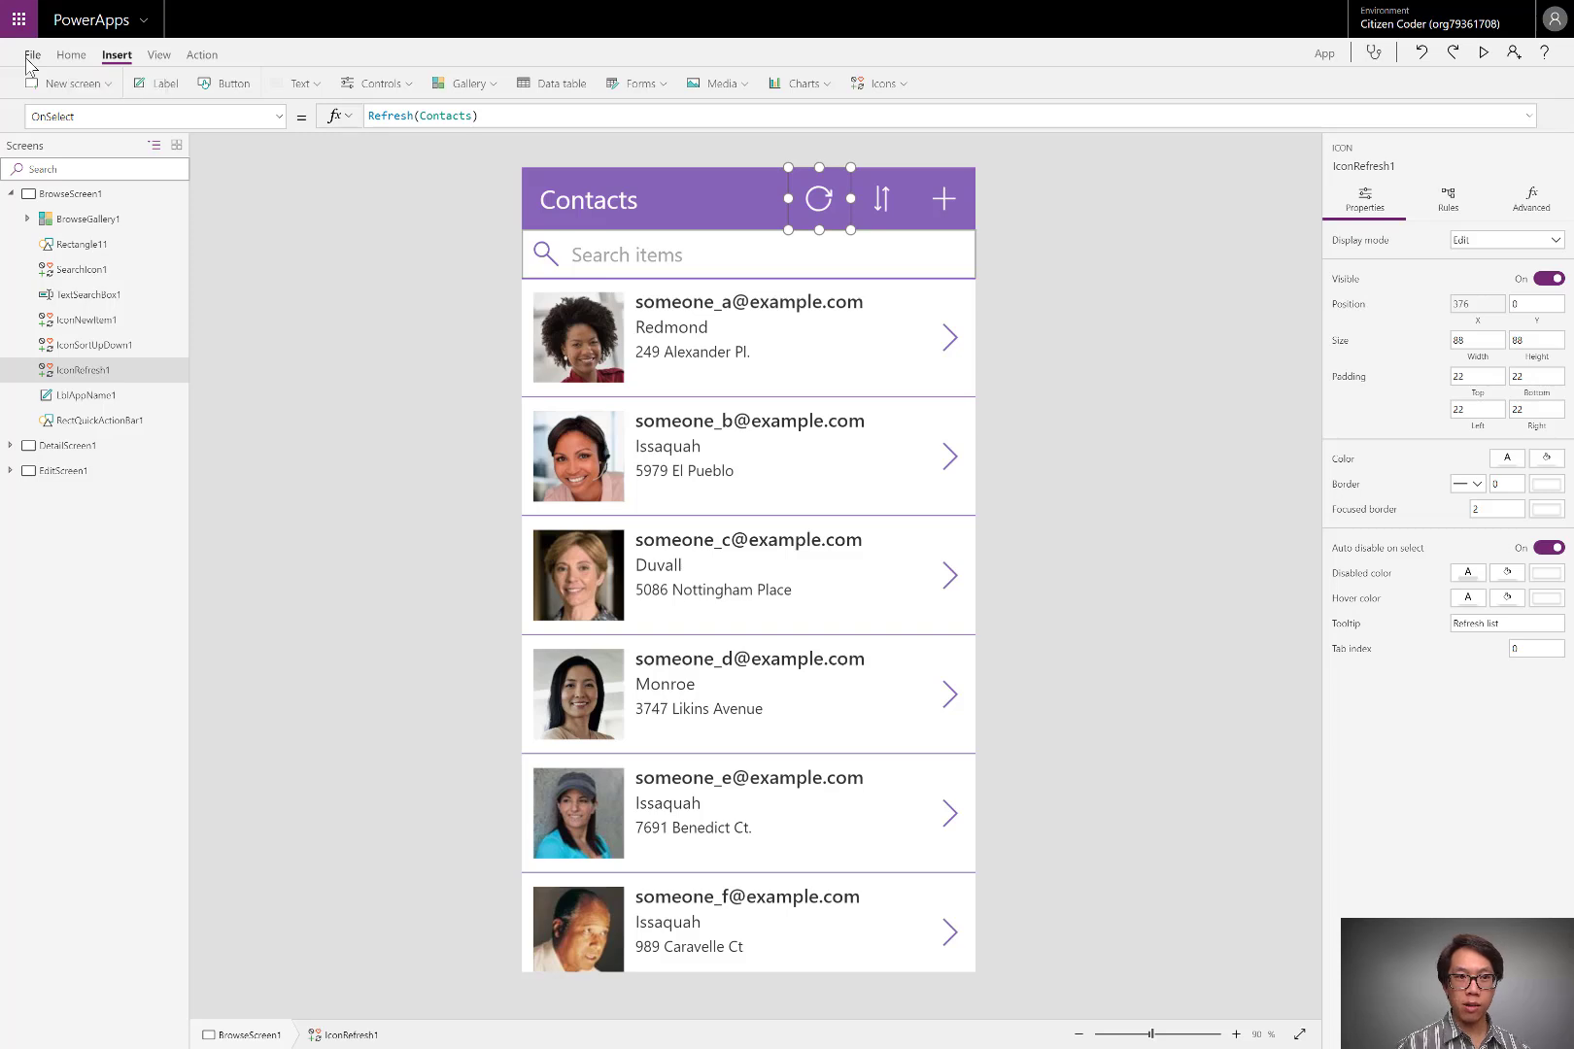
Add sfx_menu_select3.wav to the app's audio media files
{"action": "left_click", "coordinate": [33, 54]}
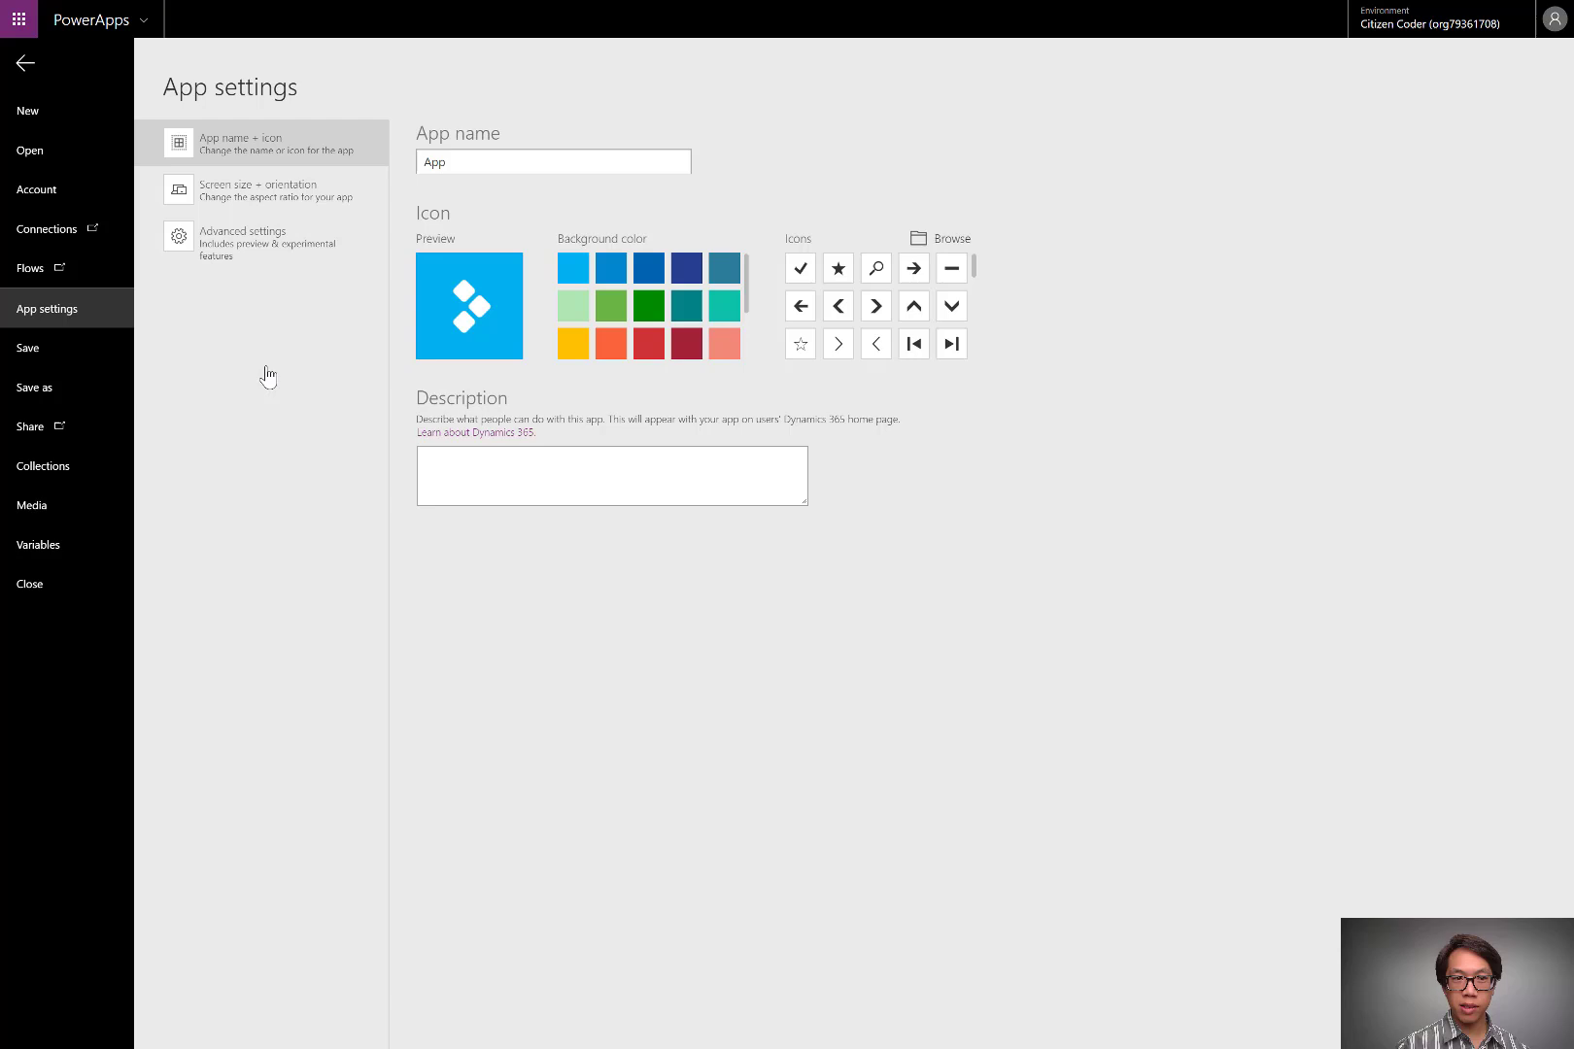
{"action": "mouse_move", "coordinate": [84, 514]}
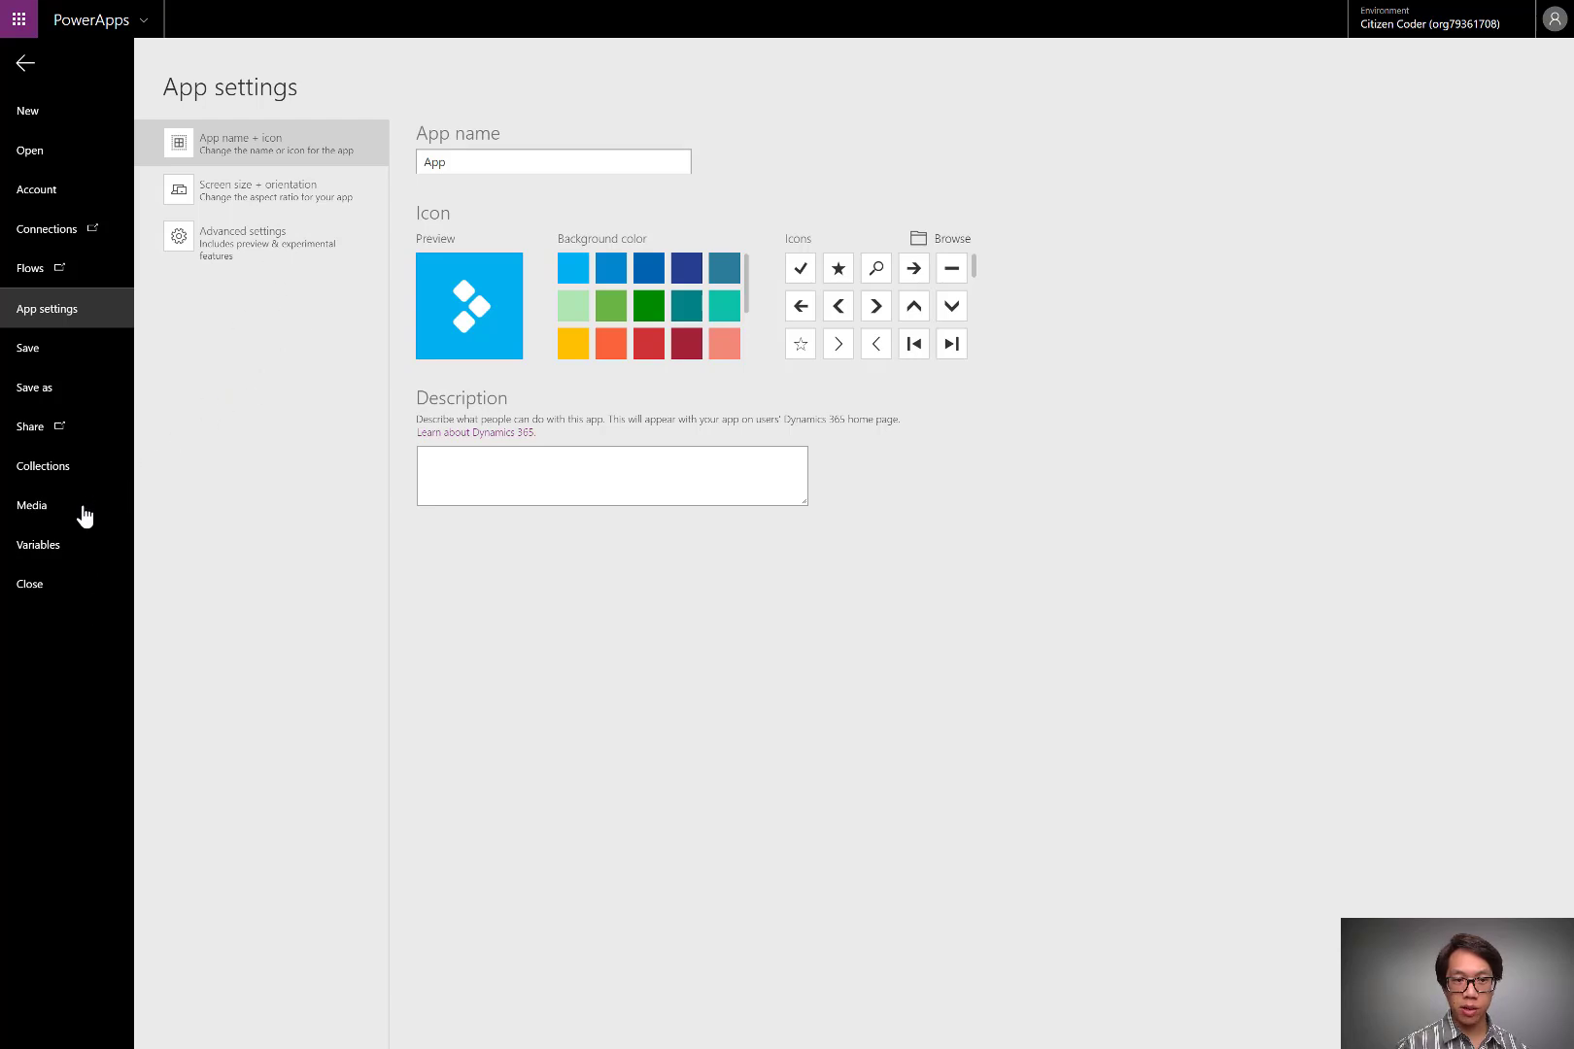
{"action": "mouse_move", "coordinate": [448, 583]}
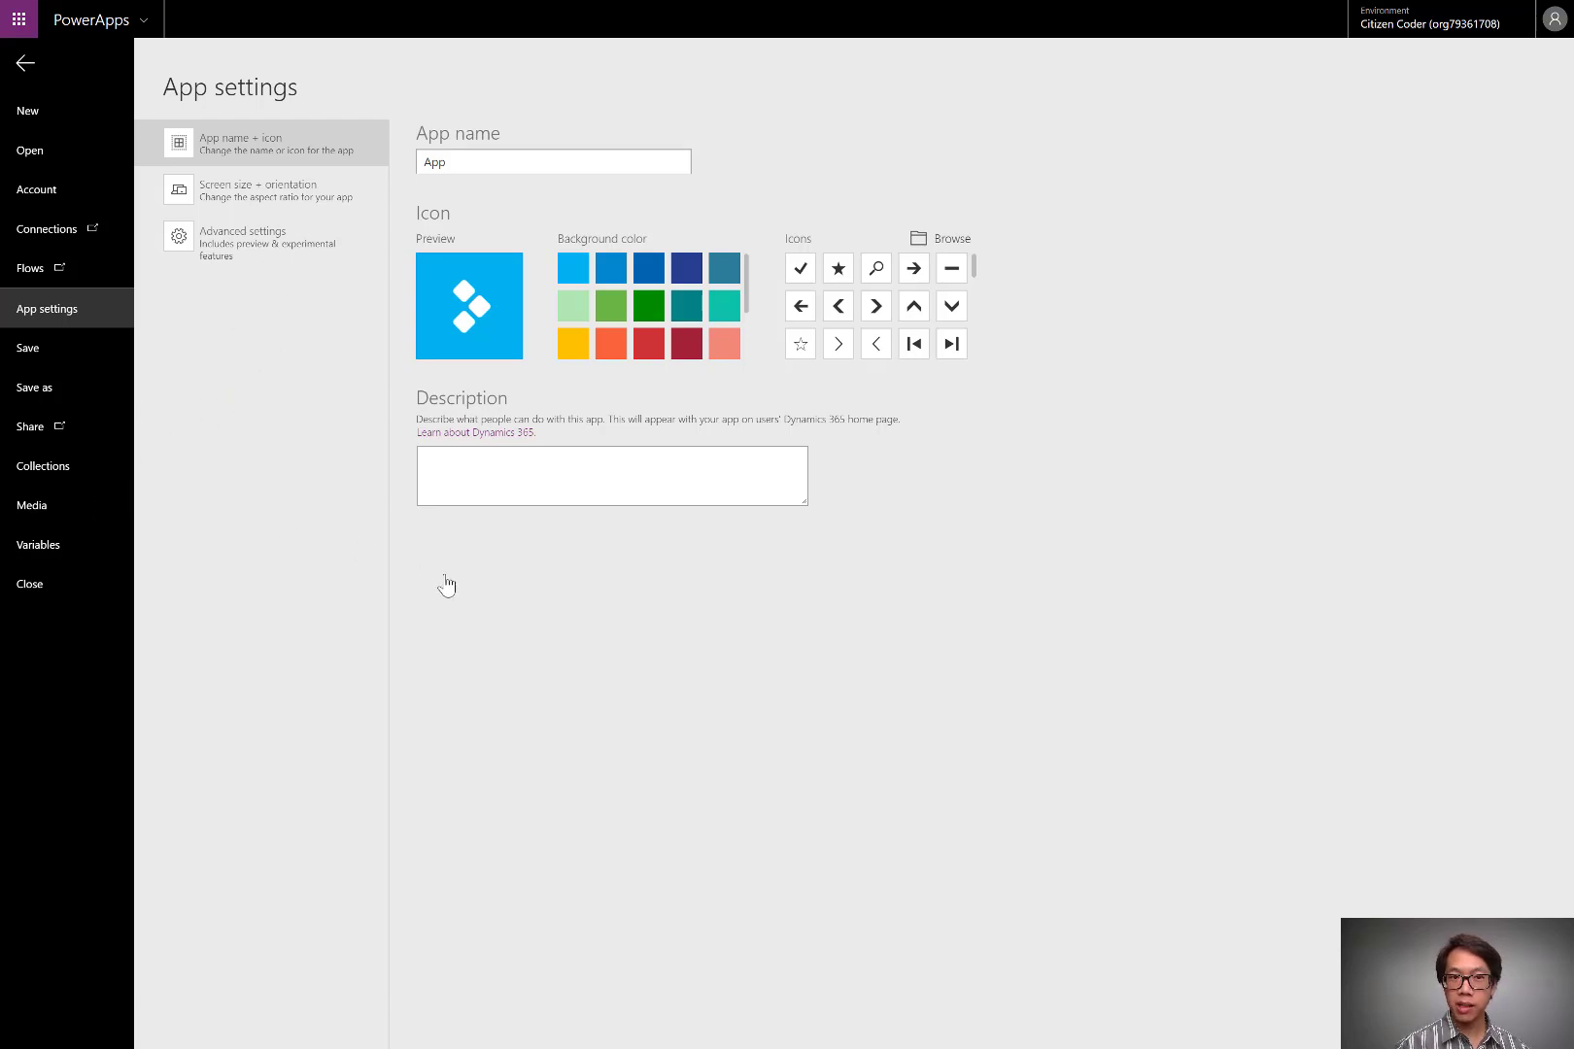
{"action": "left_click", "coordinate": [31, 505]}
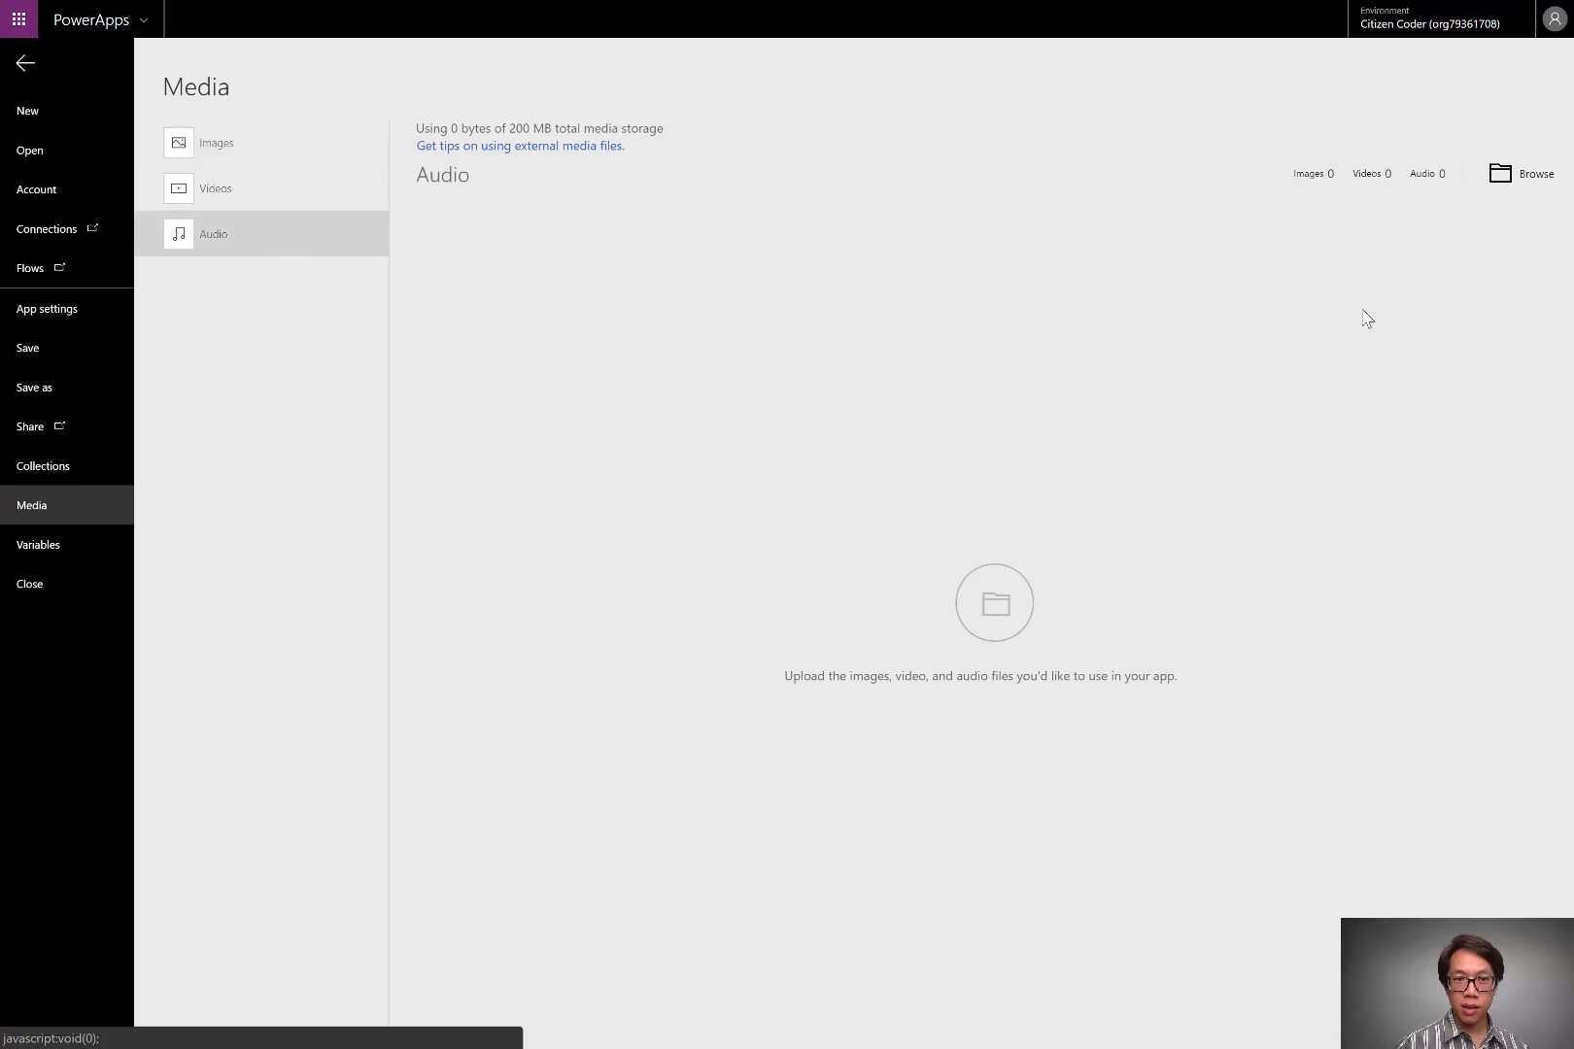
{"action": "mouse_move", "coordinate": [1530, 181]}
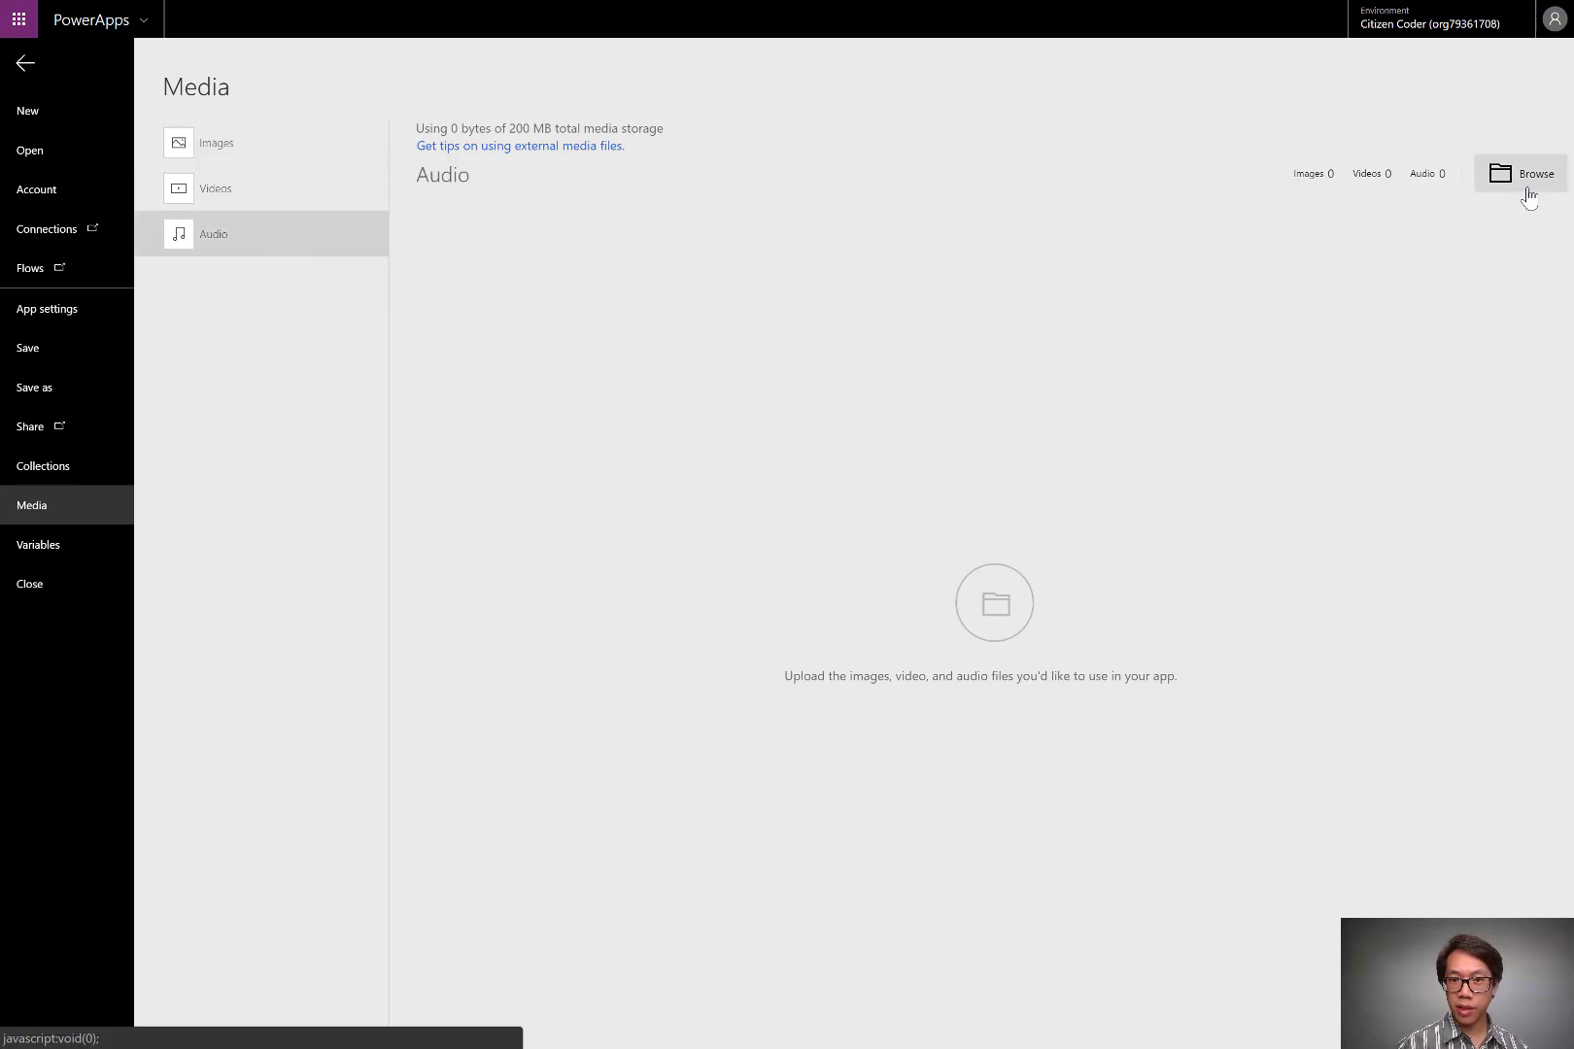
{"action": "left_click", "coordinate": [1521, 173]}
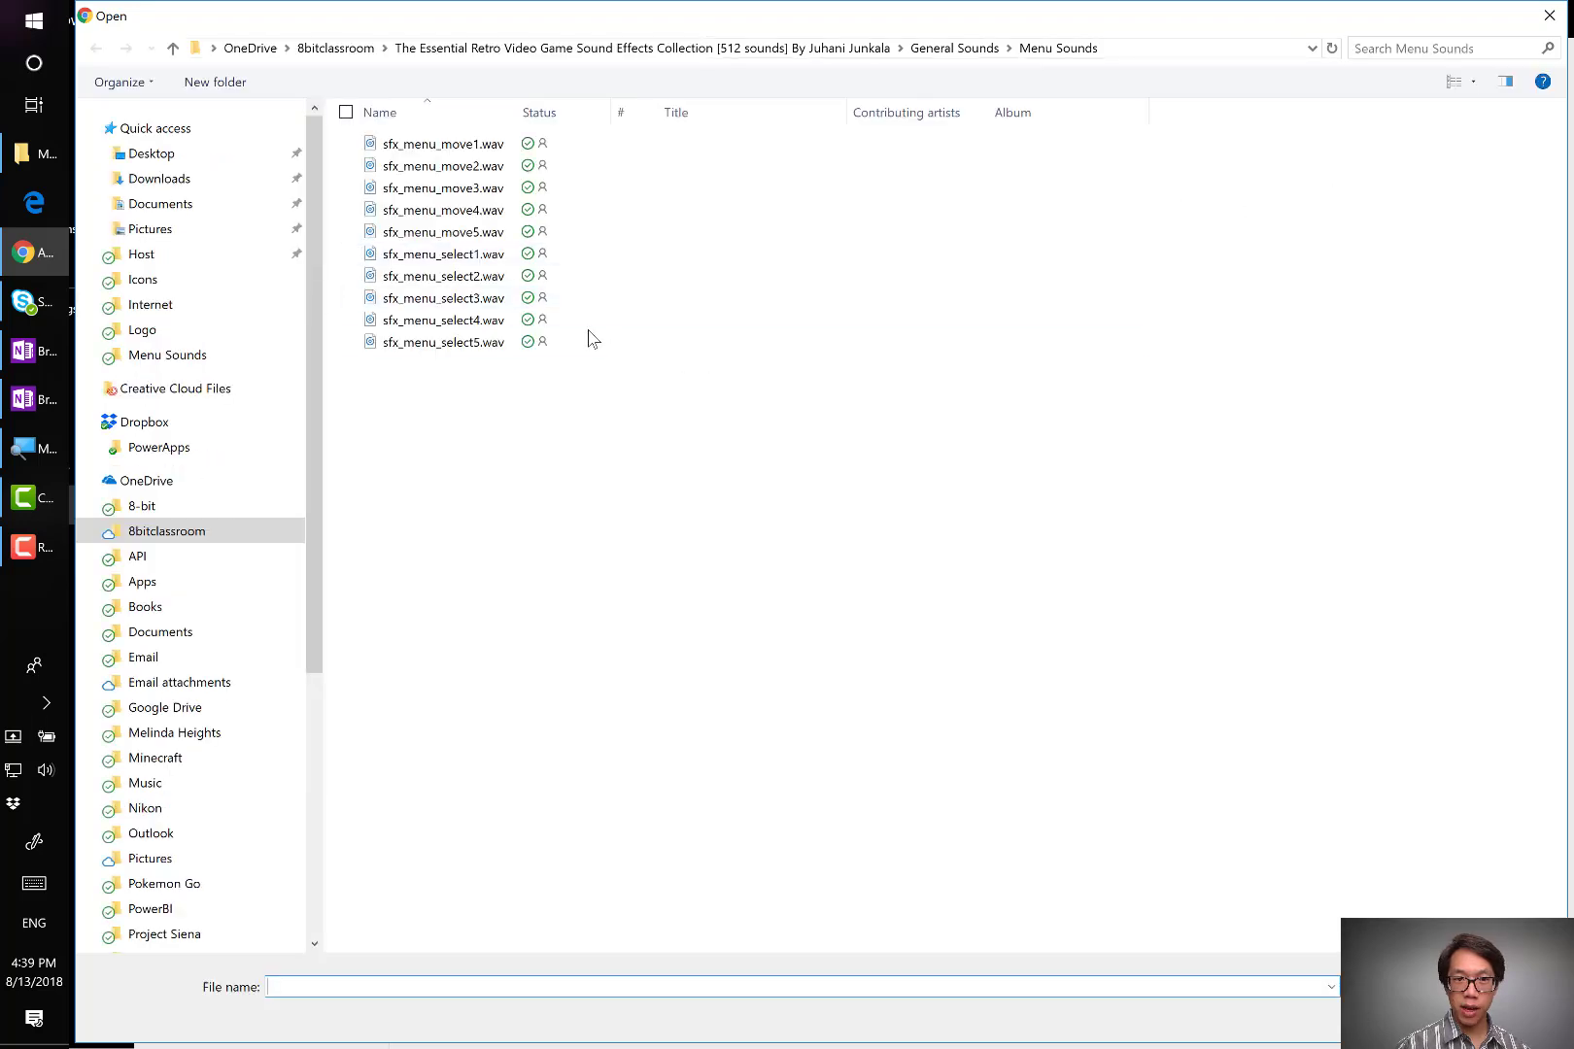
{"action": "left_click", "coordinate": [442, 297]}
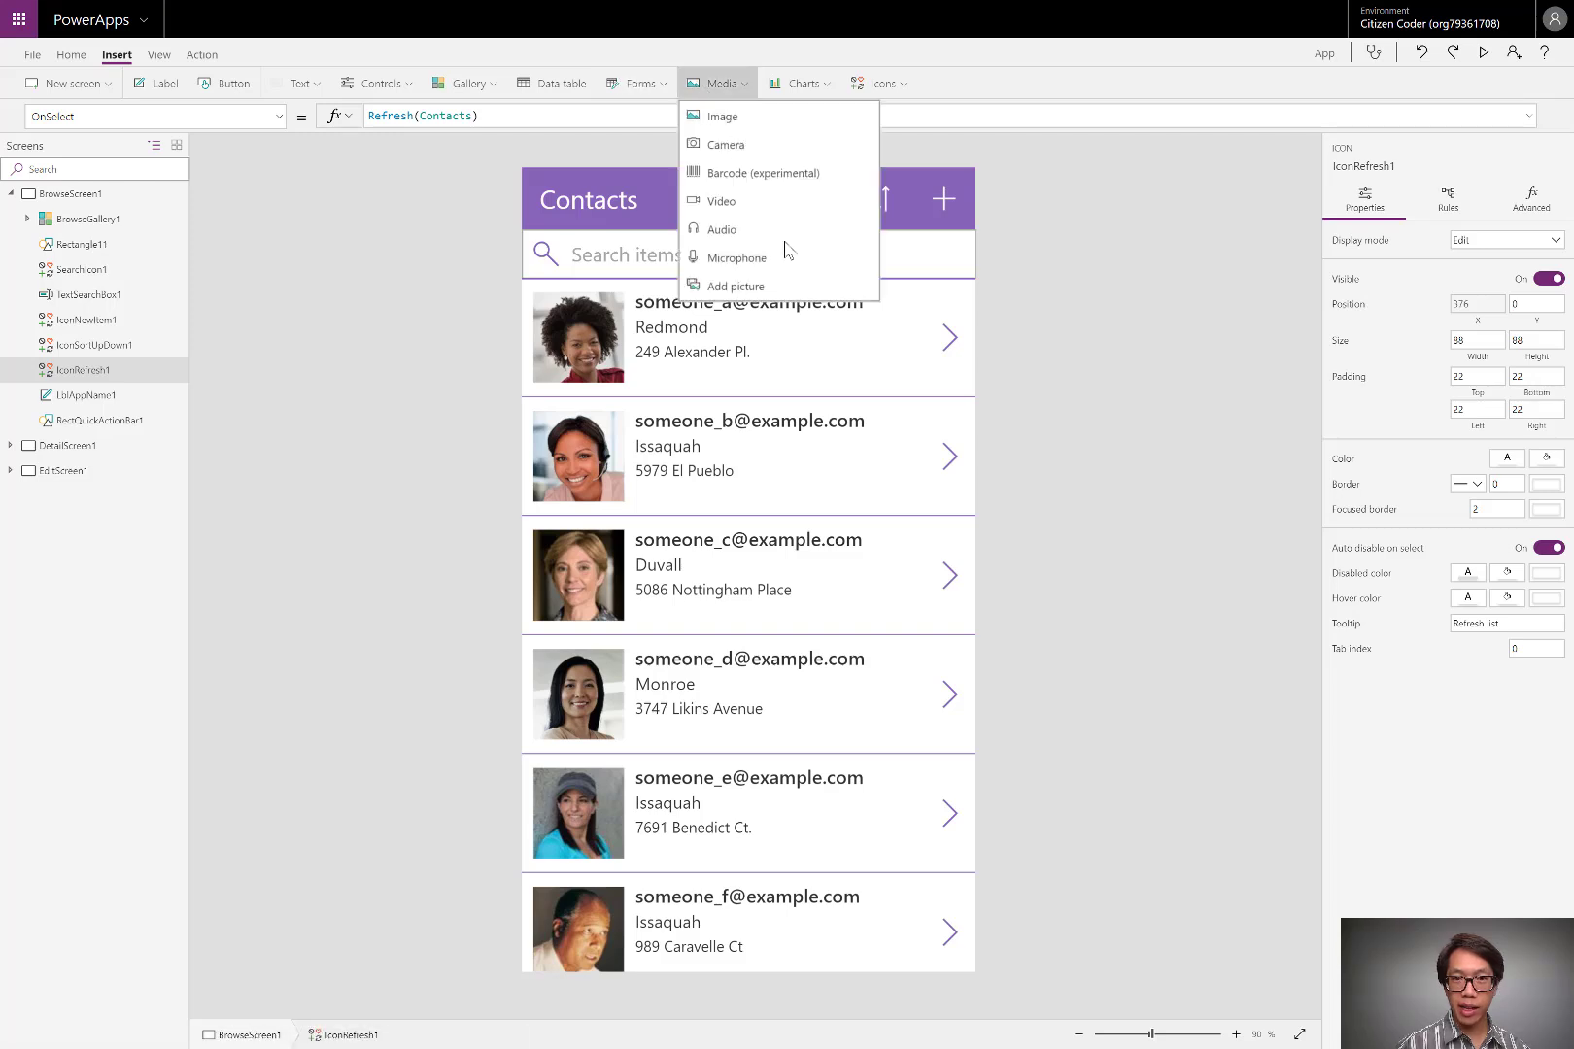
{"action": "mouse_move", "coordinate": [721, 230]}
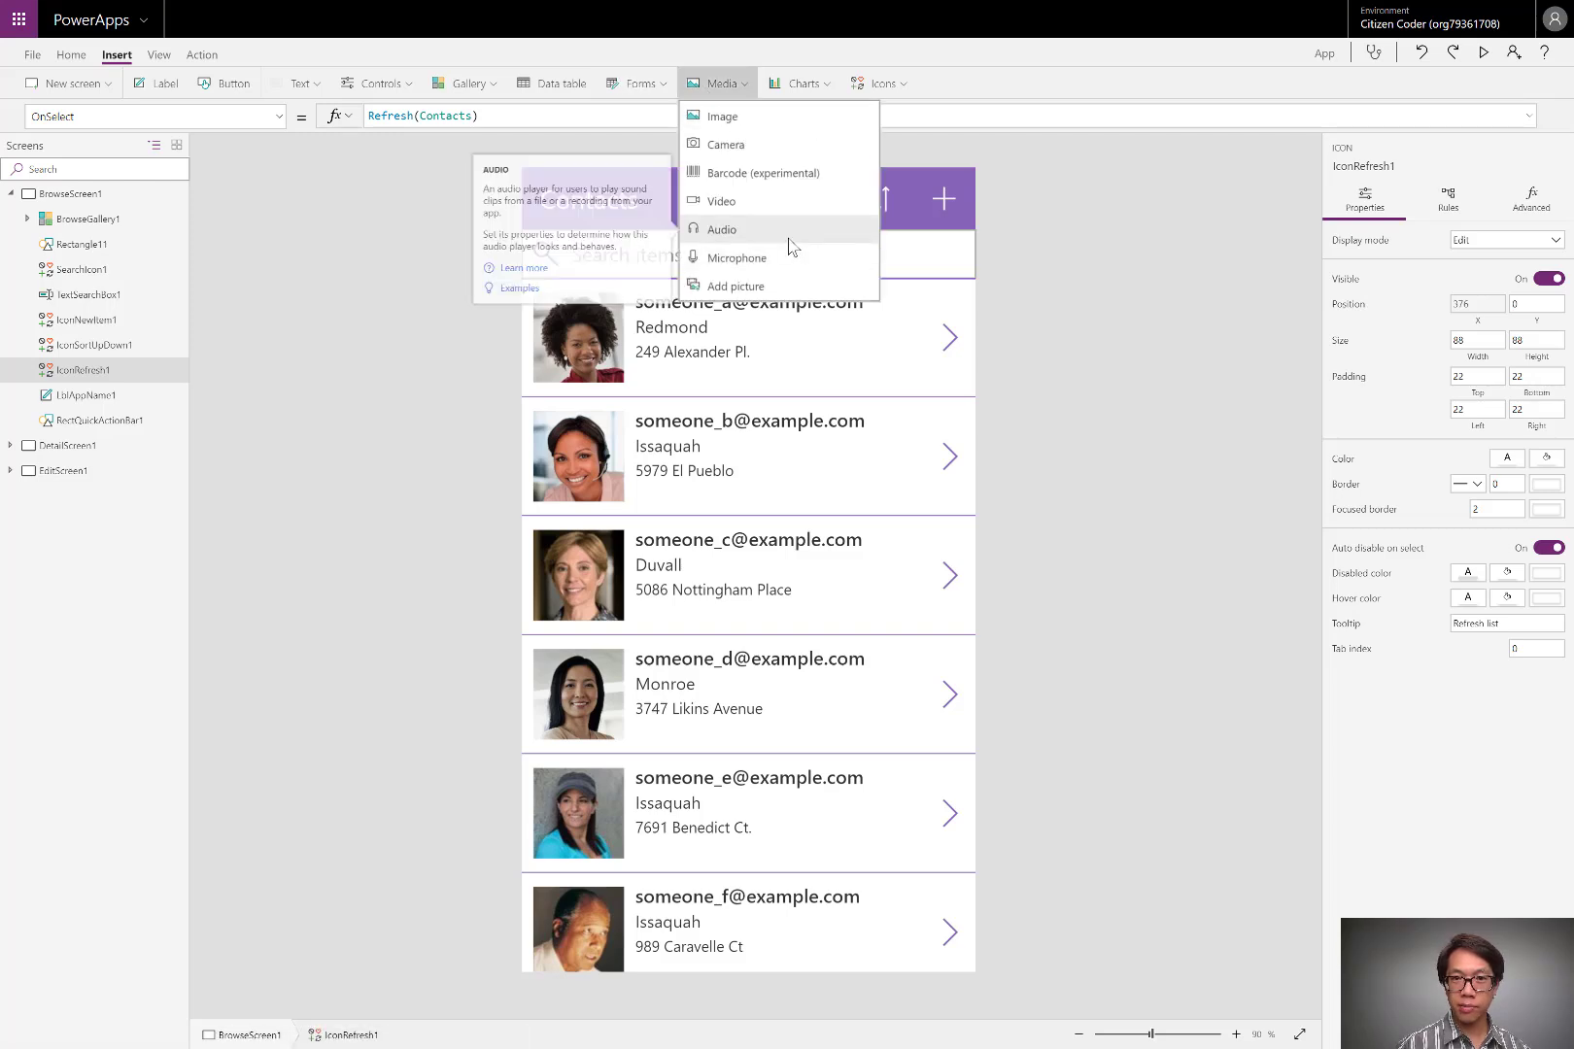
Insert an Audio1 player and drag it near the bottom of the Contacts screen
{"action": "left_click", "coordinate": [721, 230]}
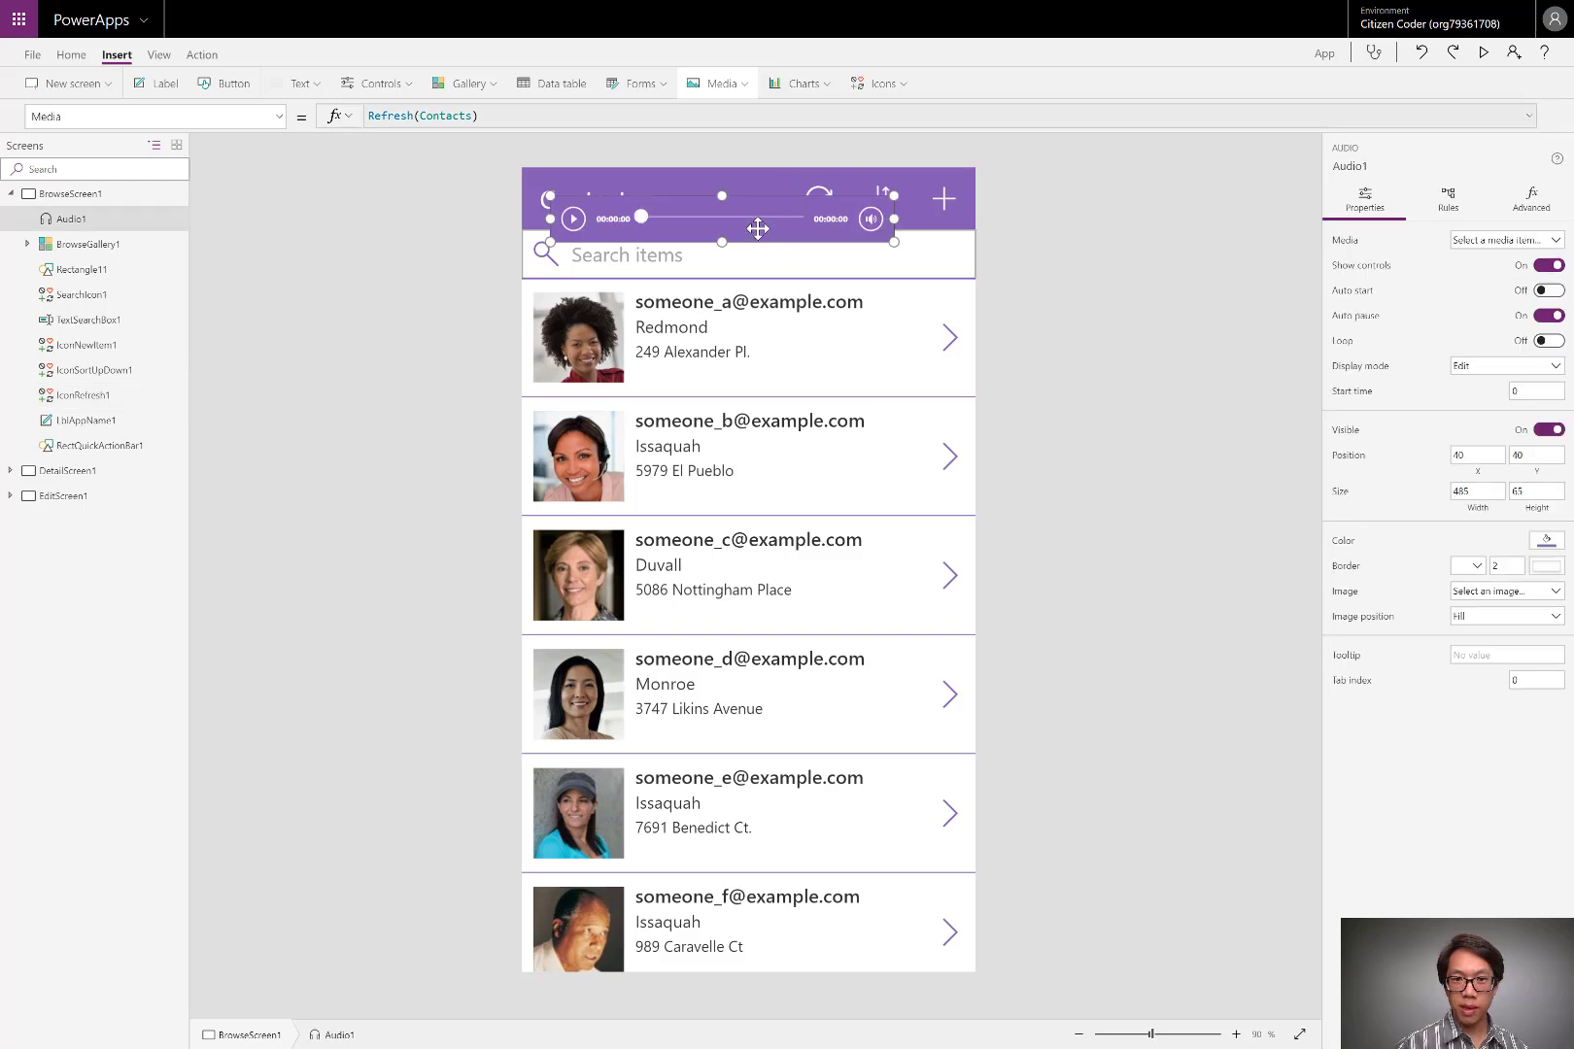
{"action": "left_click_drag", "start_coordinate": [757, 228], "coordinate": [739, 742]}
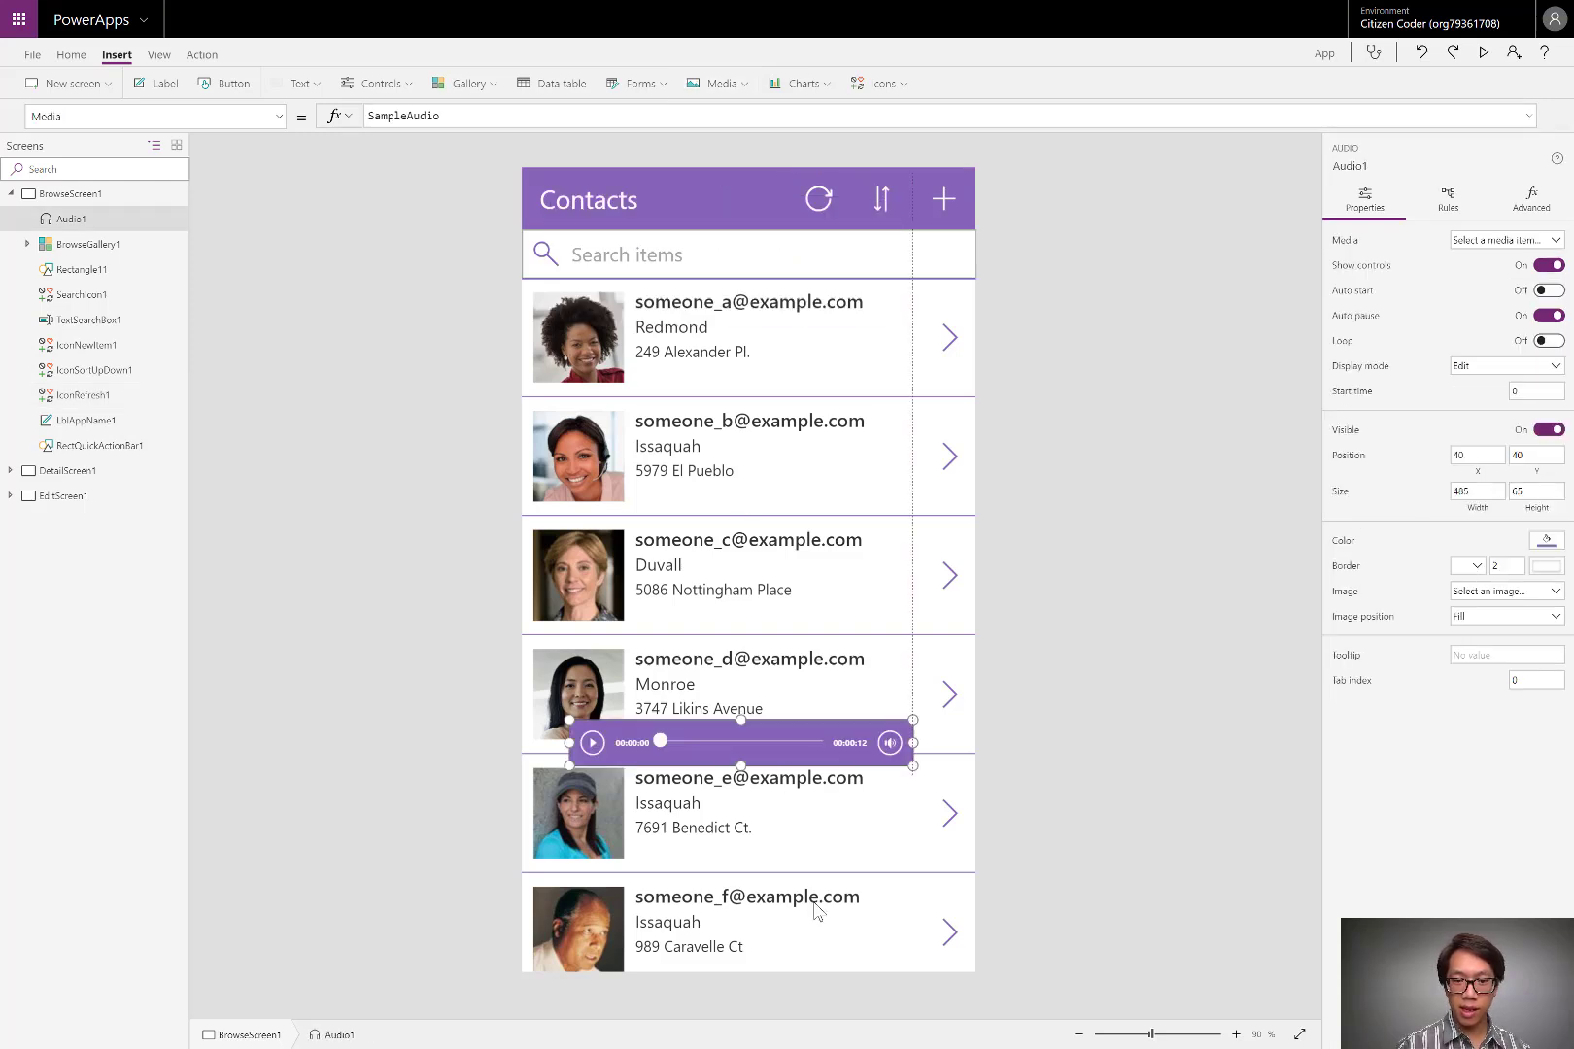
{"action": "left_click_drag", "start_coordinate": [740, 742], "coordinate": [763, 904]}
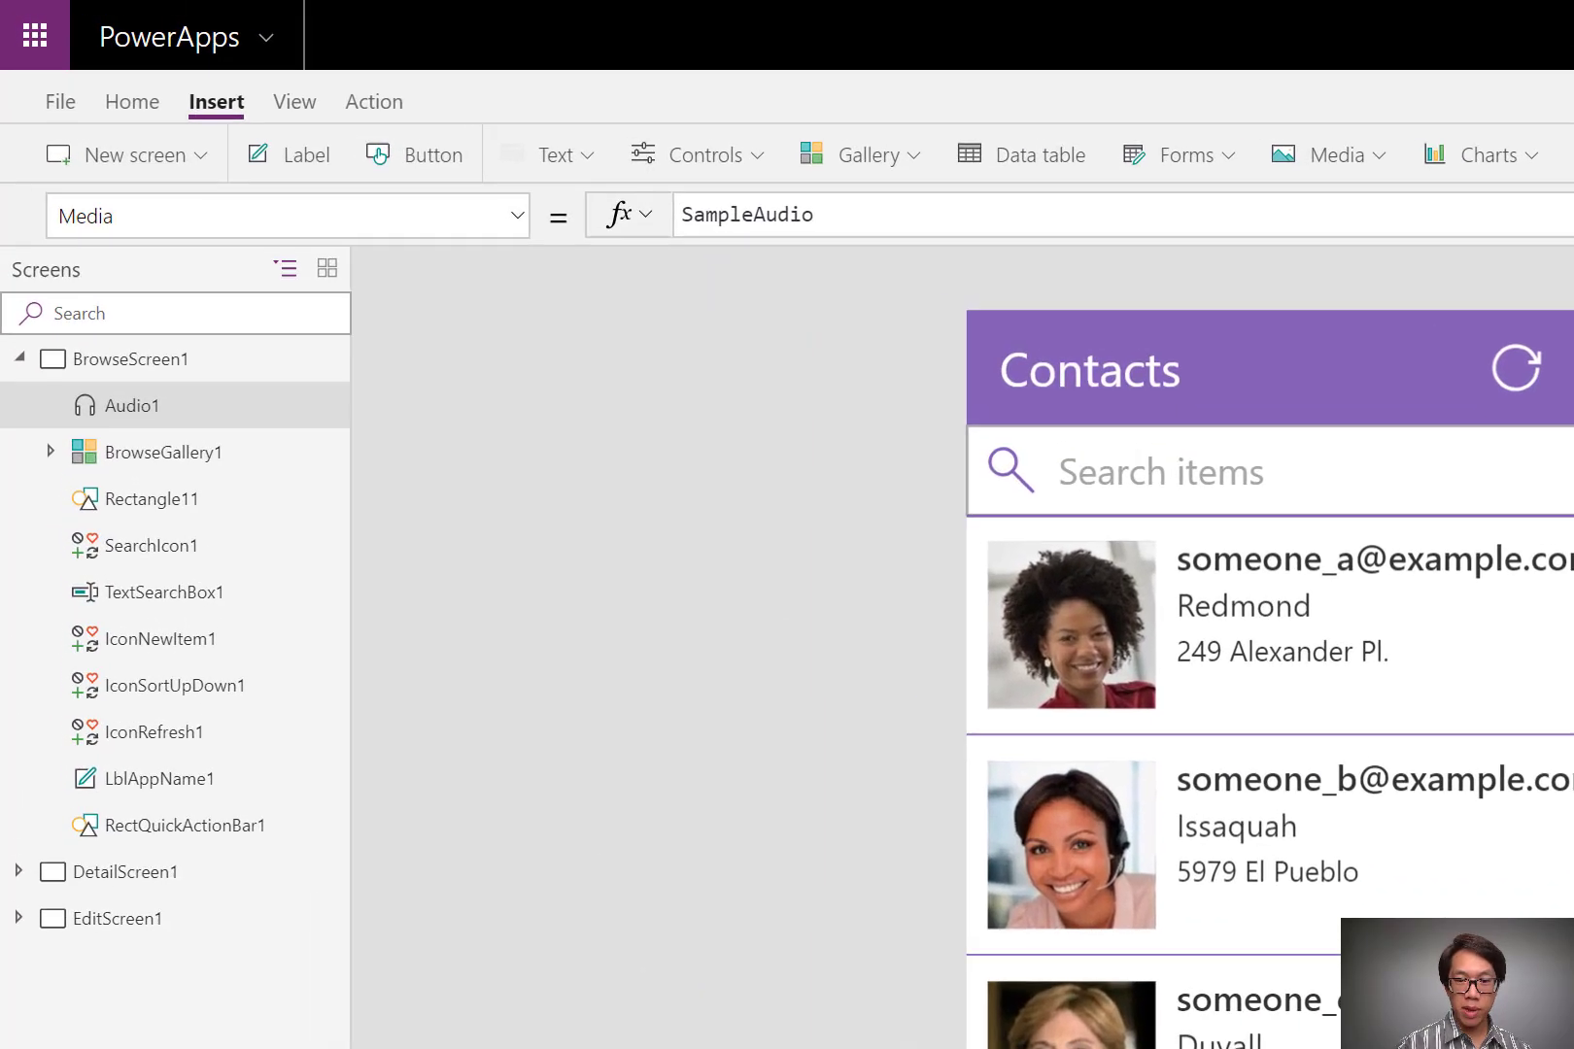
Set Audio1's Media to sfx_menu_select3 and play it to test the sound
{"action": "left_click", "coordinate": [813, 214]}
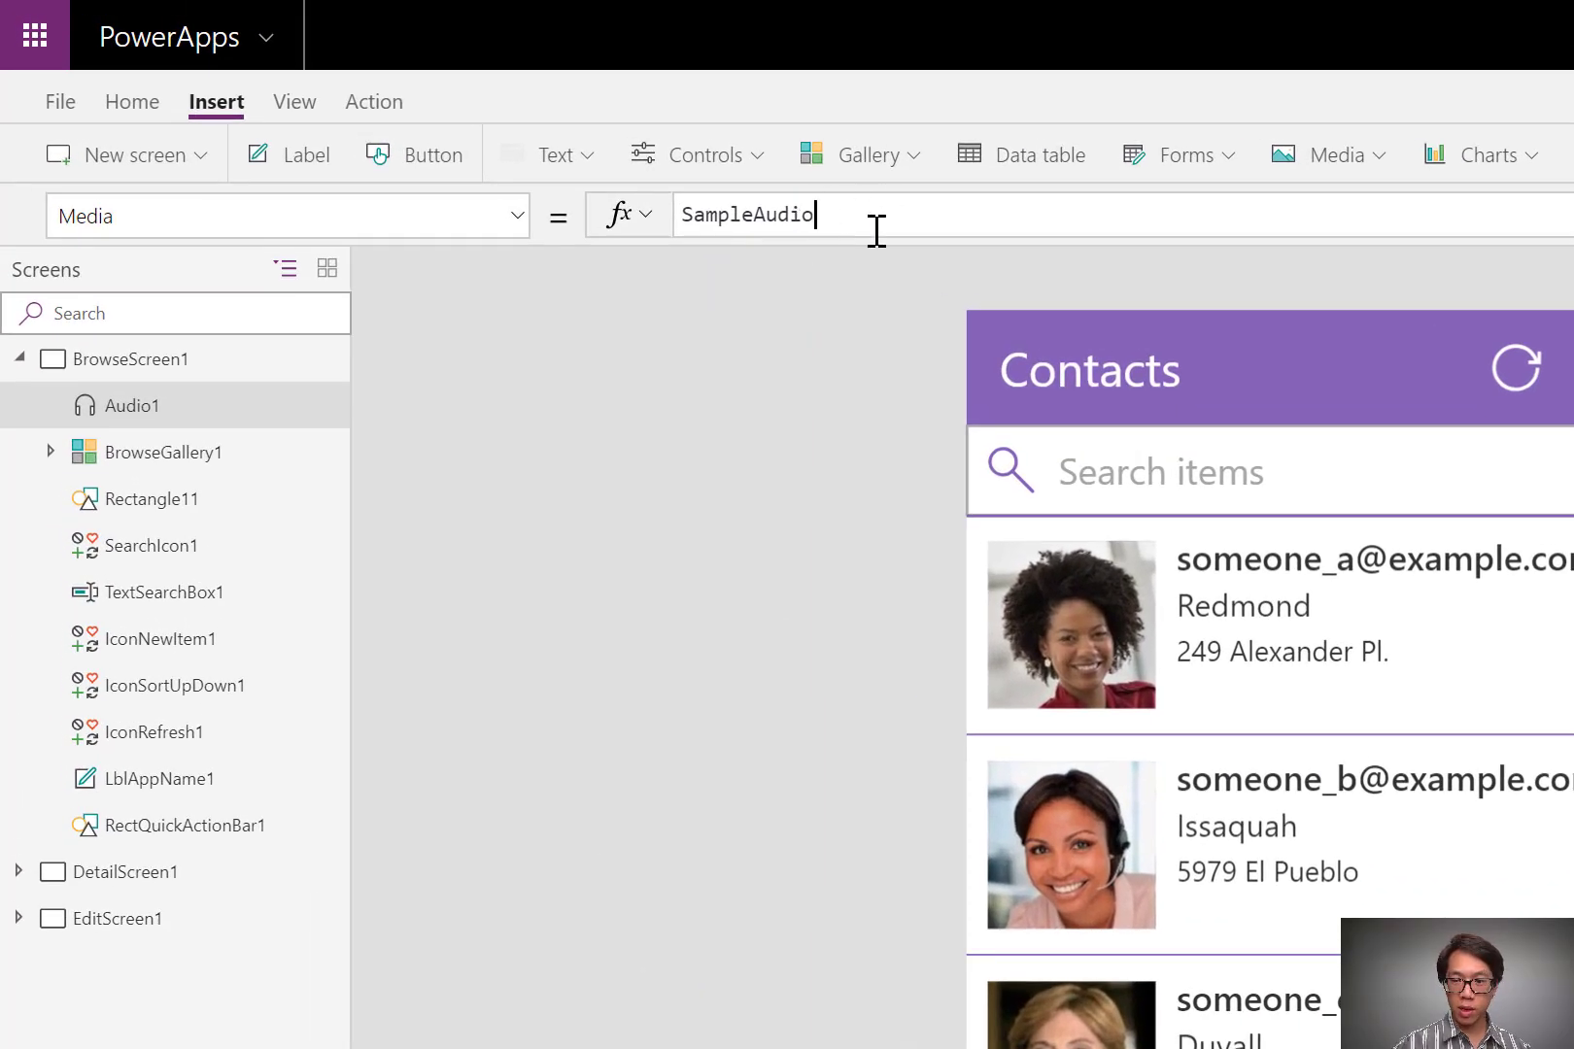
{"action": "type", "text": "s"}
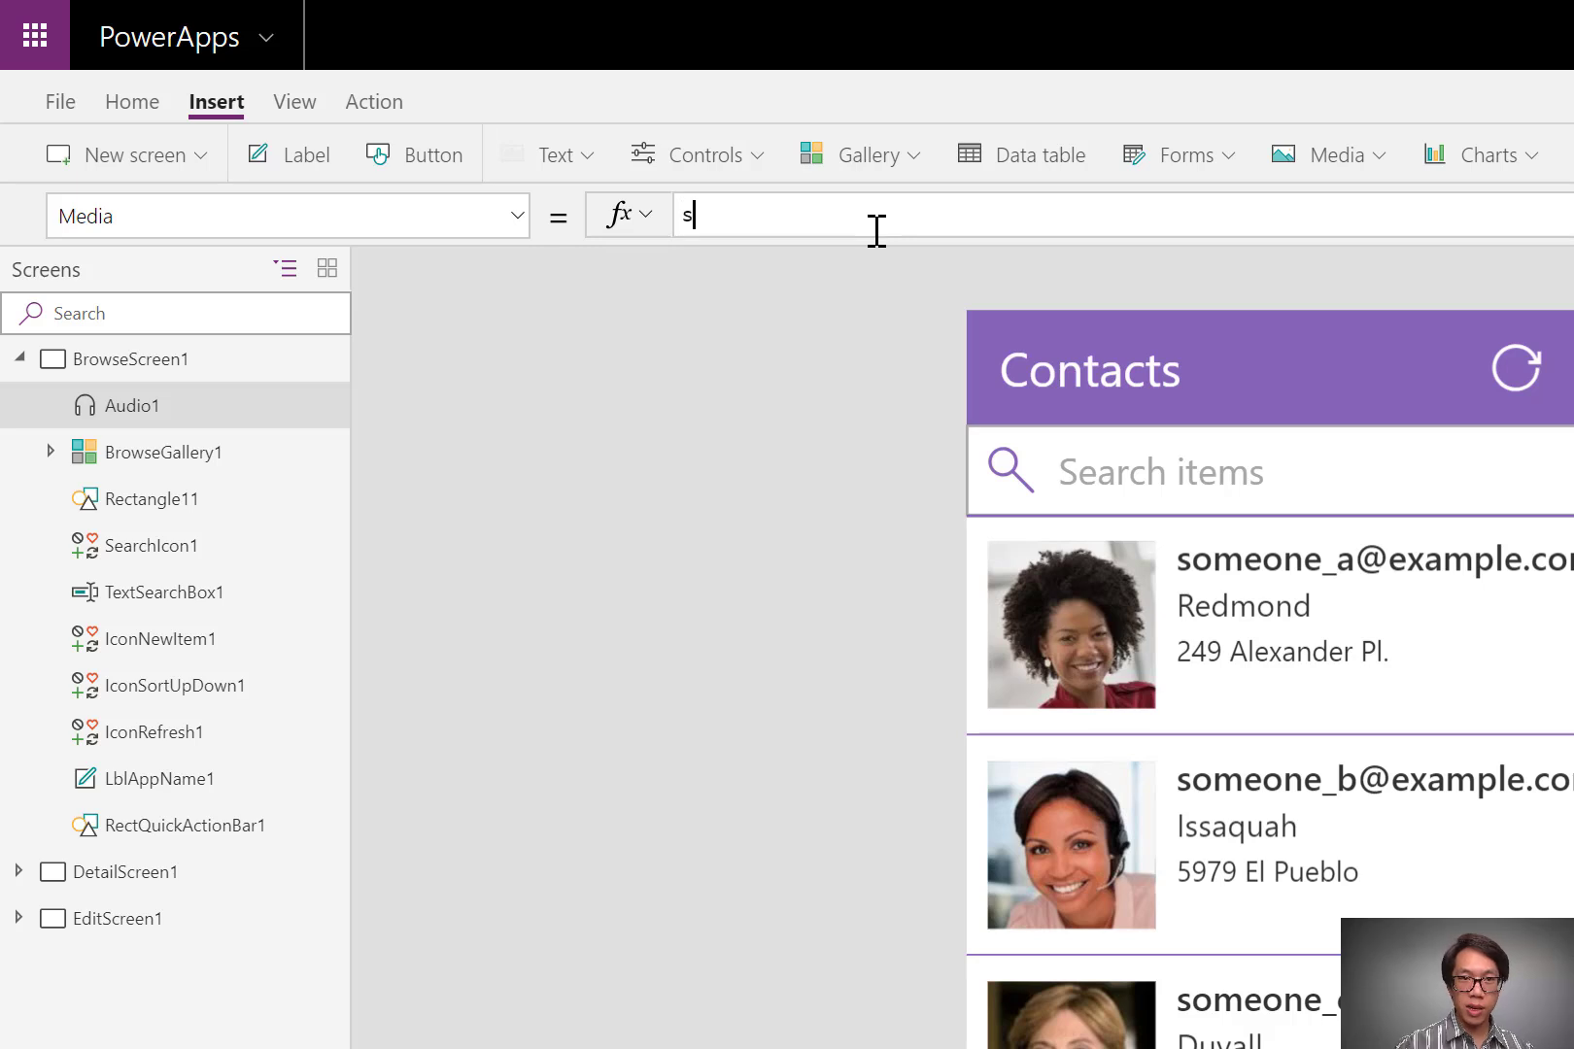
{"action": "type", "text": "s"}
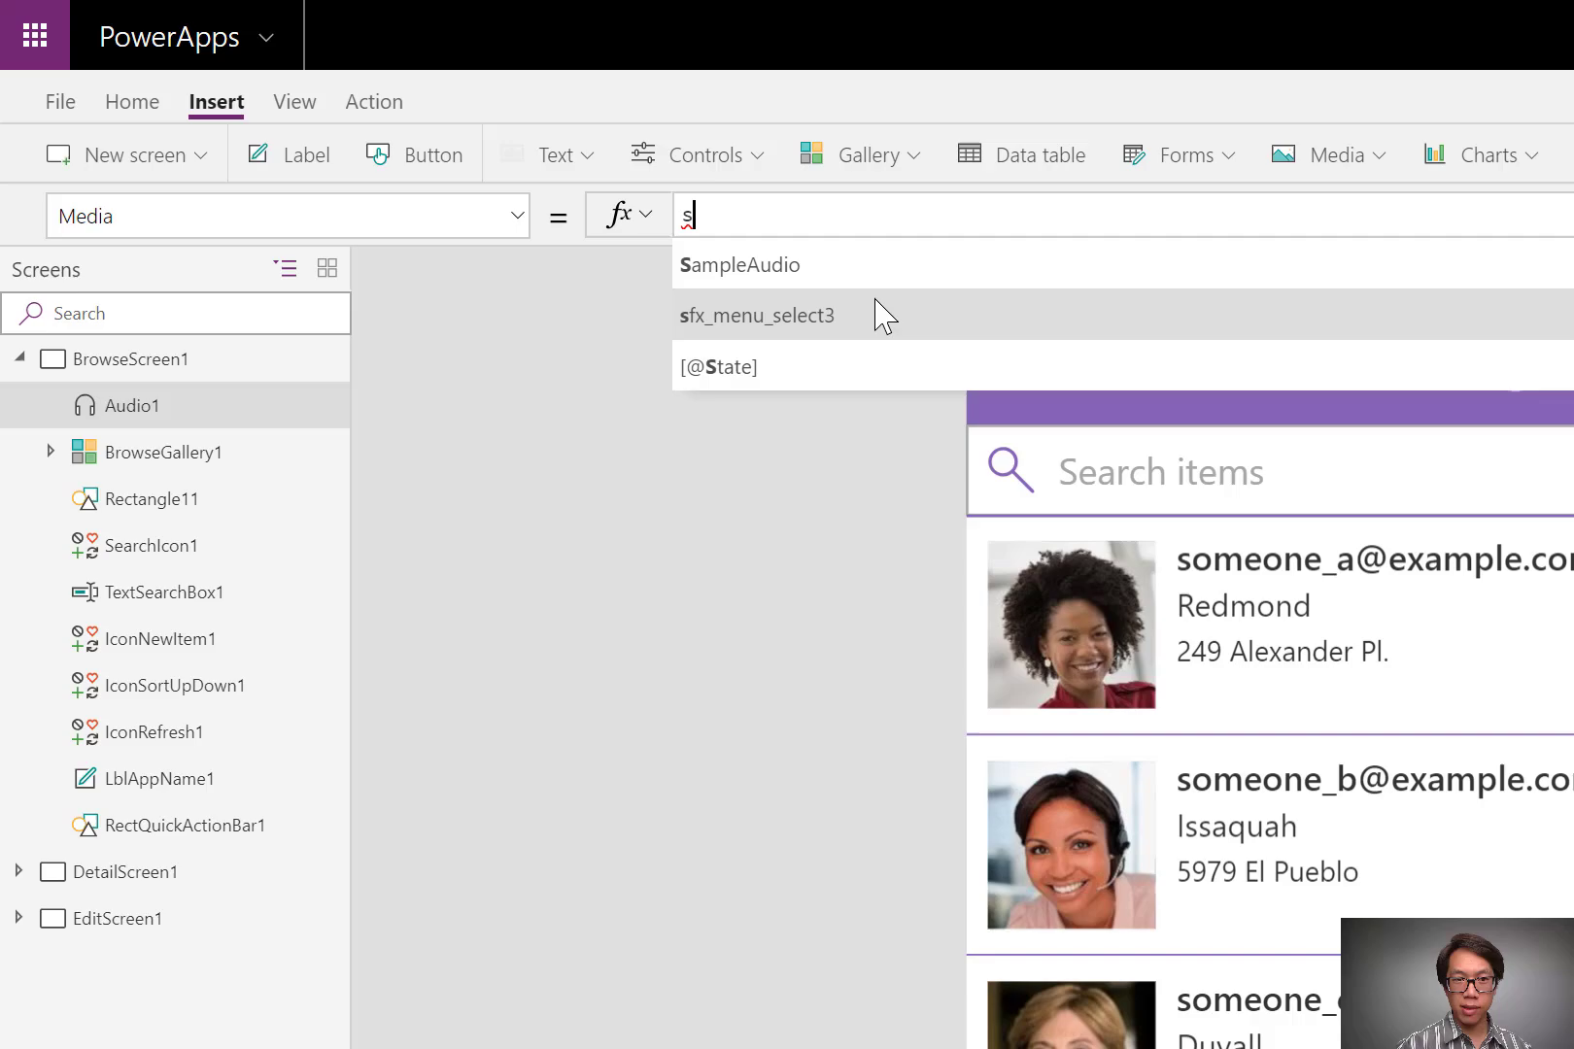
{"action": "left_click", "coordinate": [757, 315]}
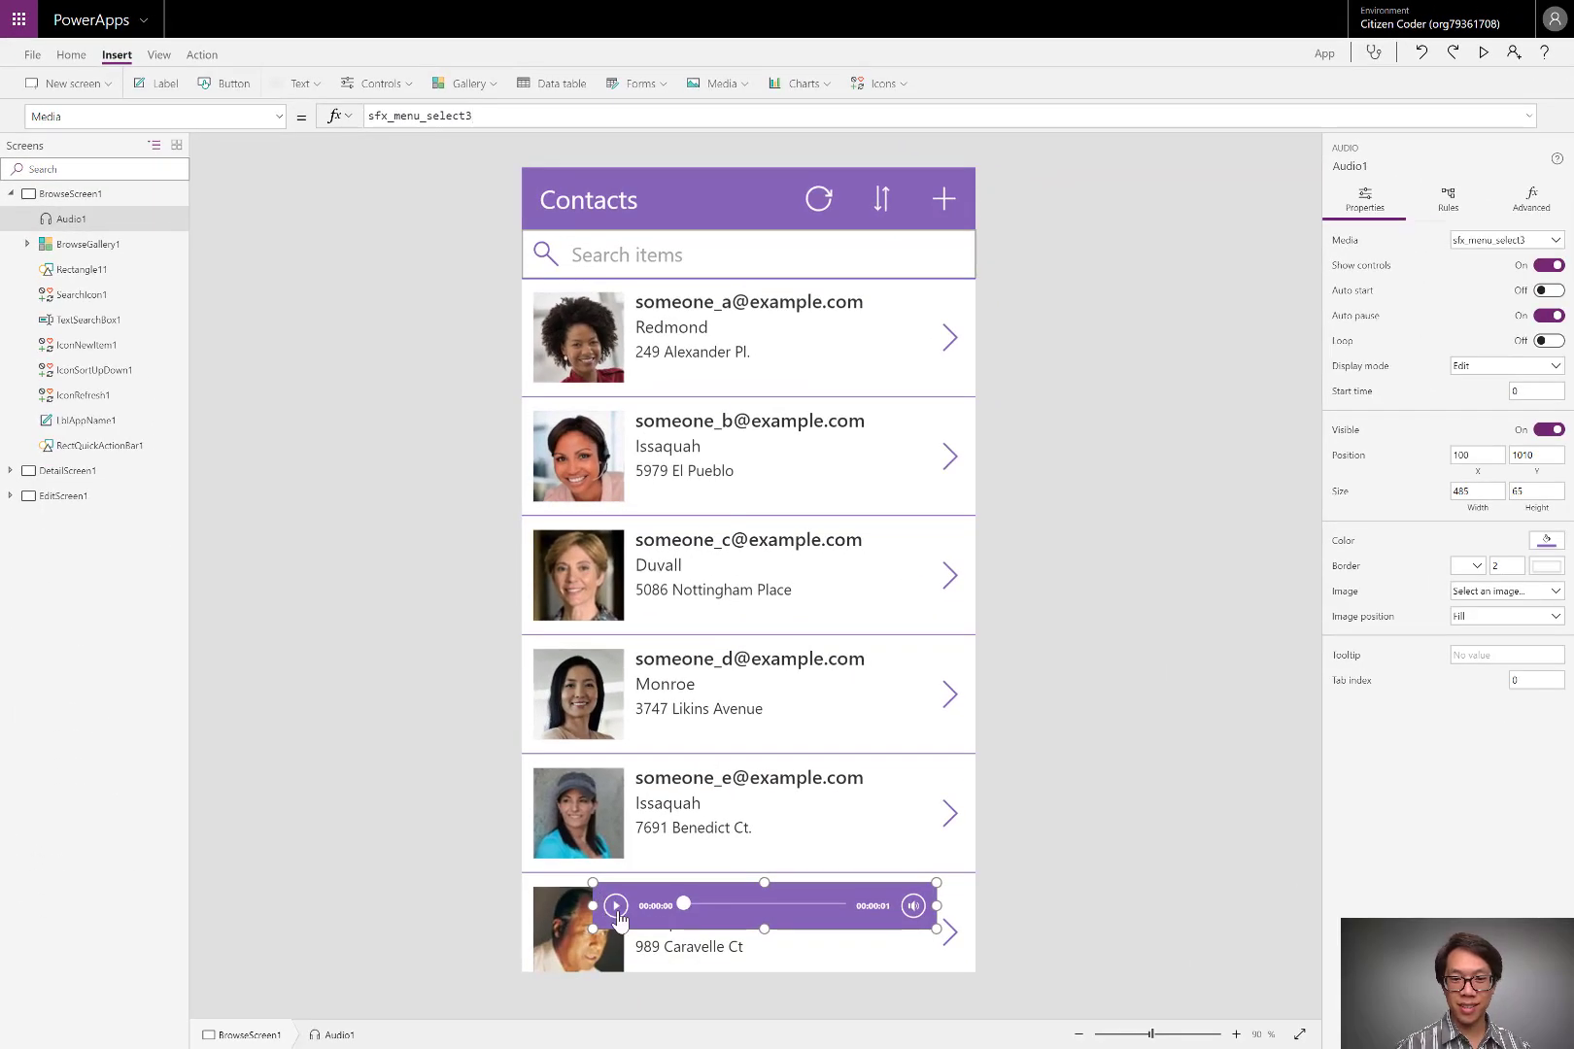
{"action": "left_click", "coordinate": [614, 905]}
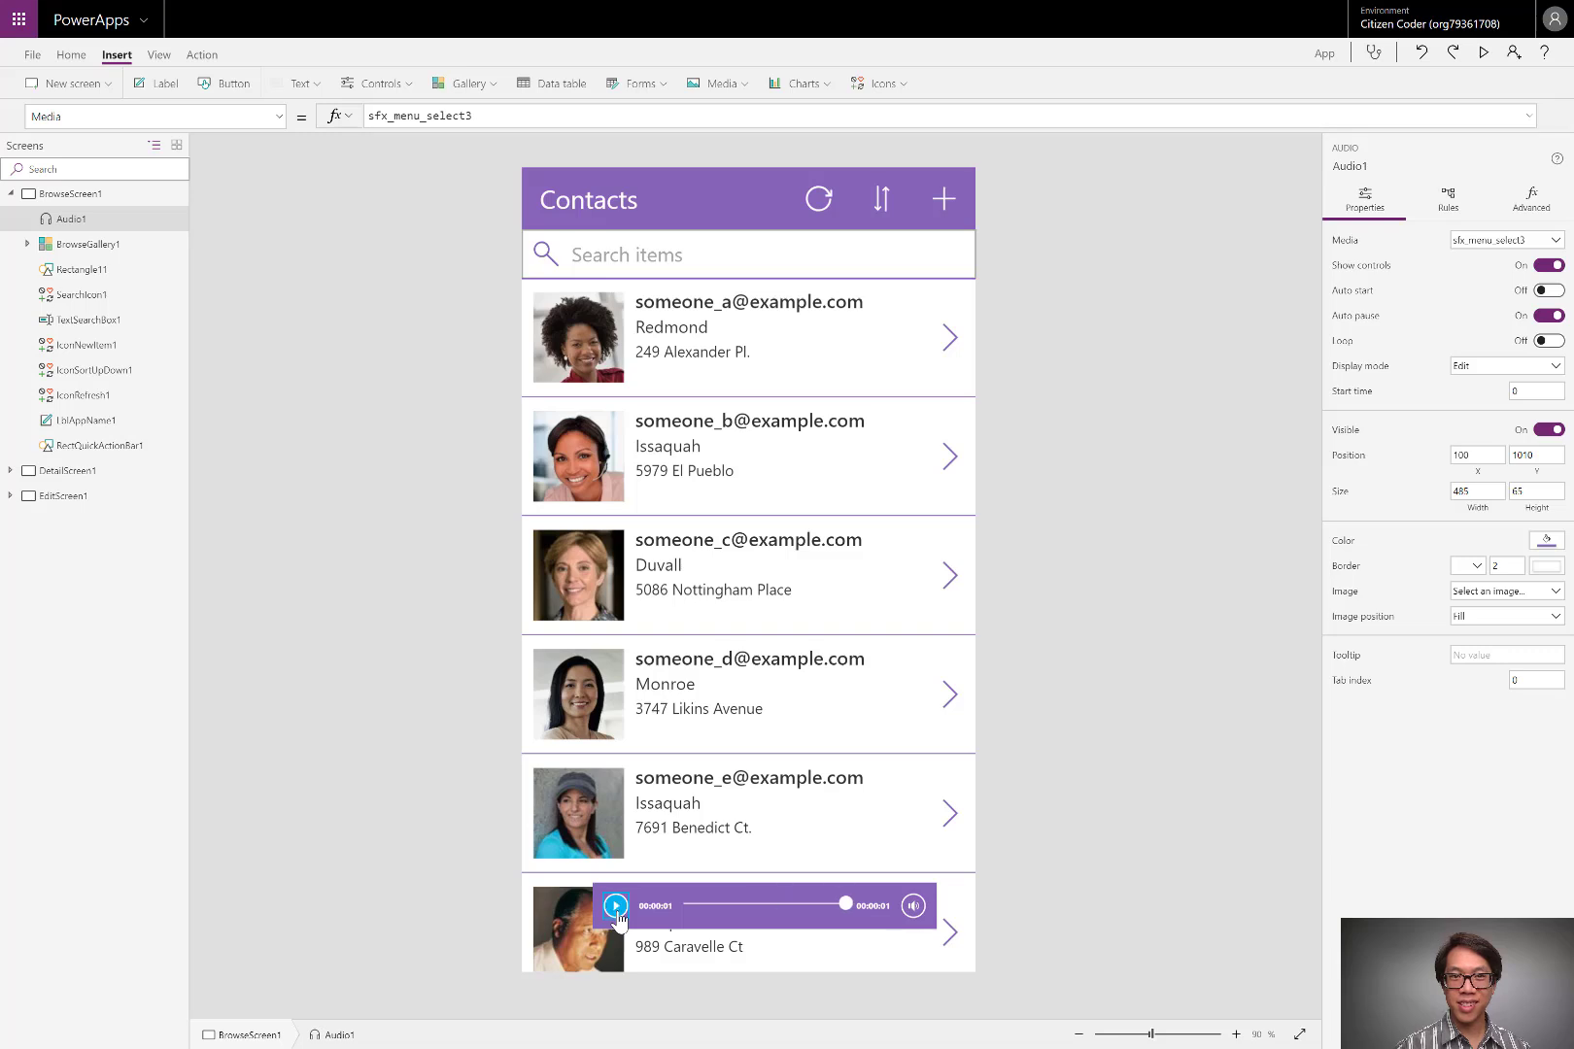
{"action": "left_click", "coordinate": [614, 905]}
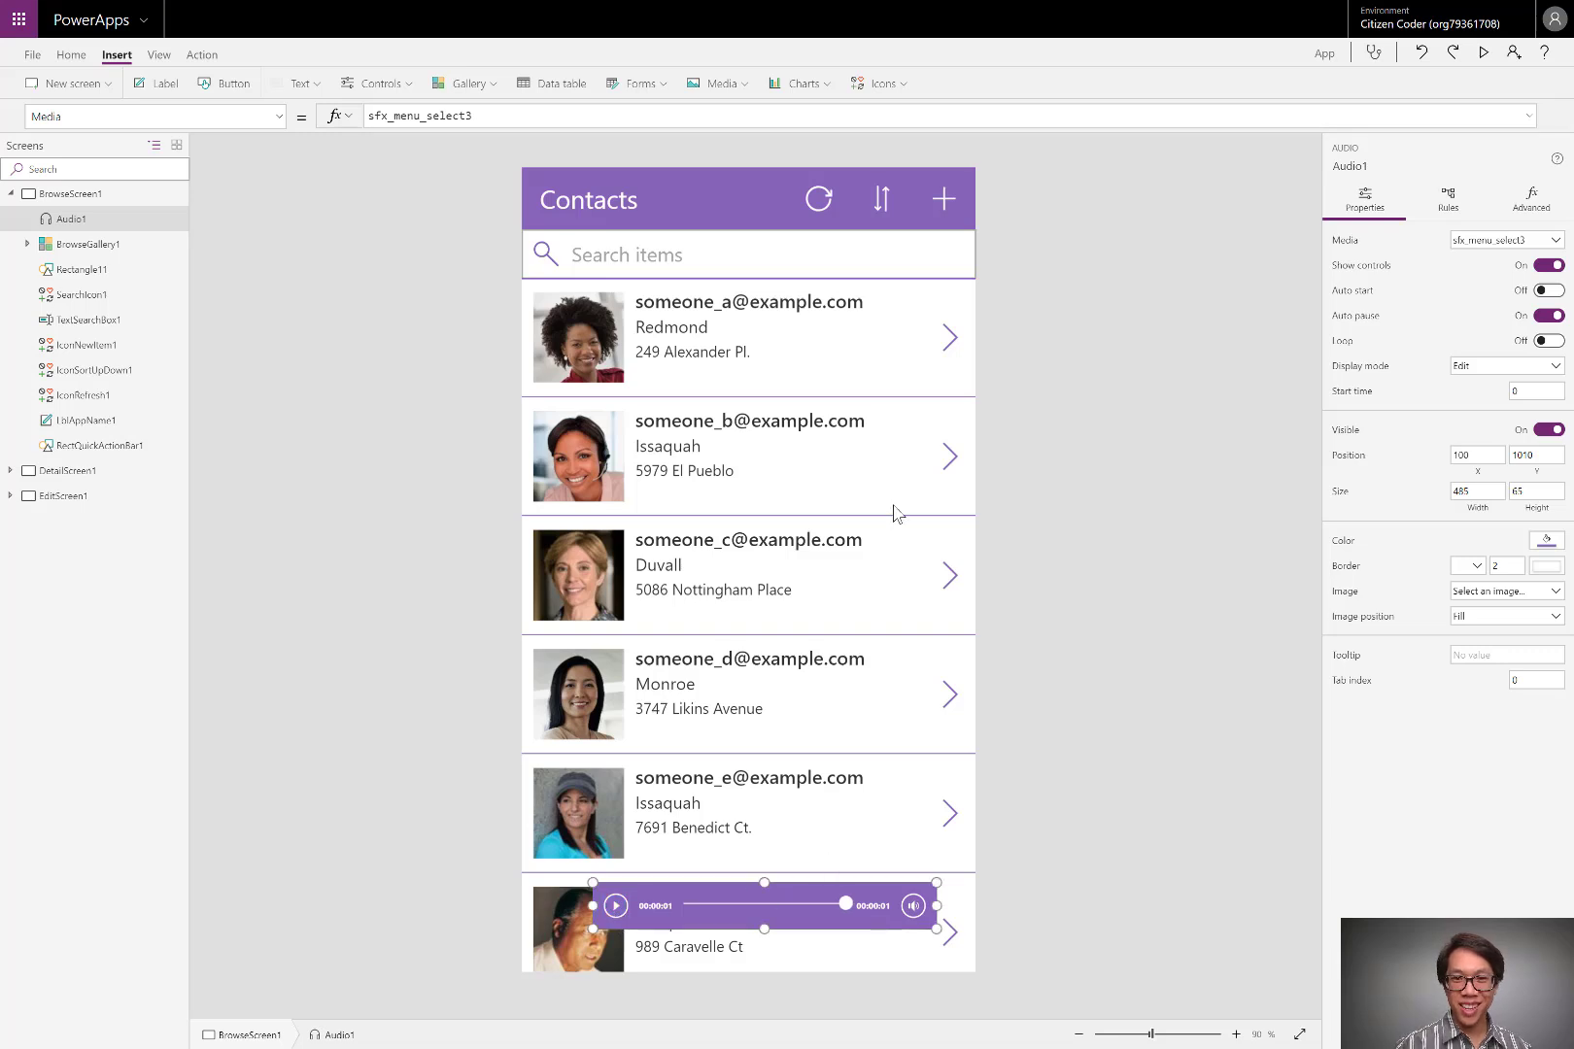
{"action": "mouse_move", "coordinate": [708, 892]}
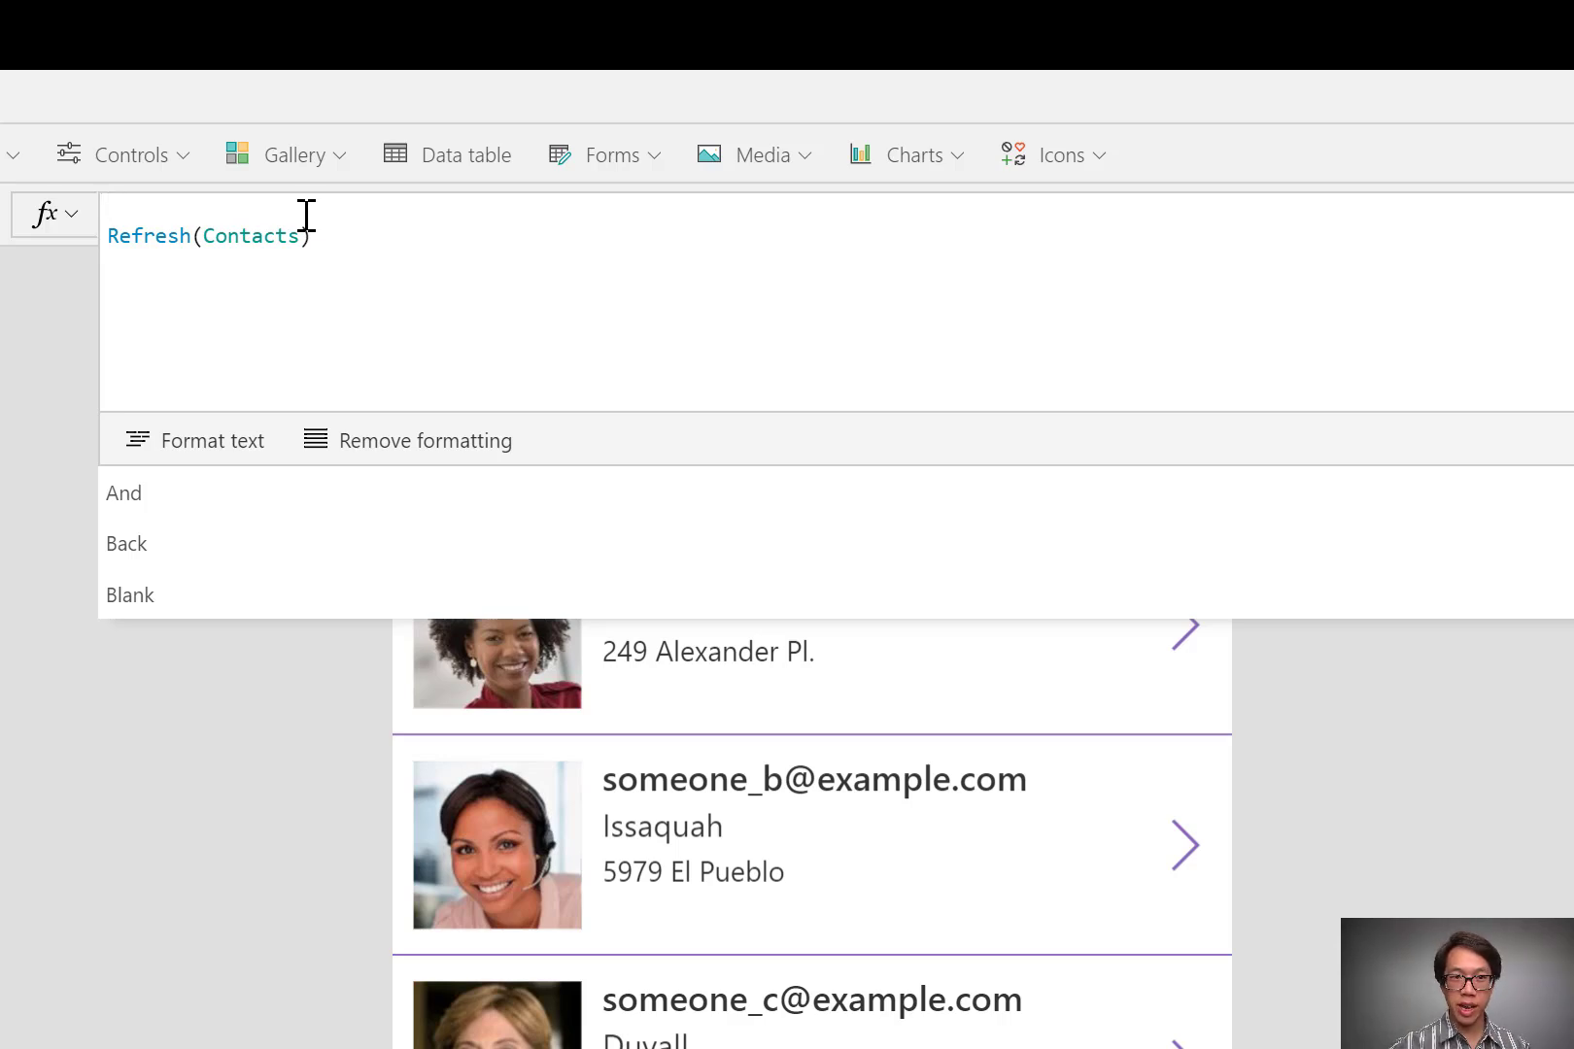
Add Set(playAudio,true); and Reset(Audio1); above Refresh(Contacts) in OnSelect
{"action": "type", "text": "Set"}
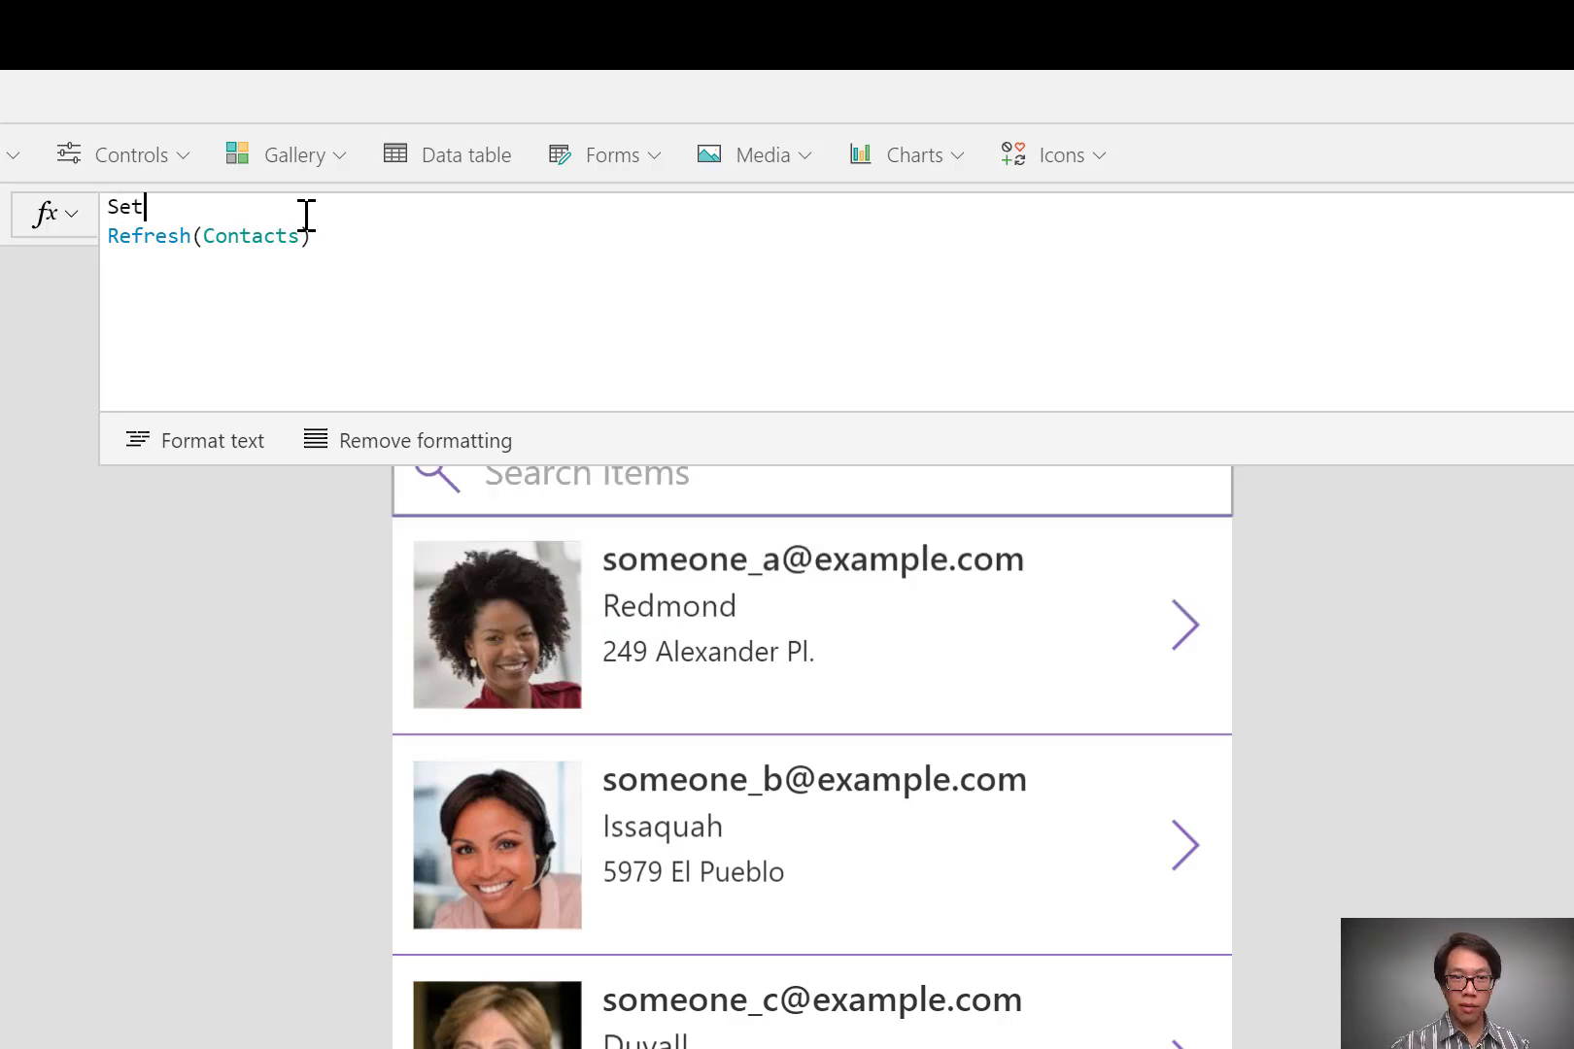
{"action": "type", "text": "(play"}
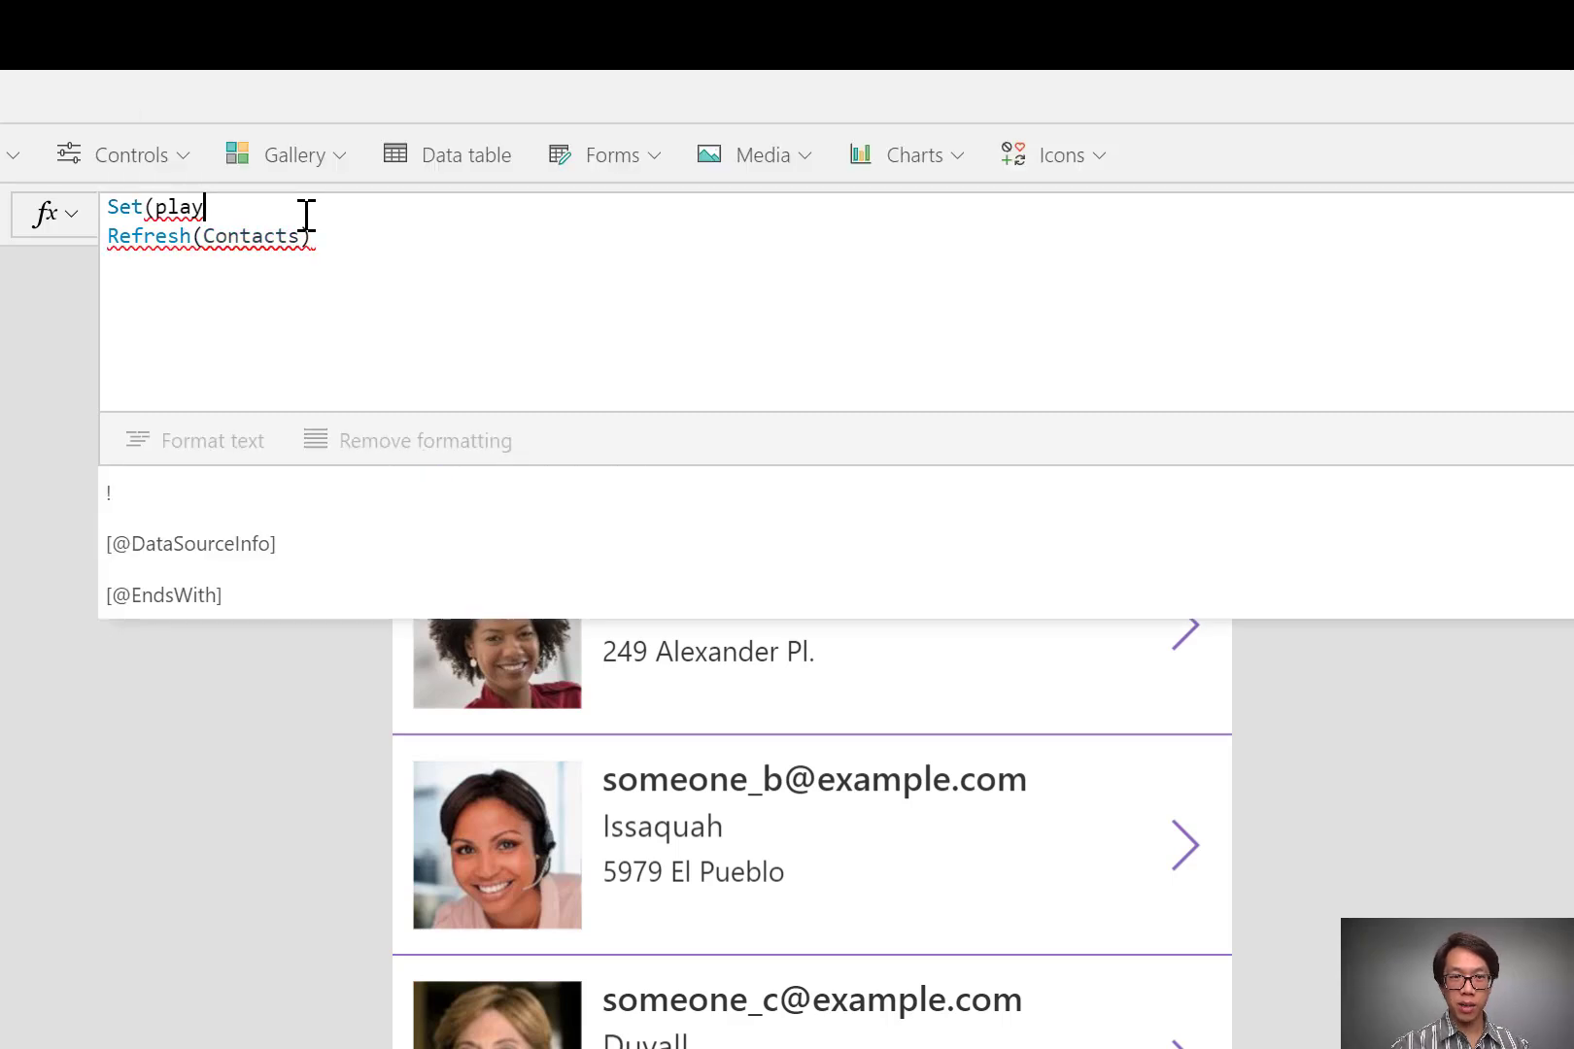
{"action": "type", "text": "Audio,true);"}
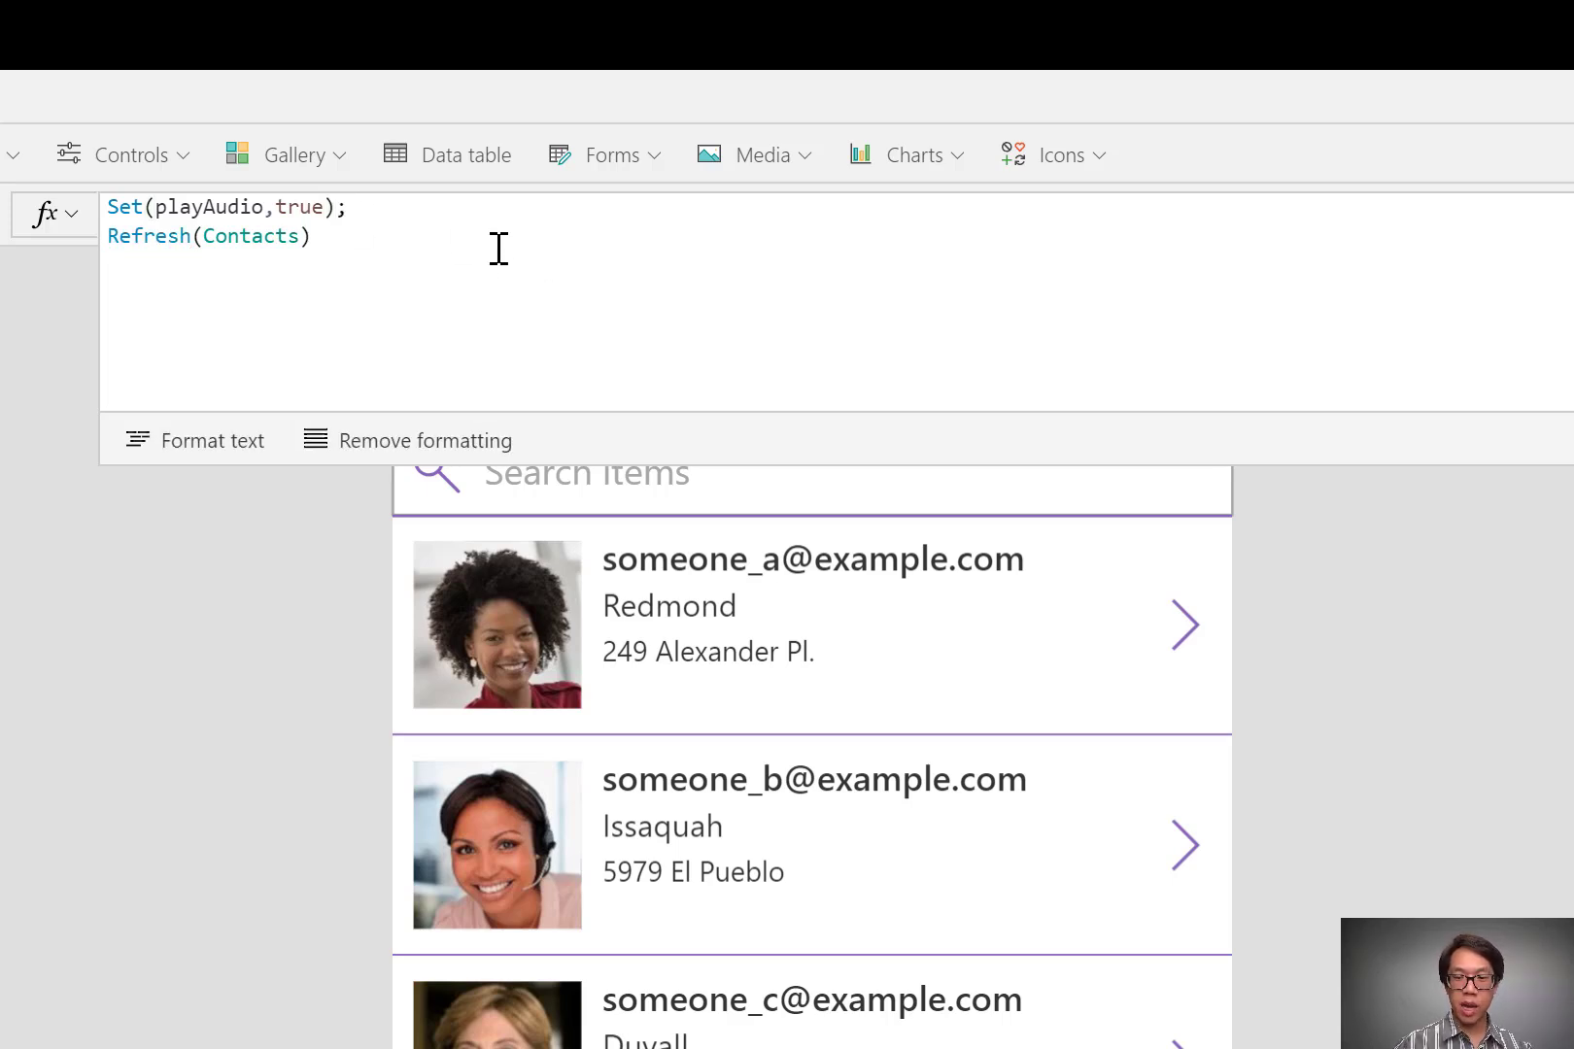
{"action": "key", "text": "enter"}
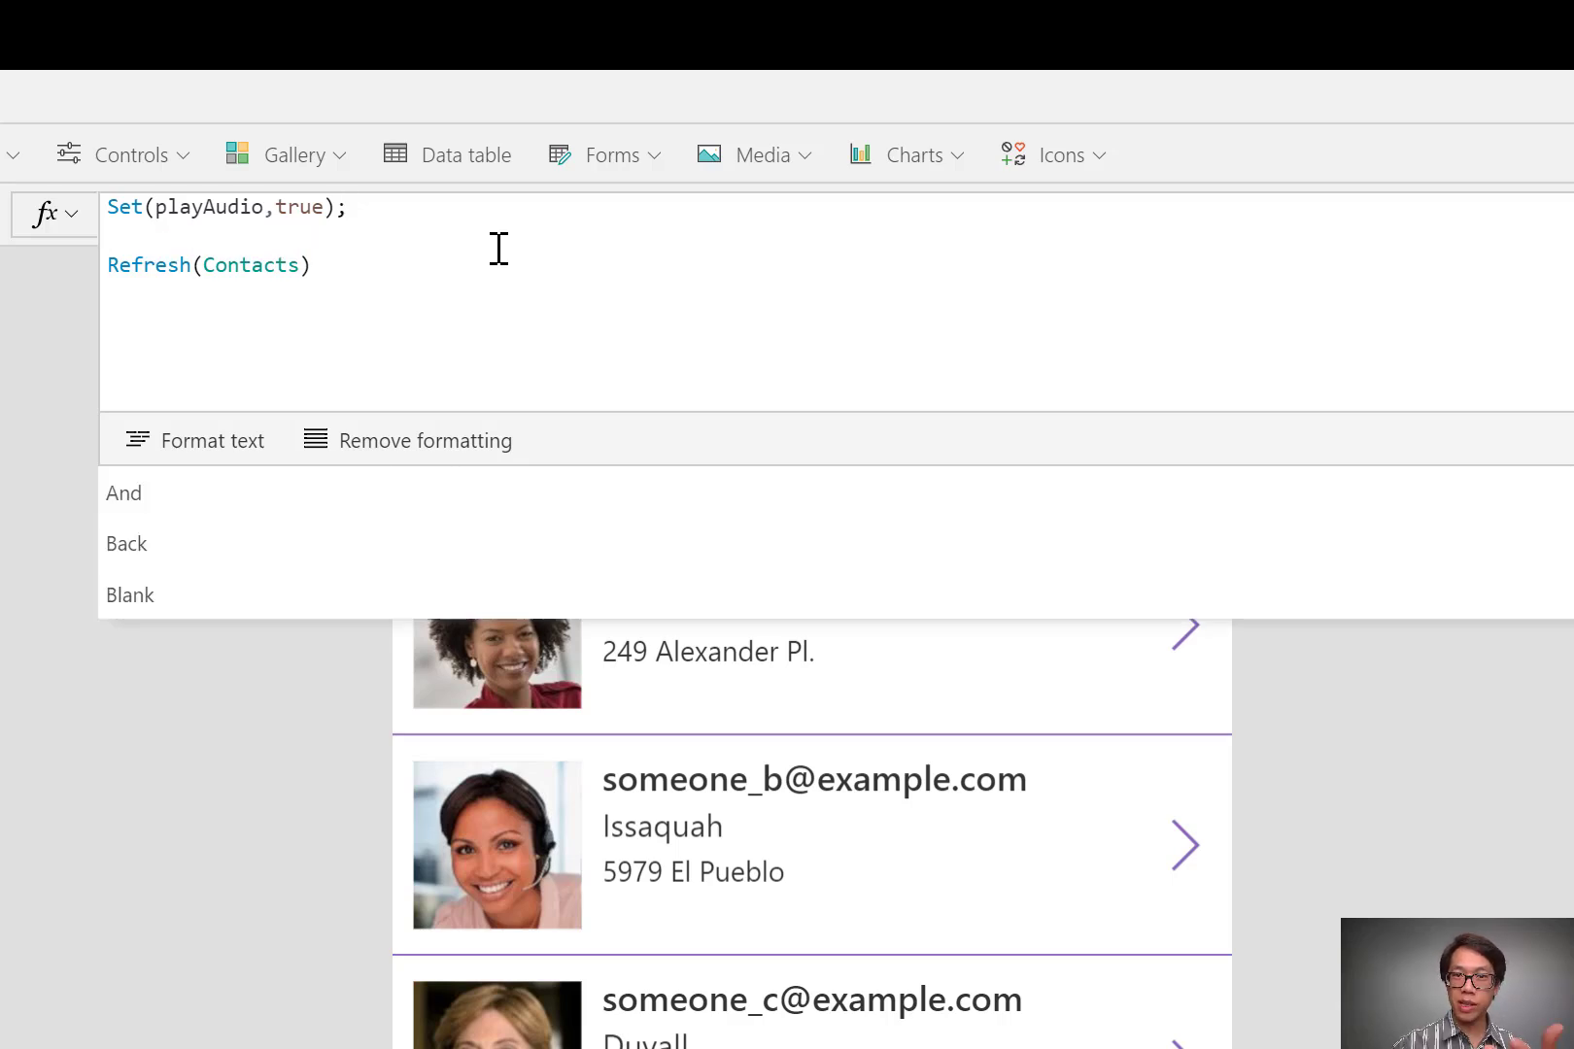
{"action": "type", "text": "Reset"}
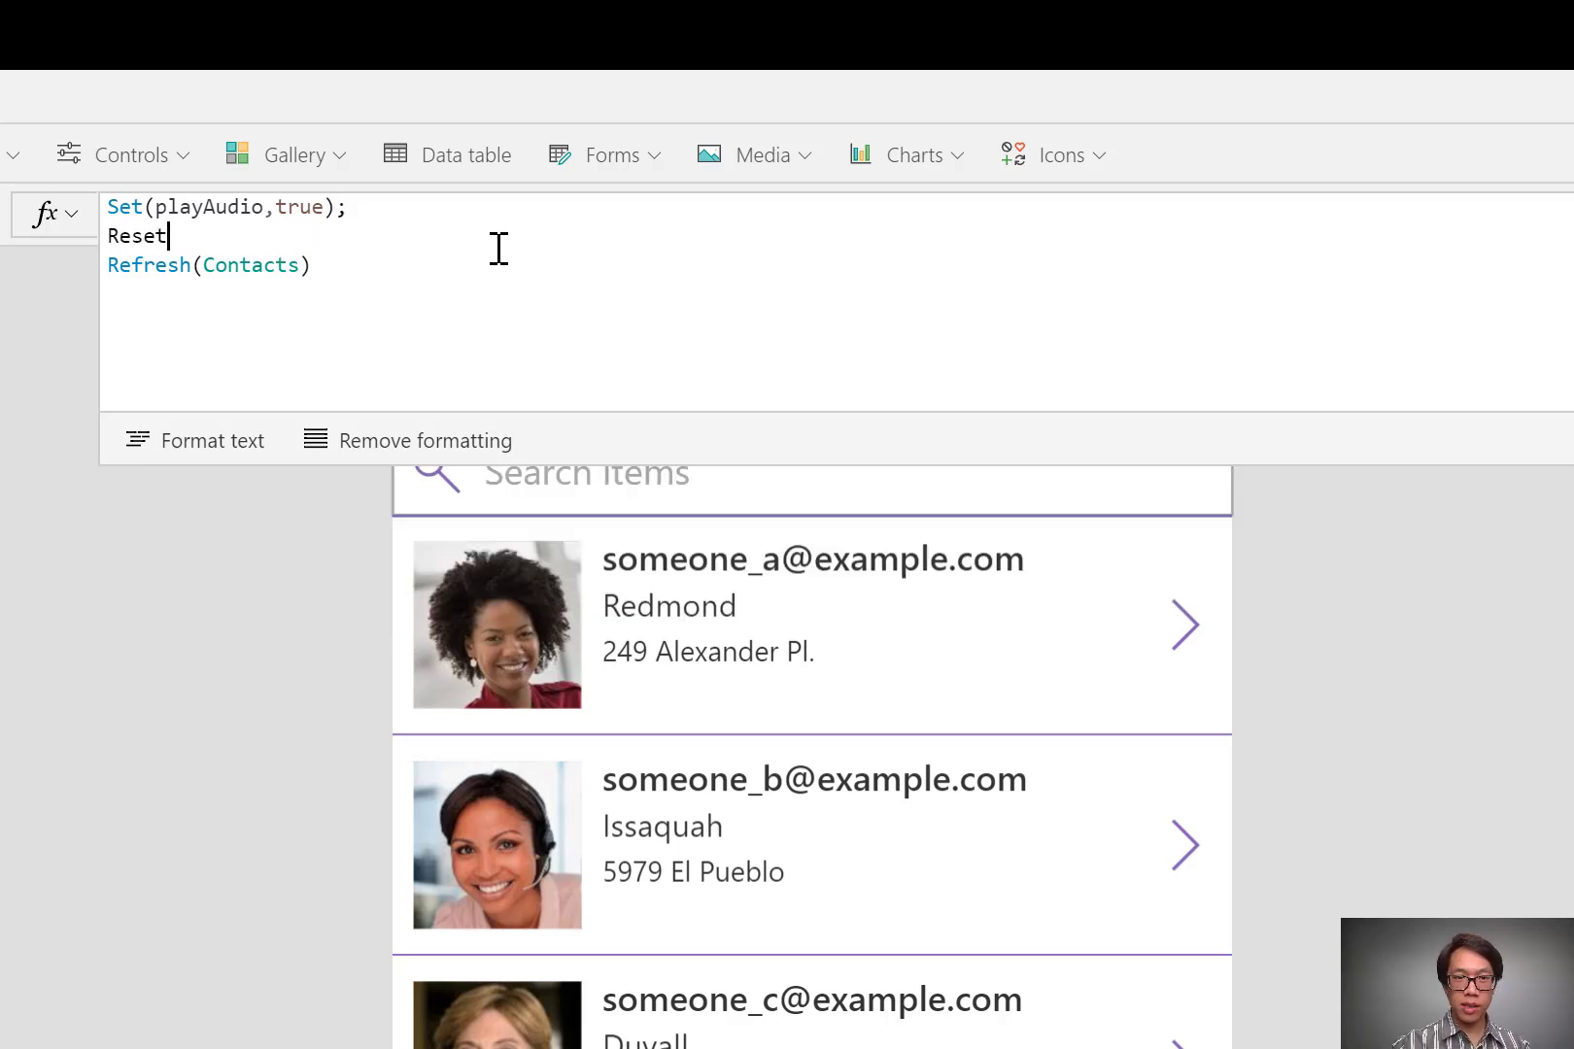
{"action": "type", "text": "("}
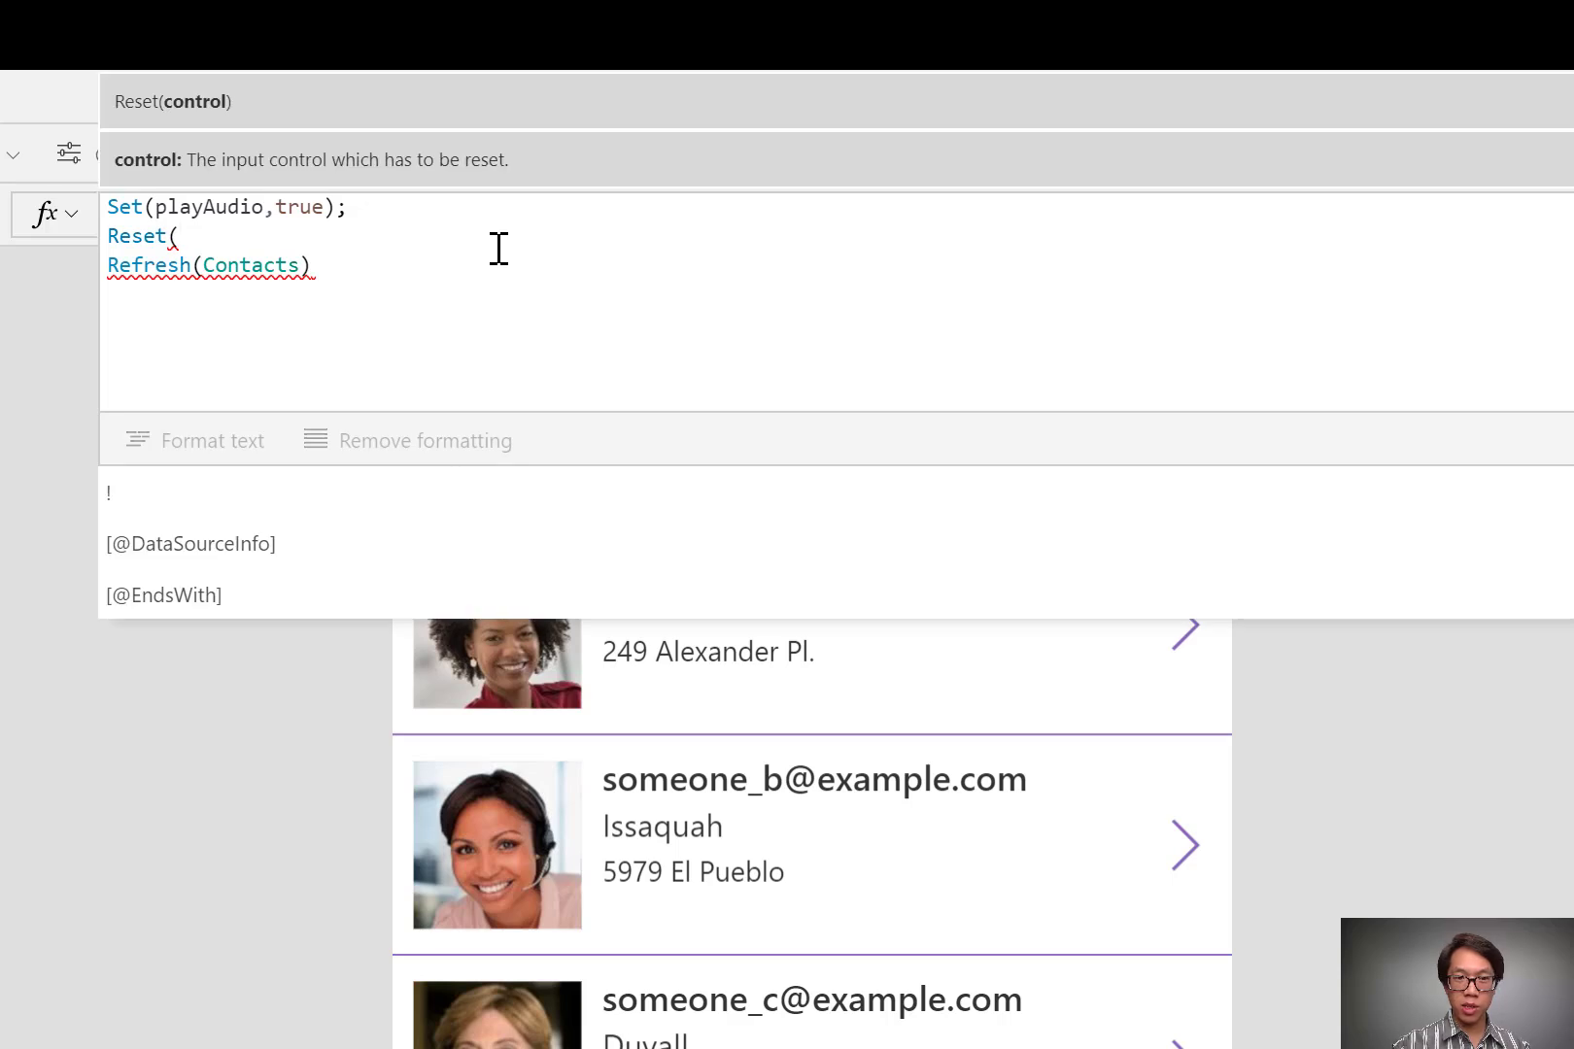
{"action": "type", "text": "au"}
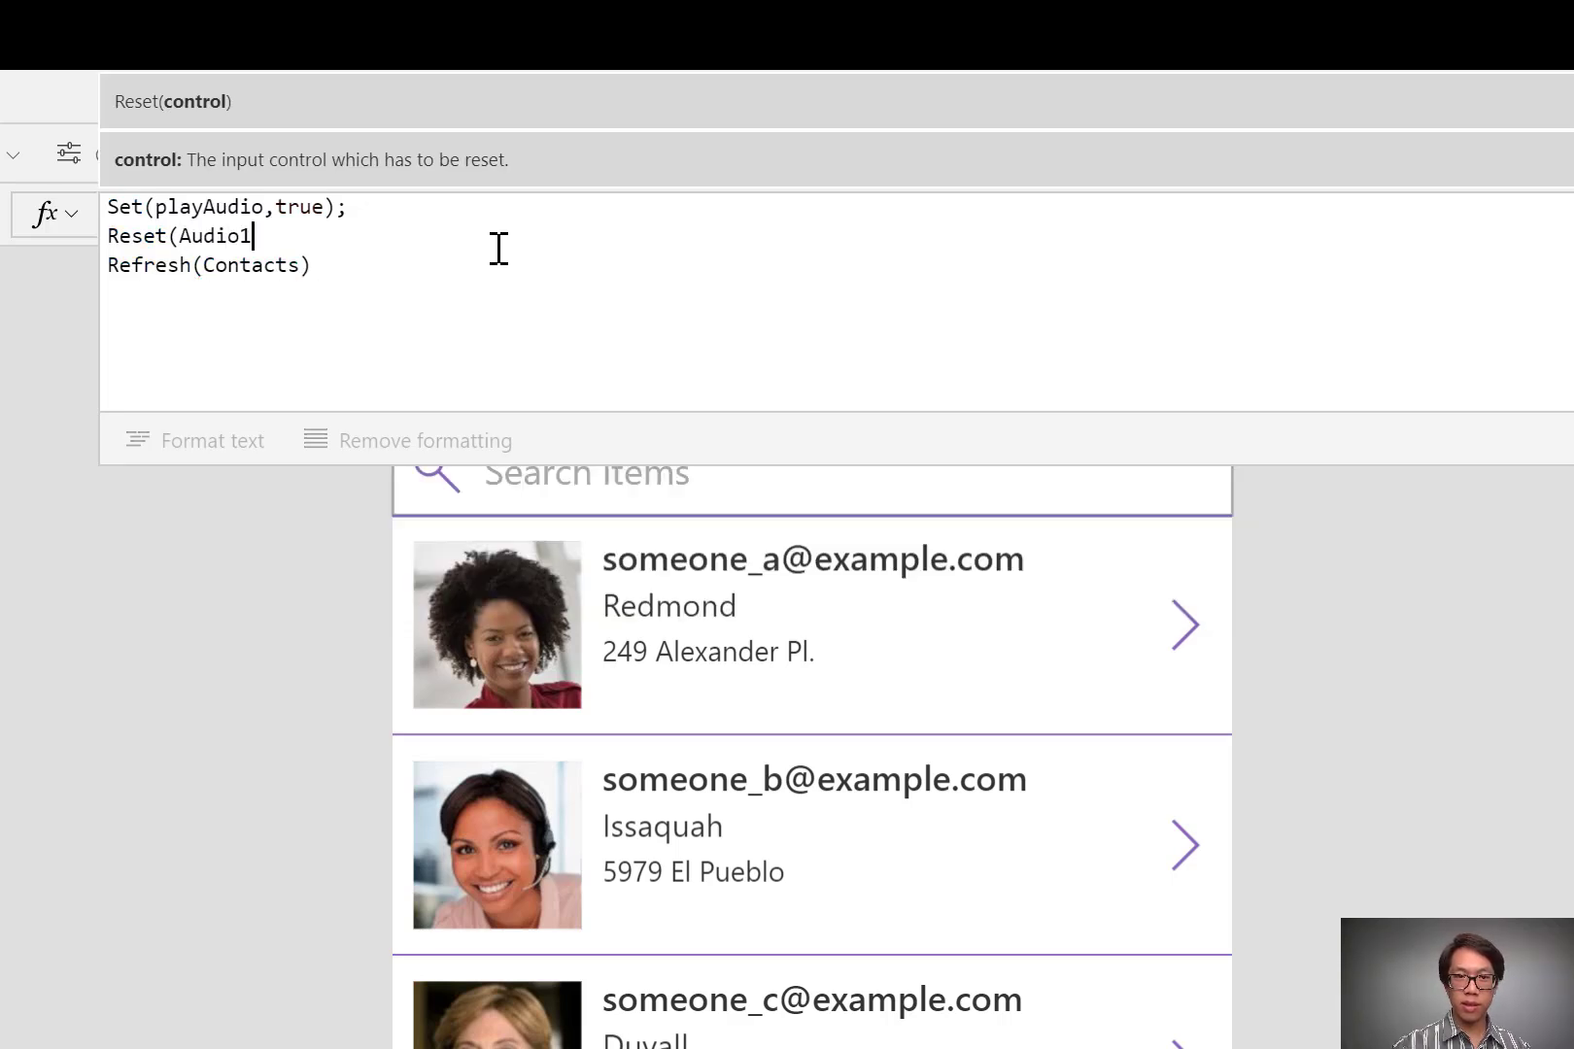
{"action": "type", "text": ");"}
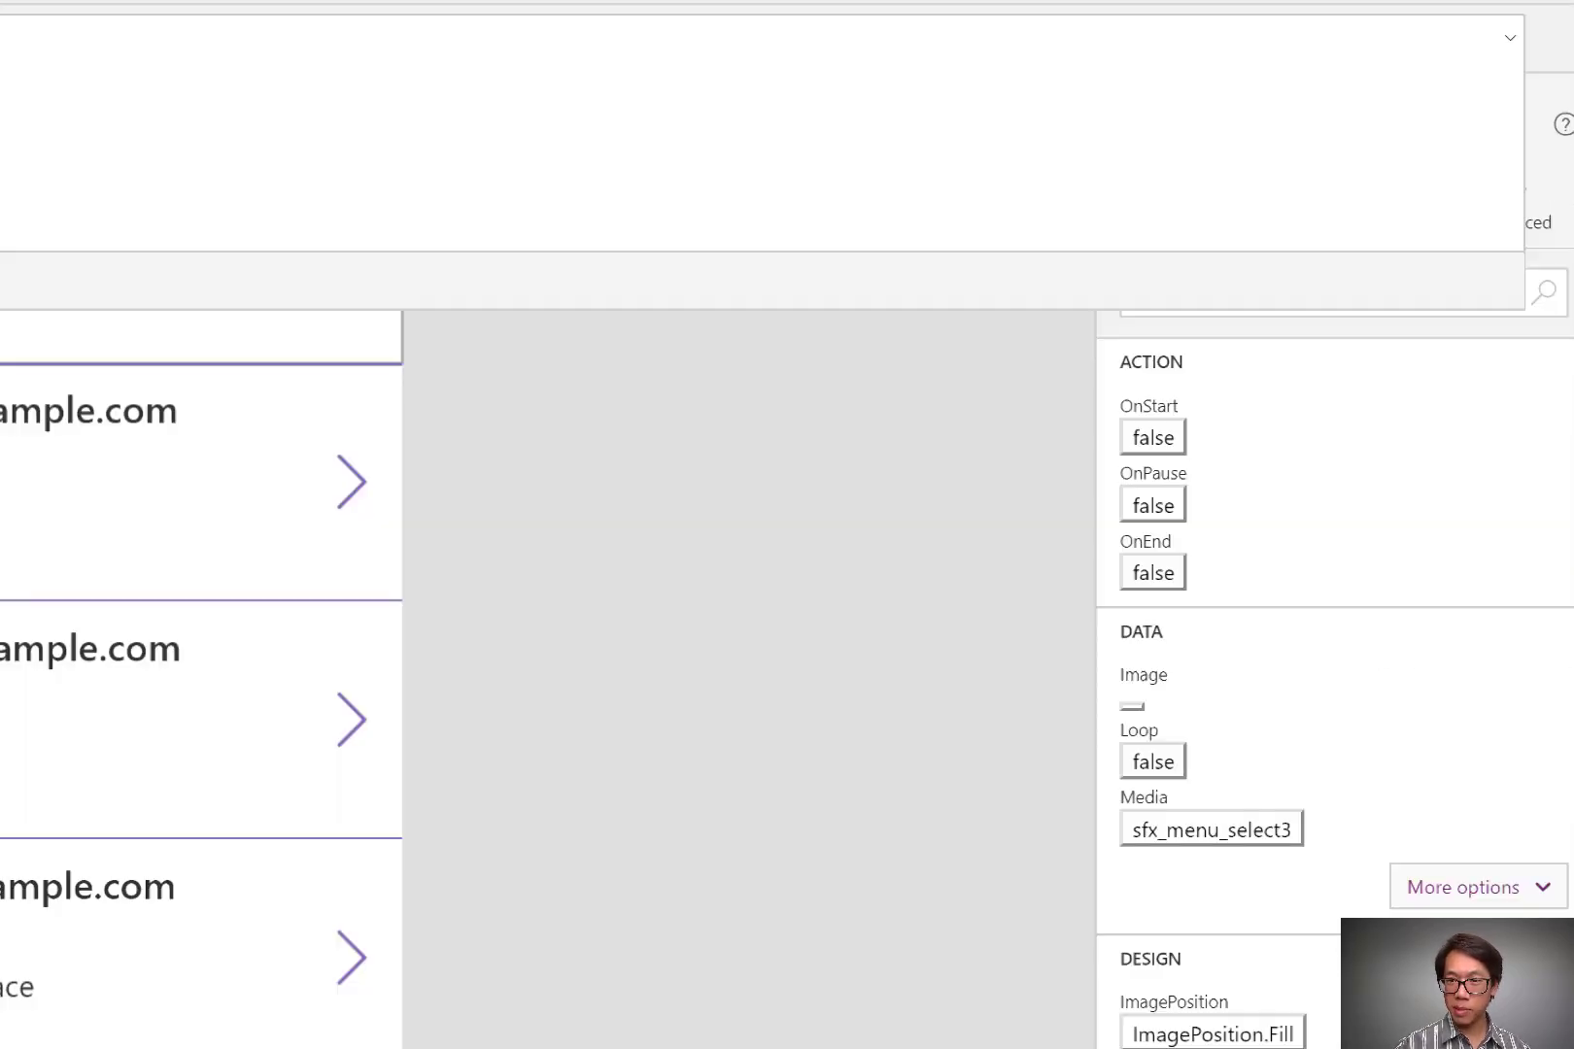
Set Audio1's Start property to playAudio
{"action": "scroll", "scroll_direction": "down", "scroll_amount": 3}
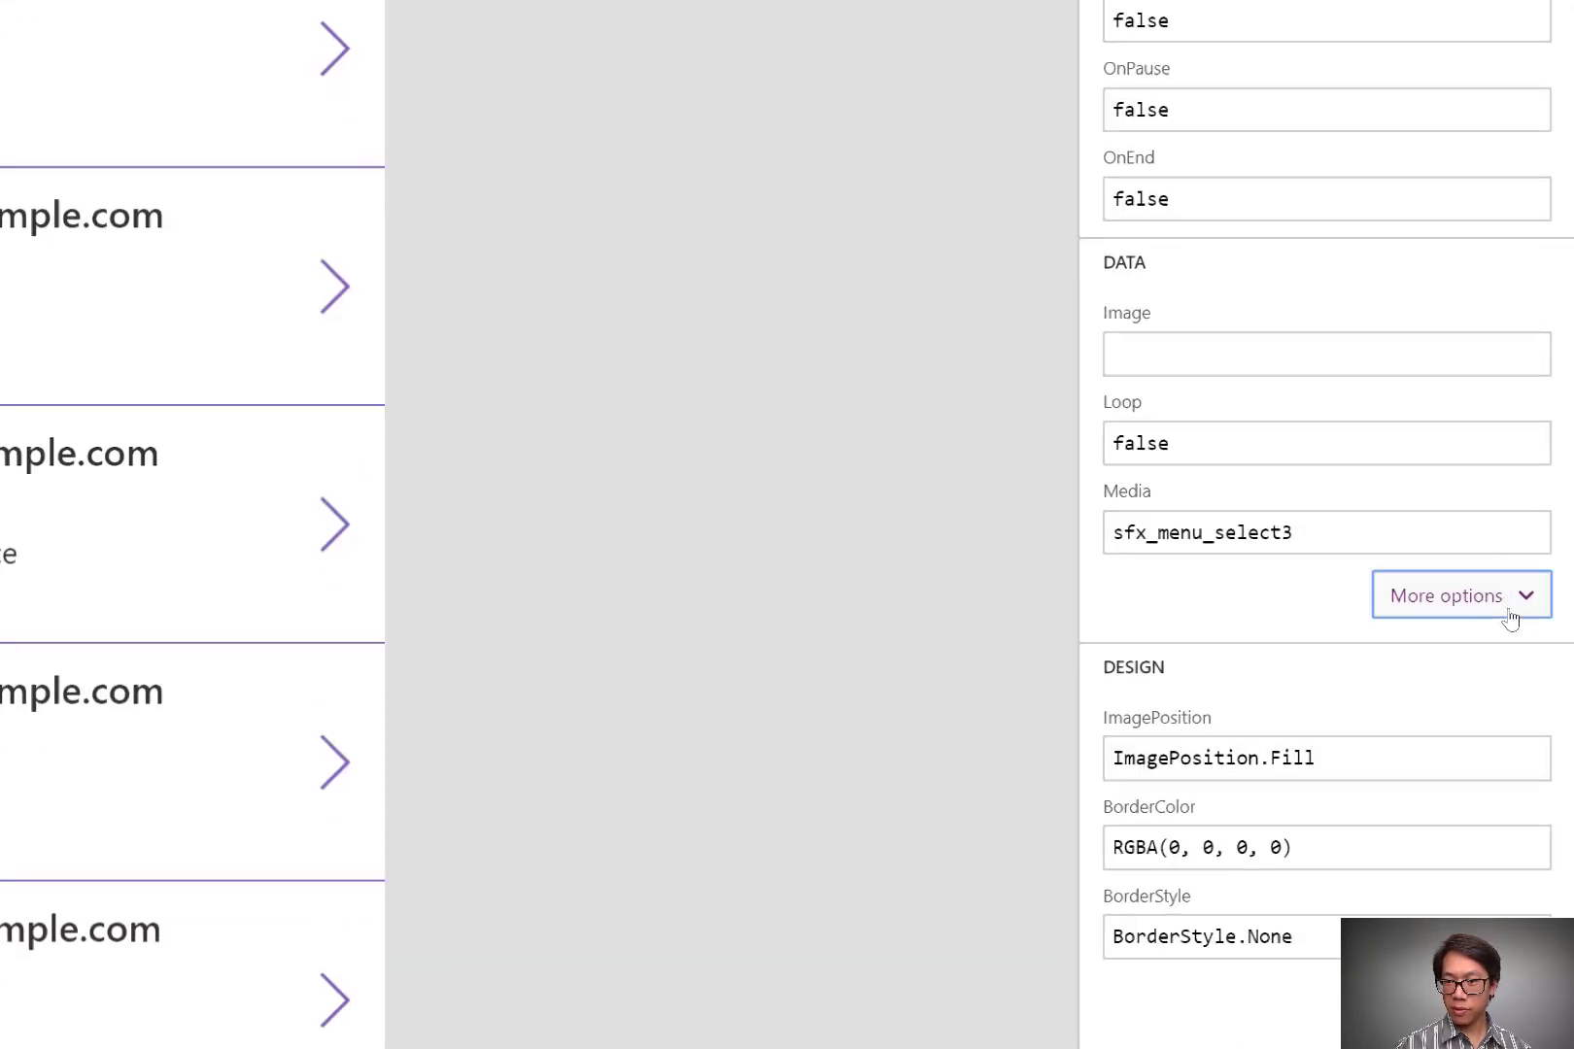
{"action": "left_click", "coordinate": [1458, 595]}
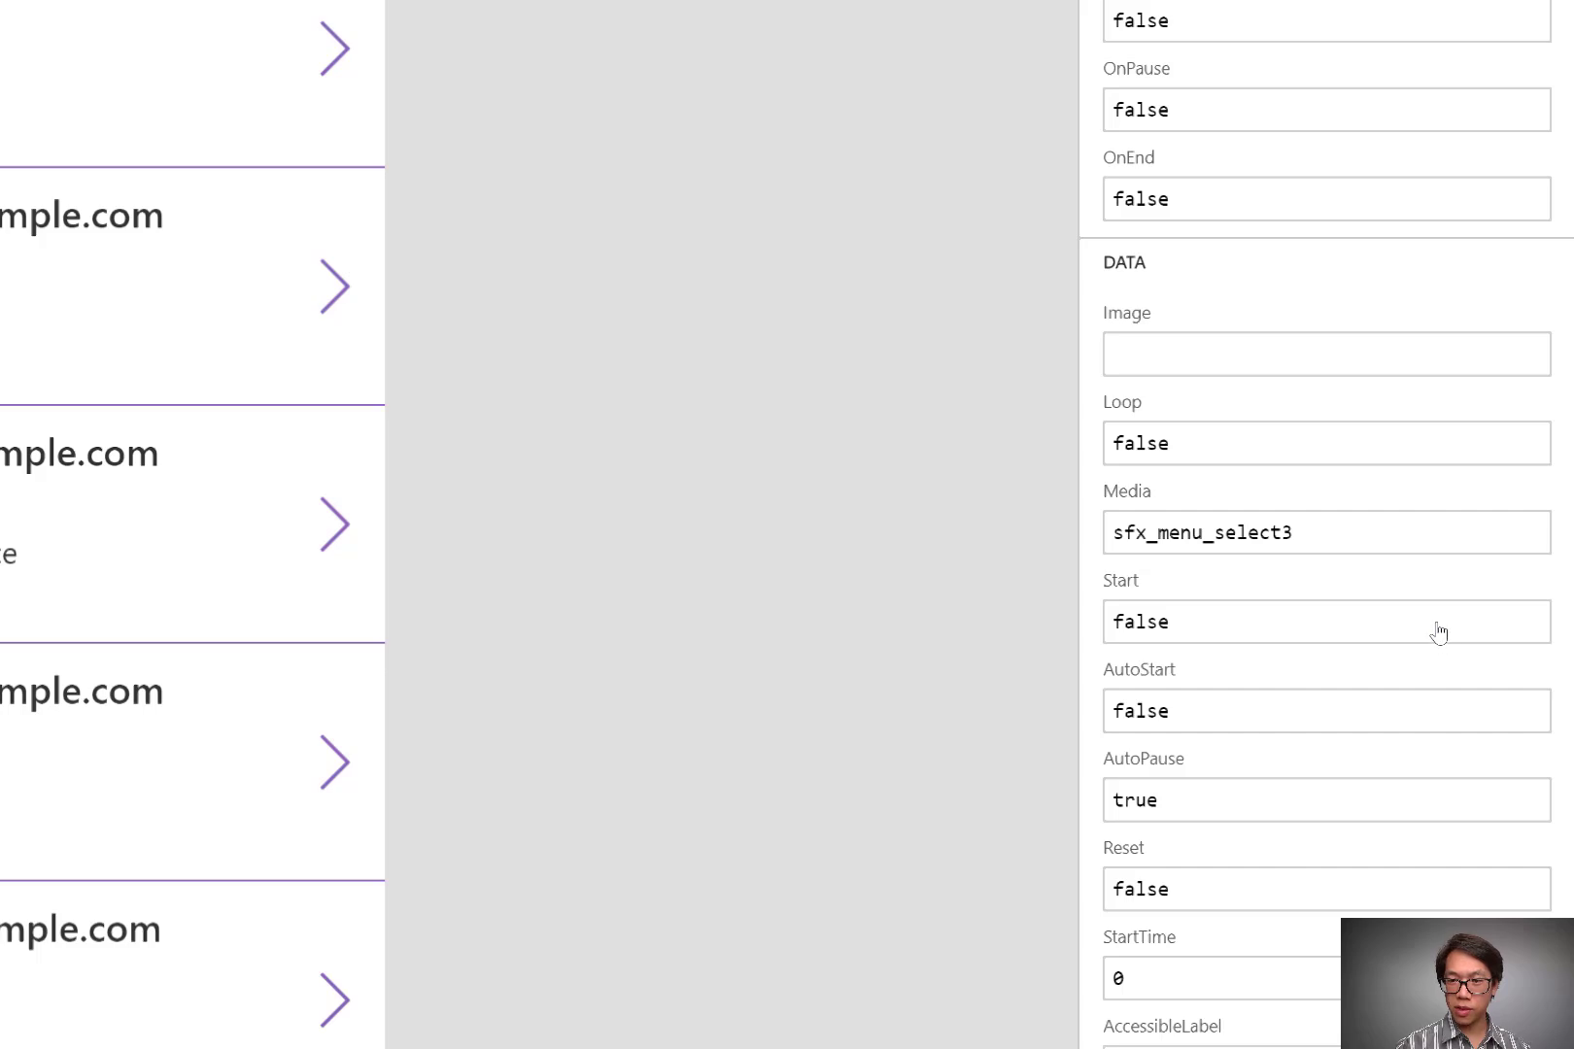
{"action": "left_click", "coordinate": [1324, 621]}
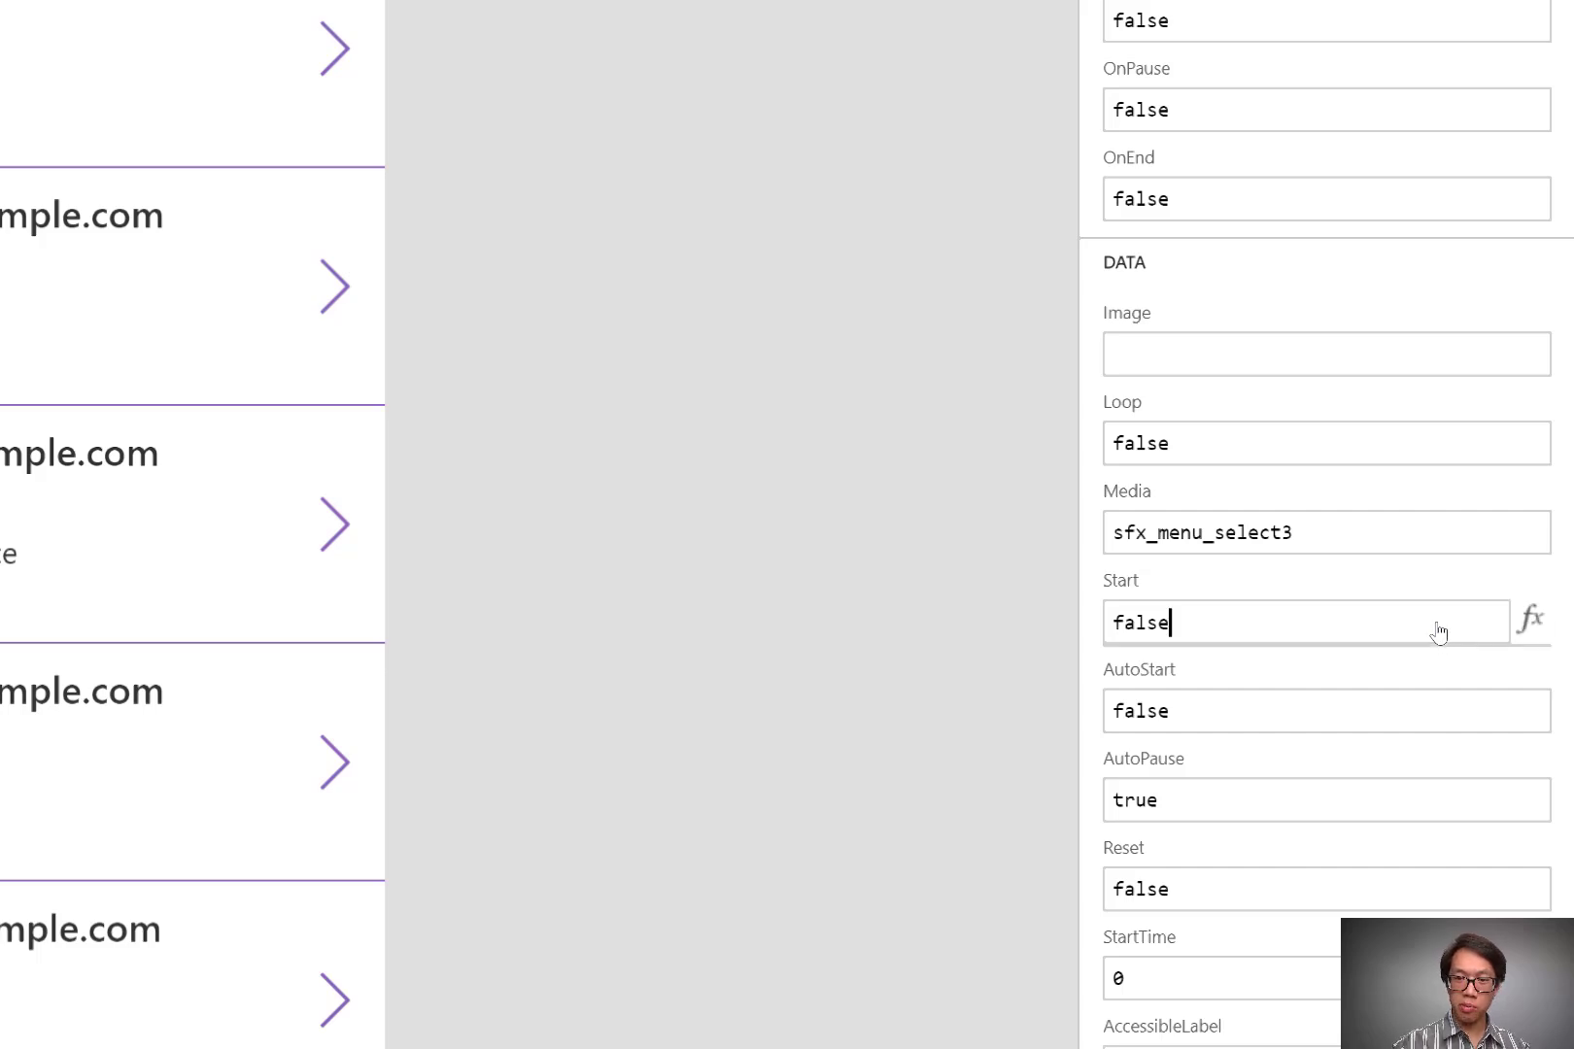
{"action": "type", "text": "play"}
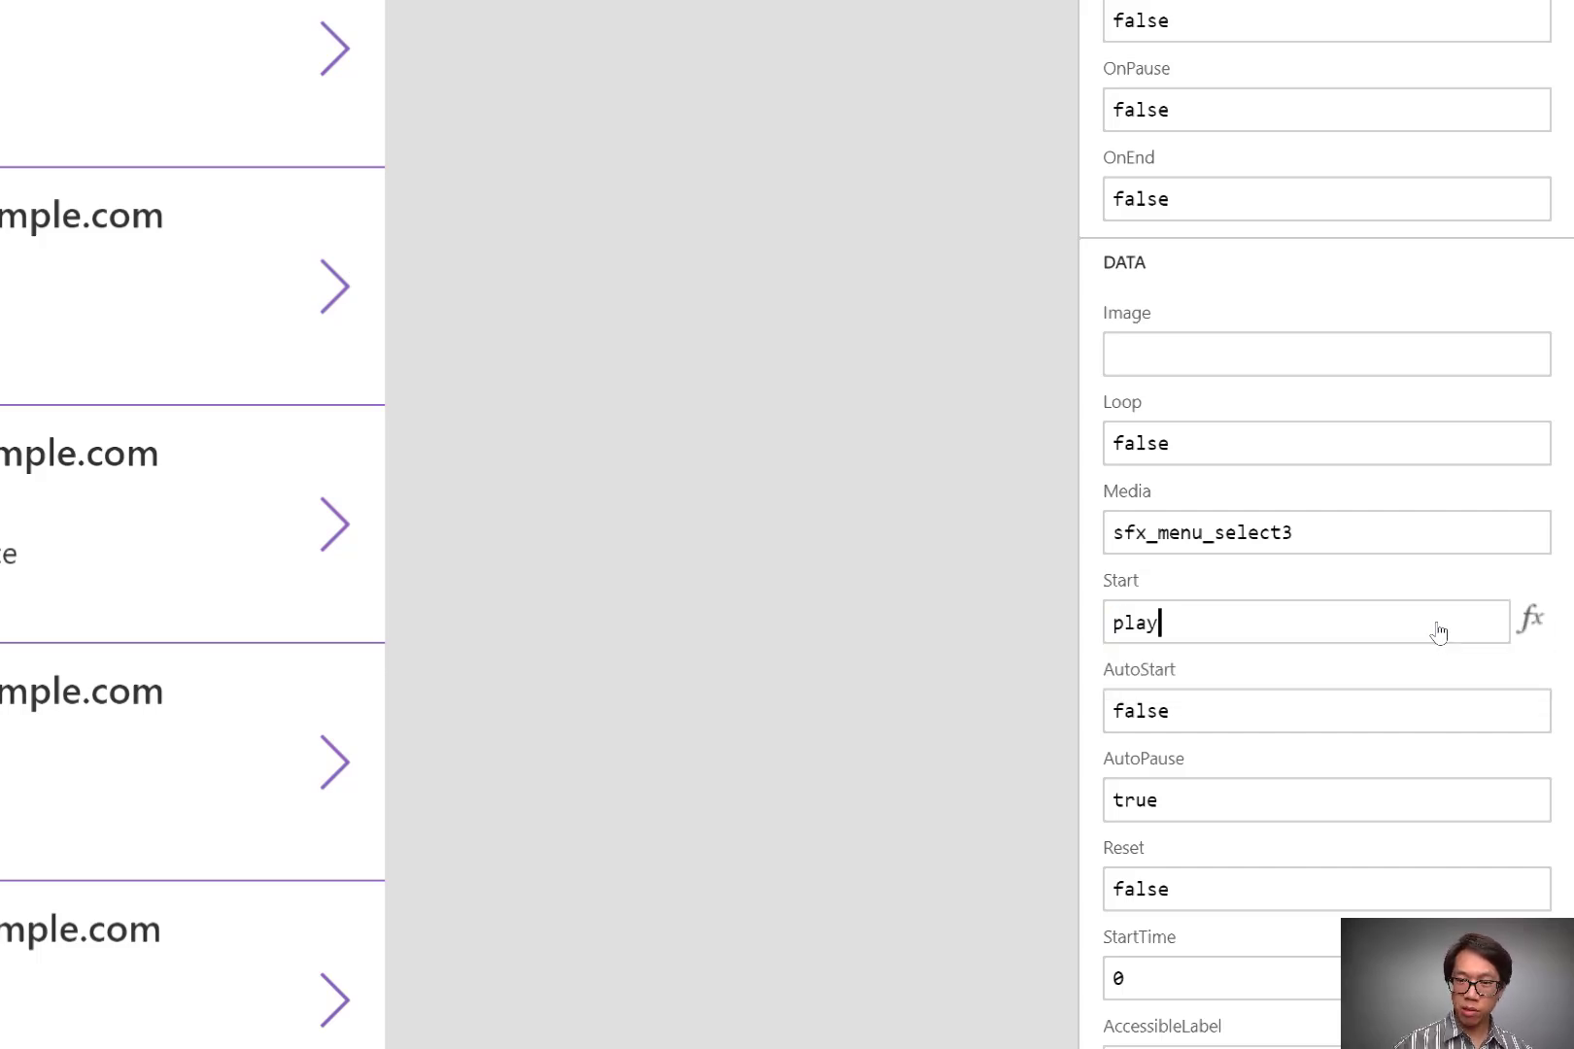
{"action": "type", "text": "play"}
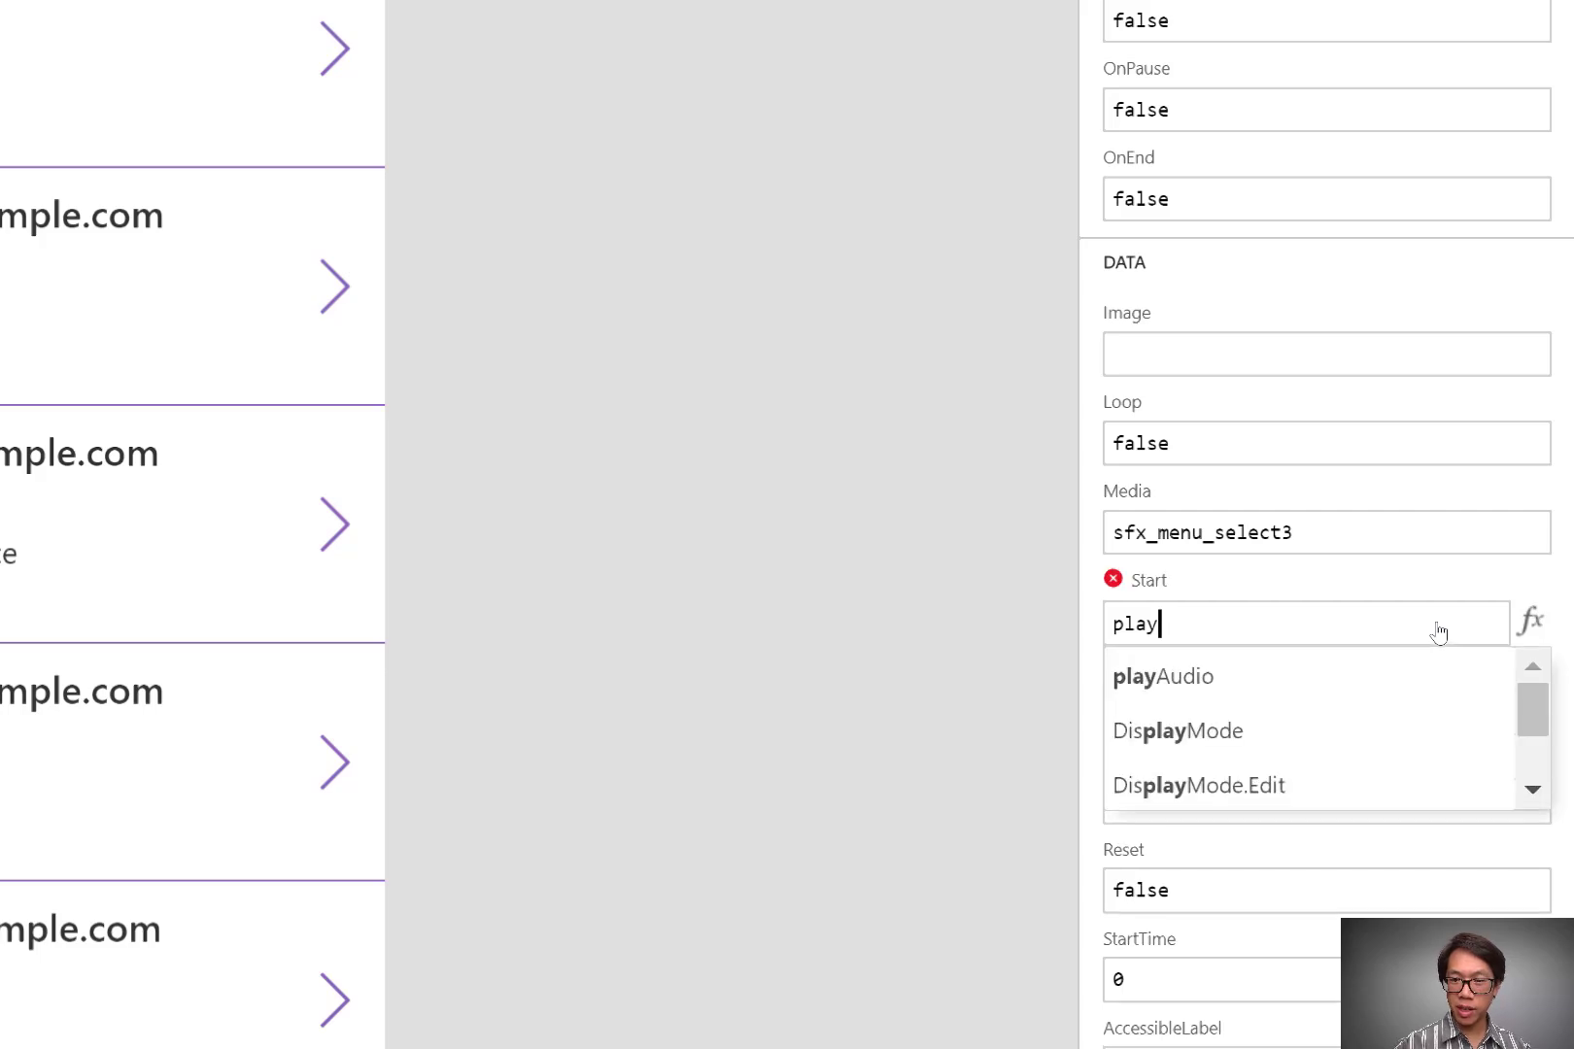
{"action": "left_click", "coordinate": [1161, 676]}
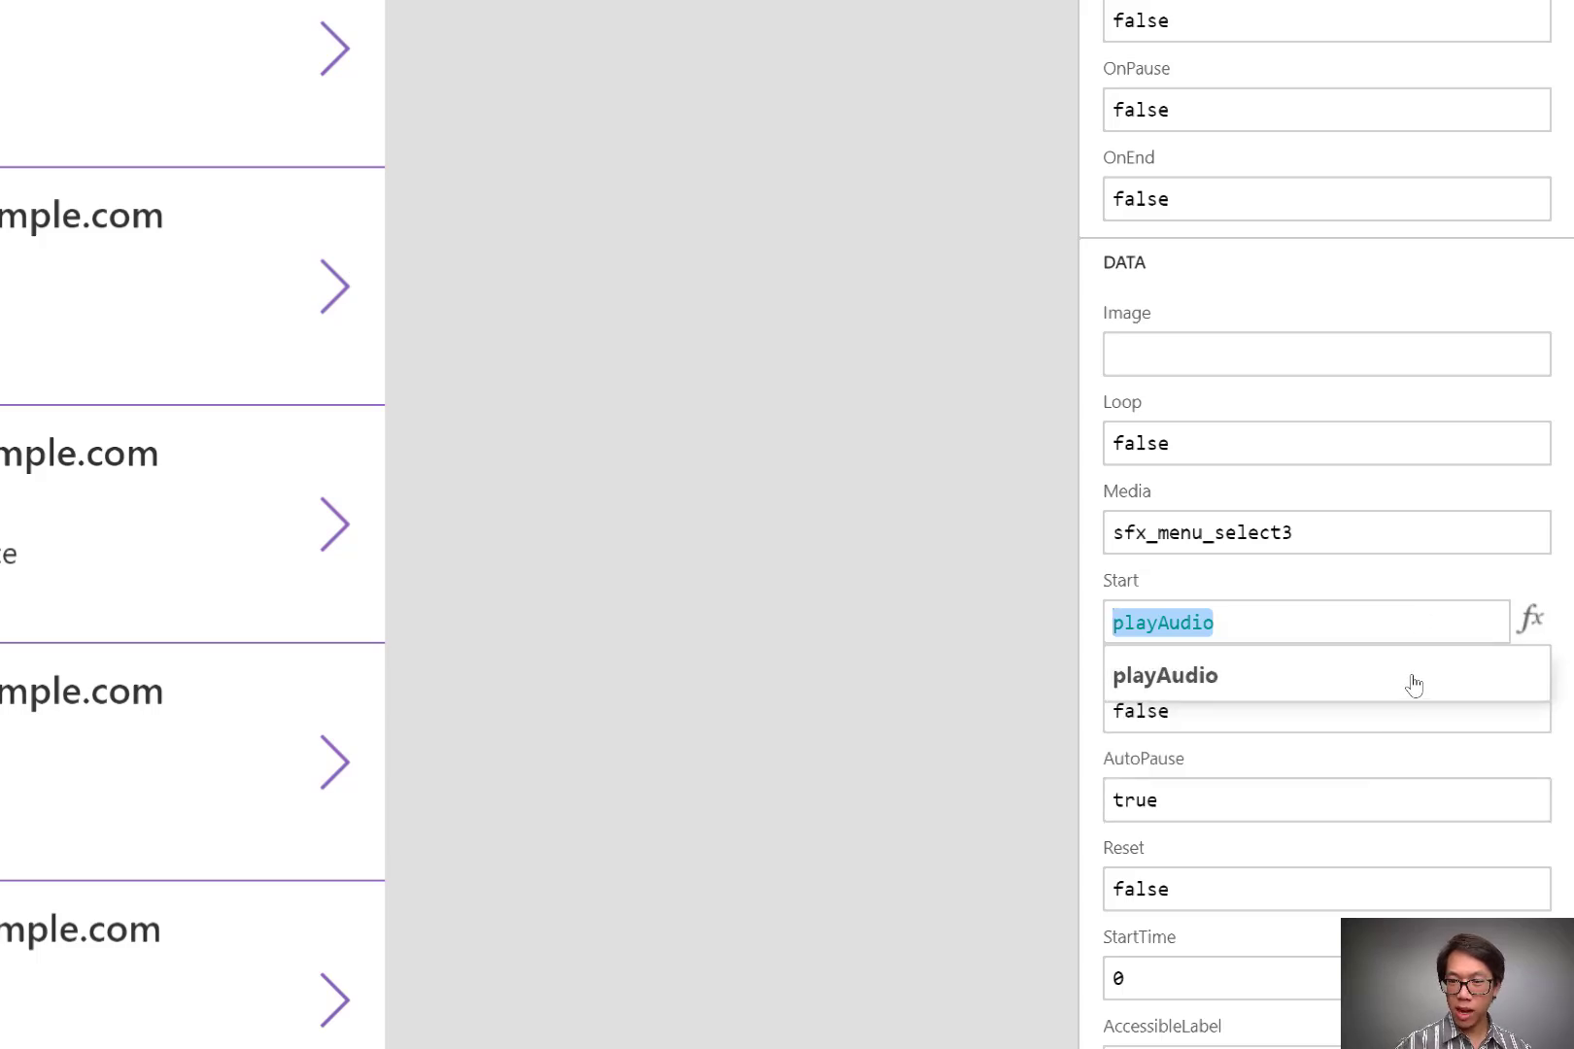
Set AutoStart to playAudio and AutoPause to false
{"action": "left_click", "coordinate": [1164, 675]}
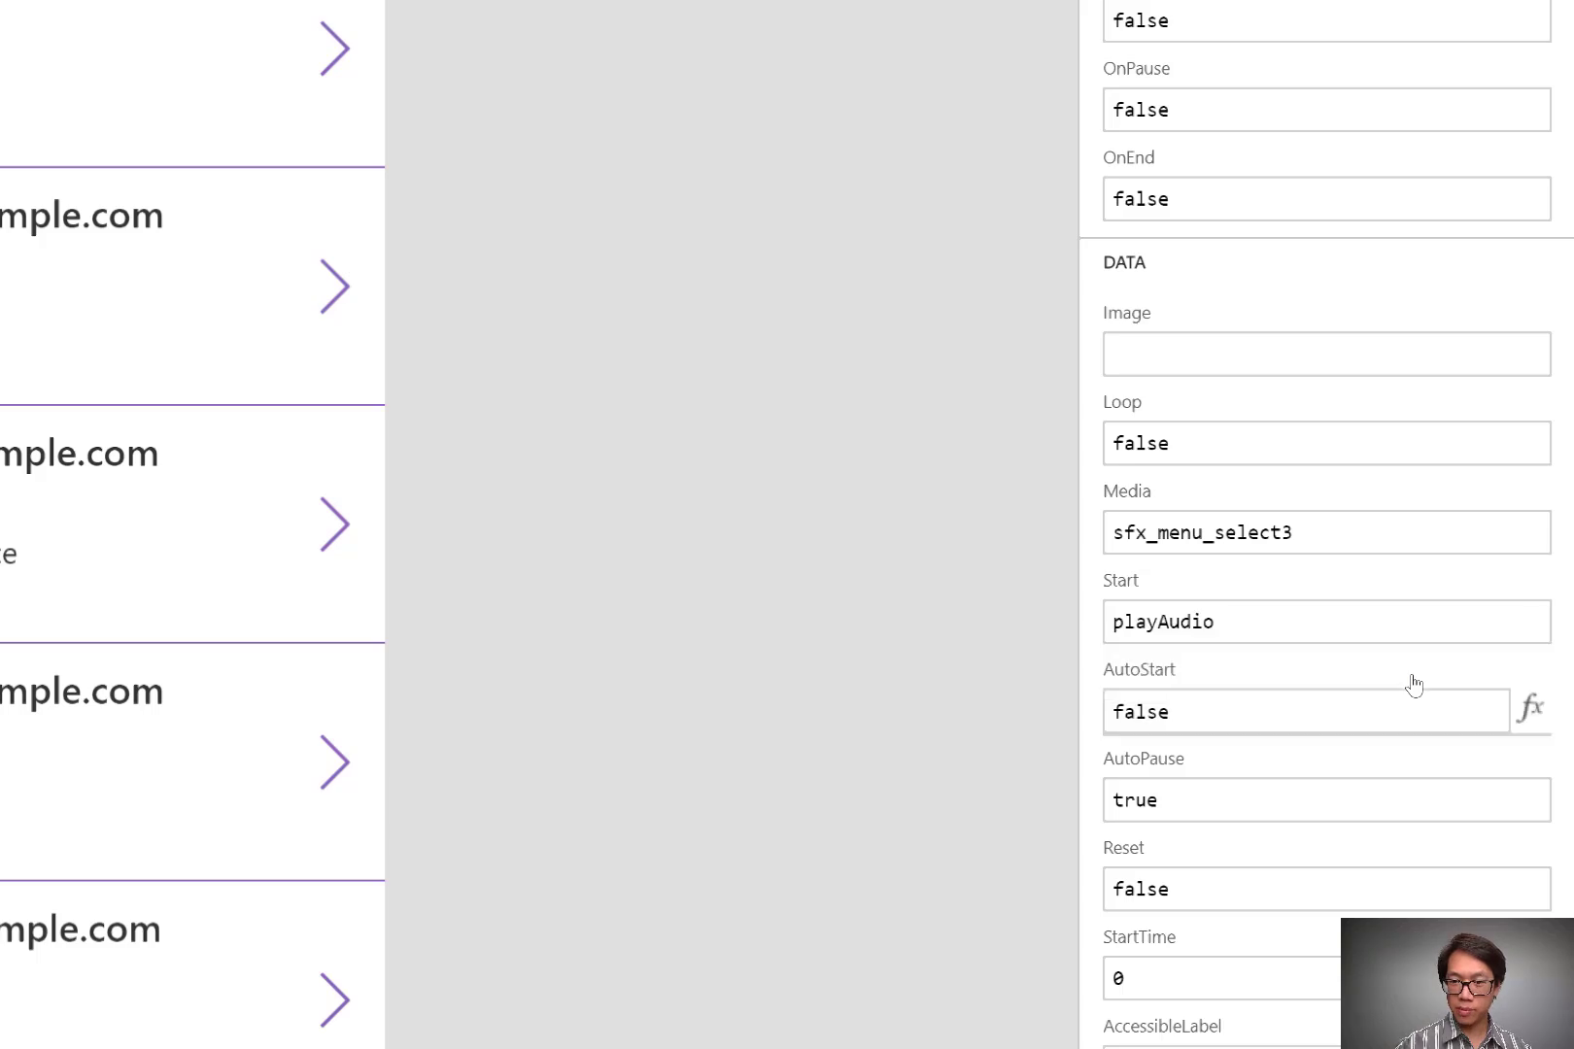
{"action": "left_click", "coordinate": [1304, 712]}
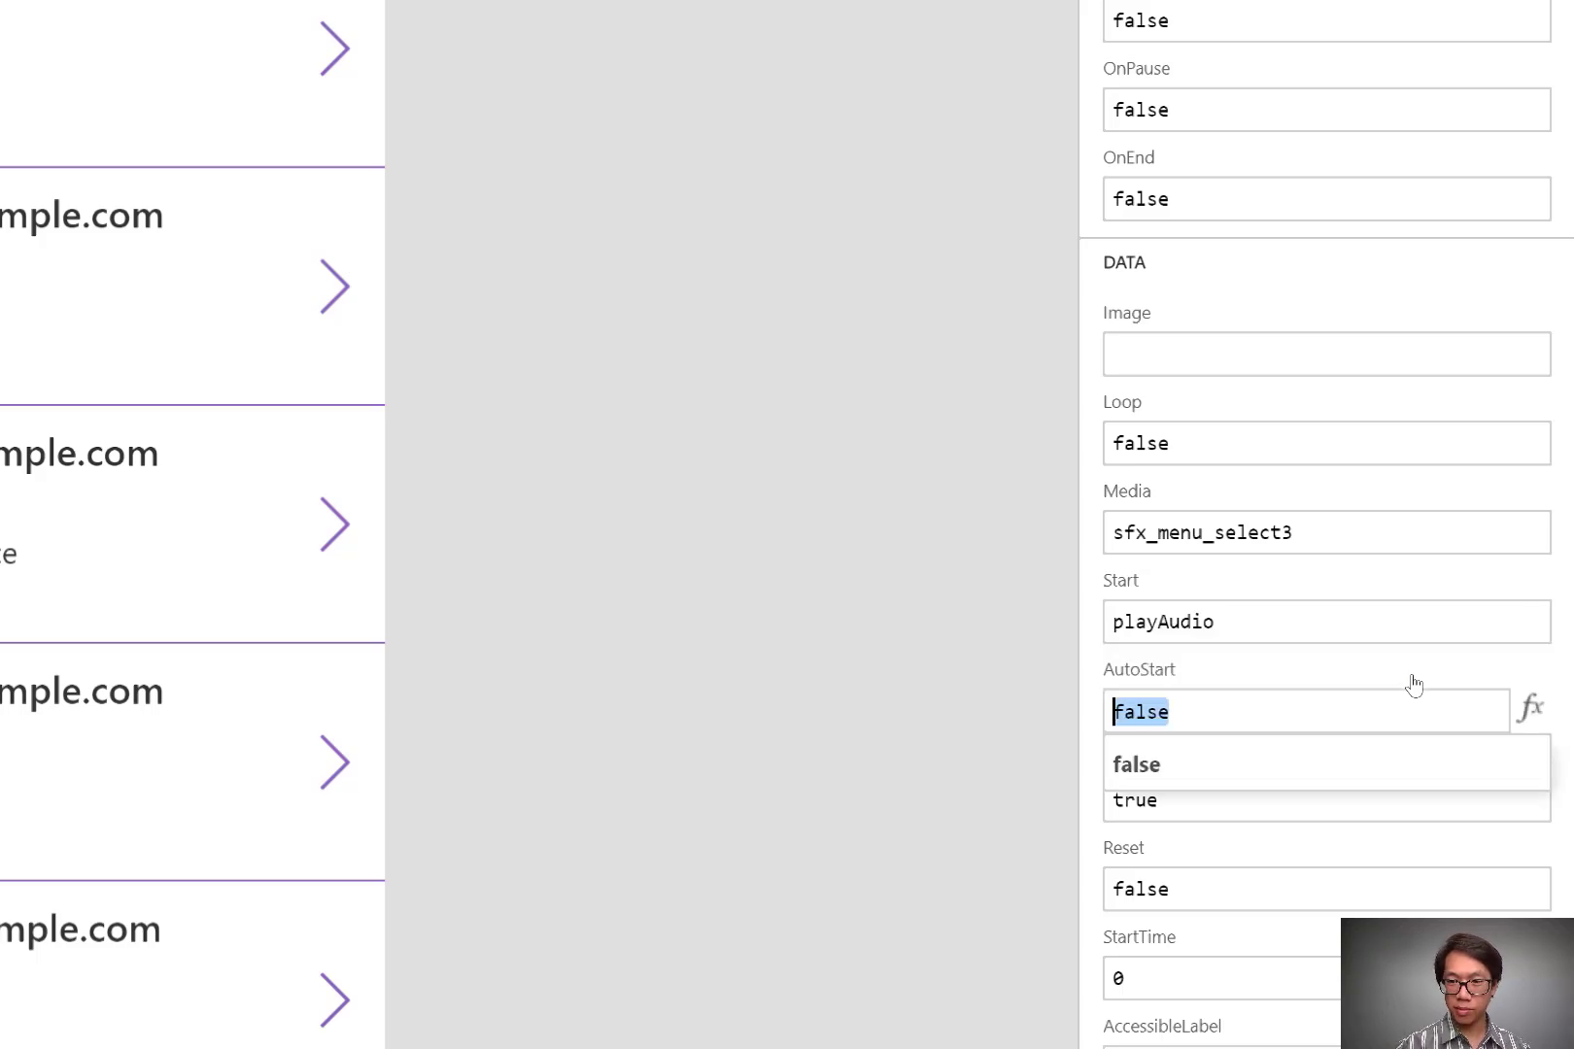
{"action": "key", "text": "delete"}
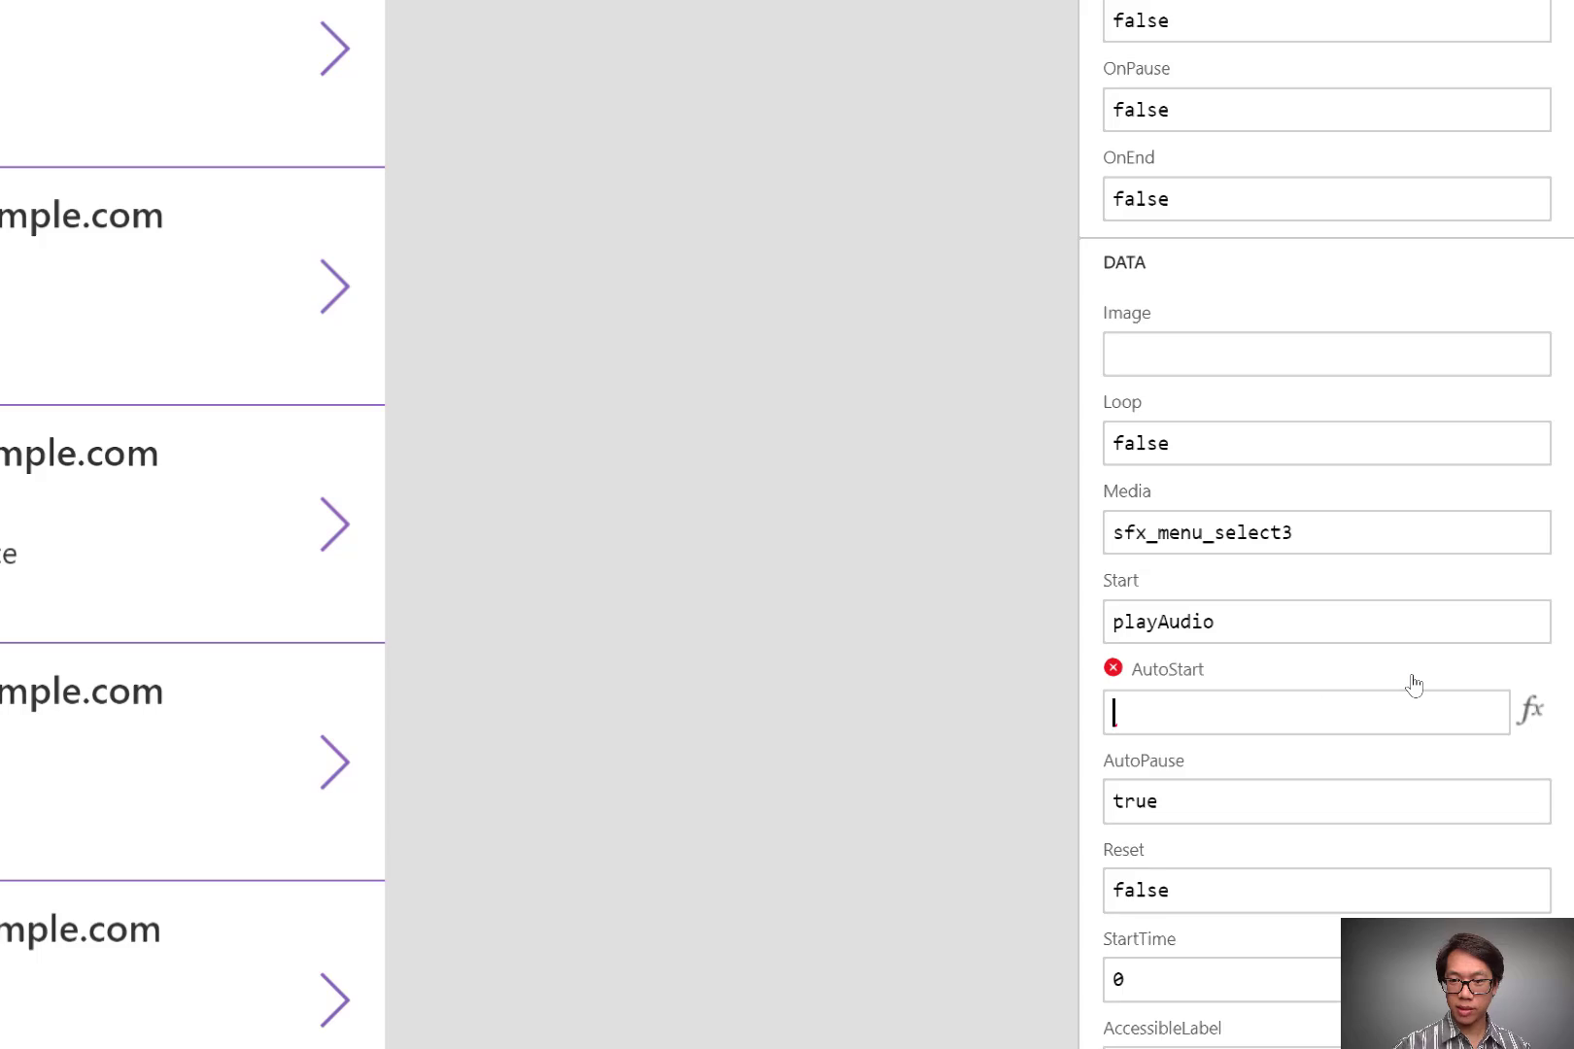
{"action": "type", "text": "playAudio"}
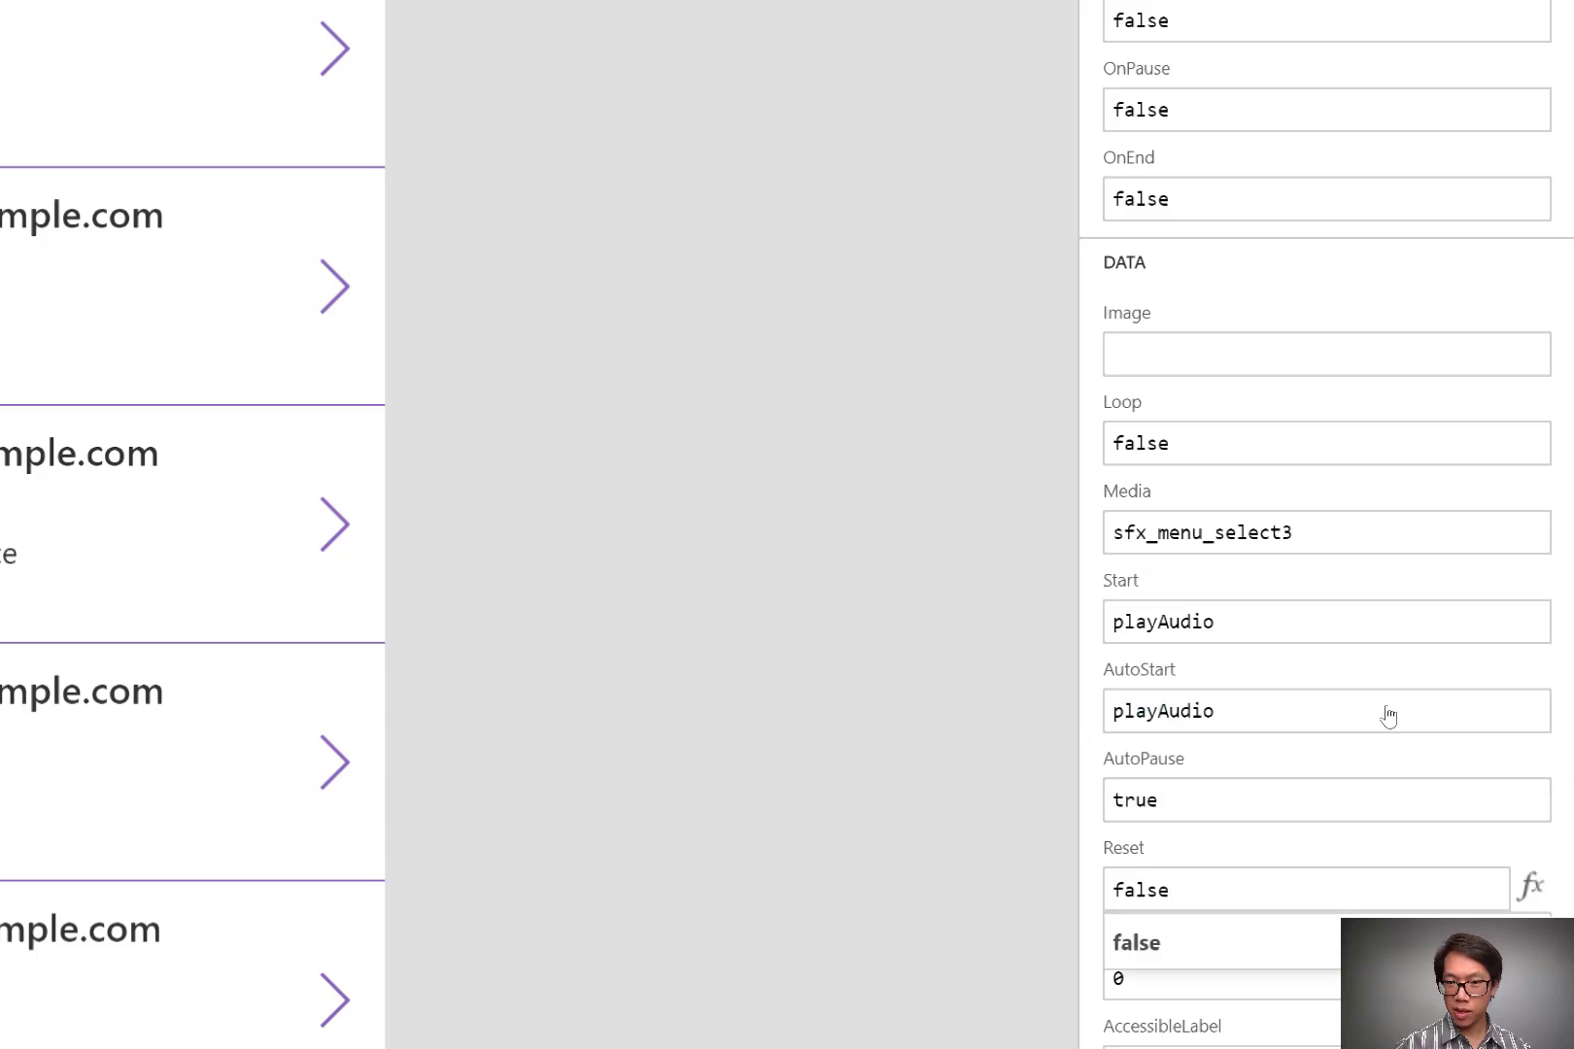
{"action": "left_click", "coordinate": [1304, 800]}
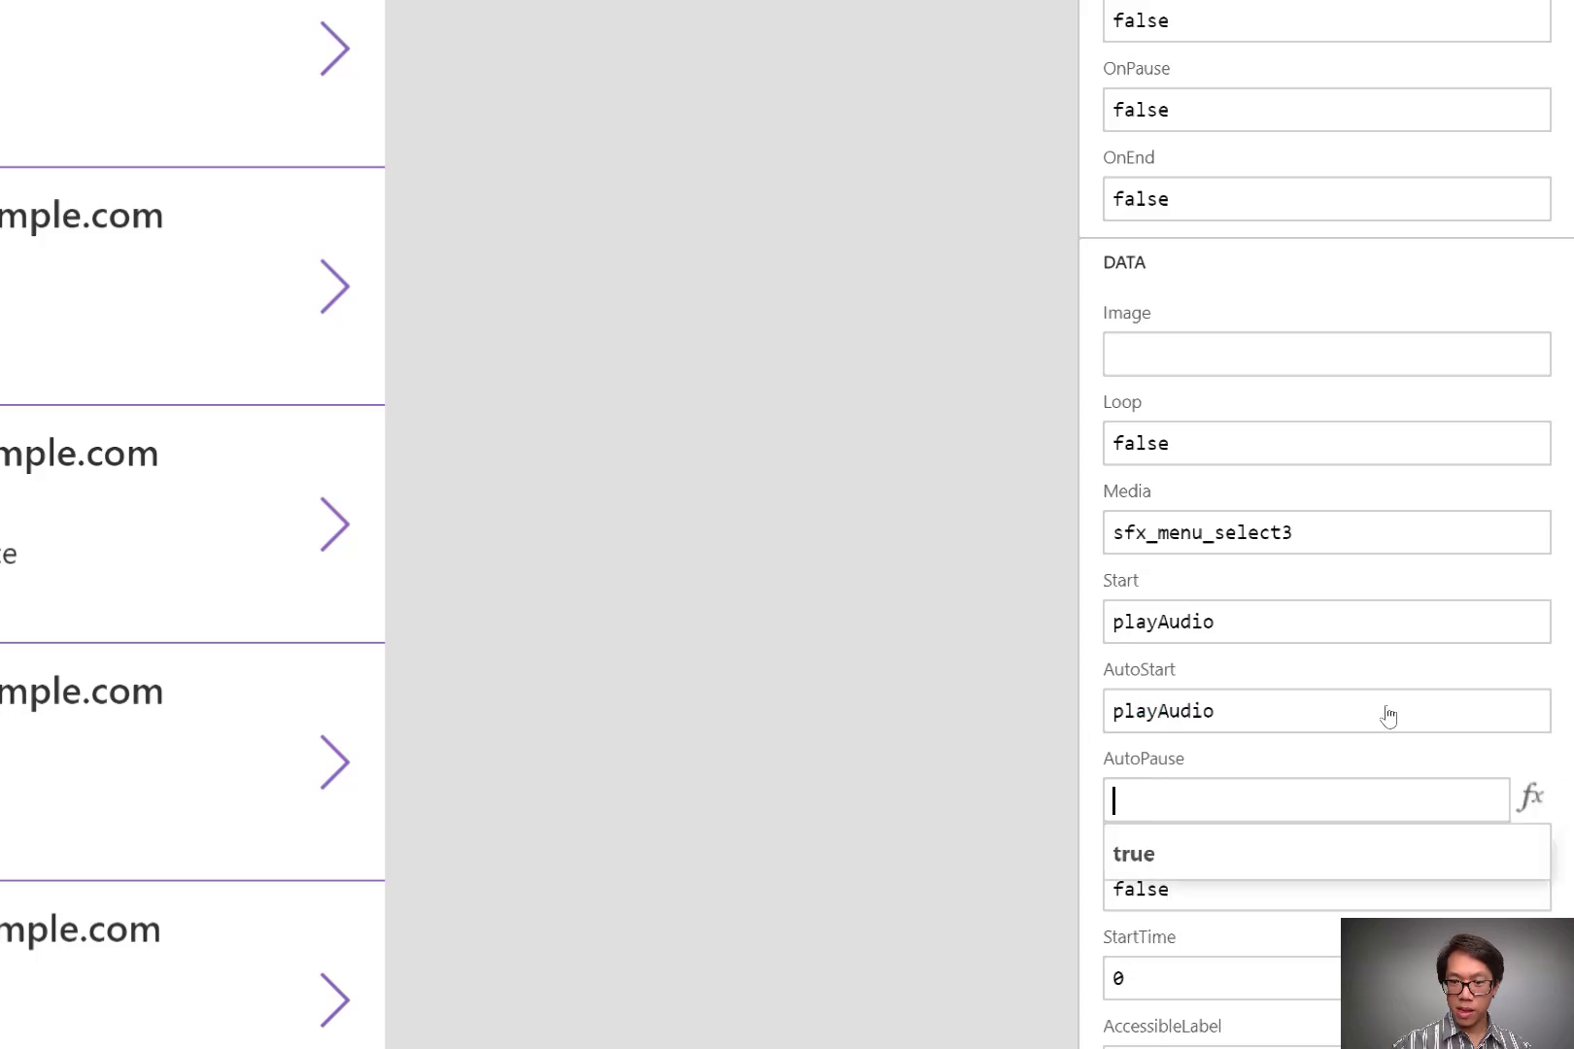
{"action": "left_click", "coordinate": [1140, 896]}
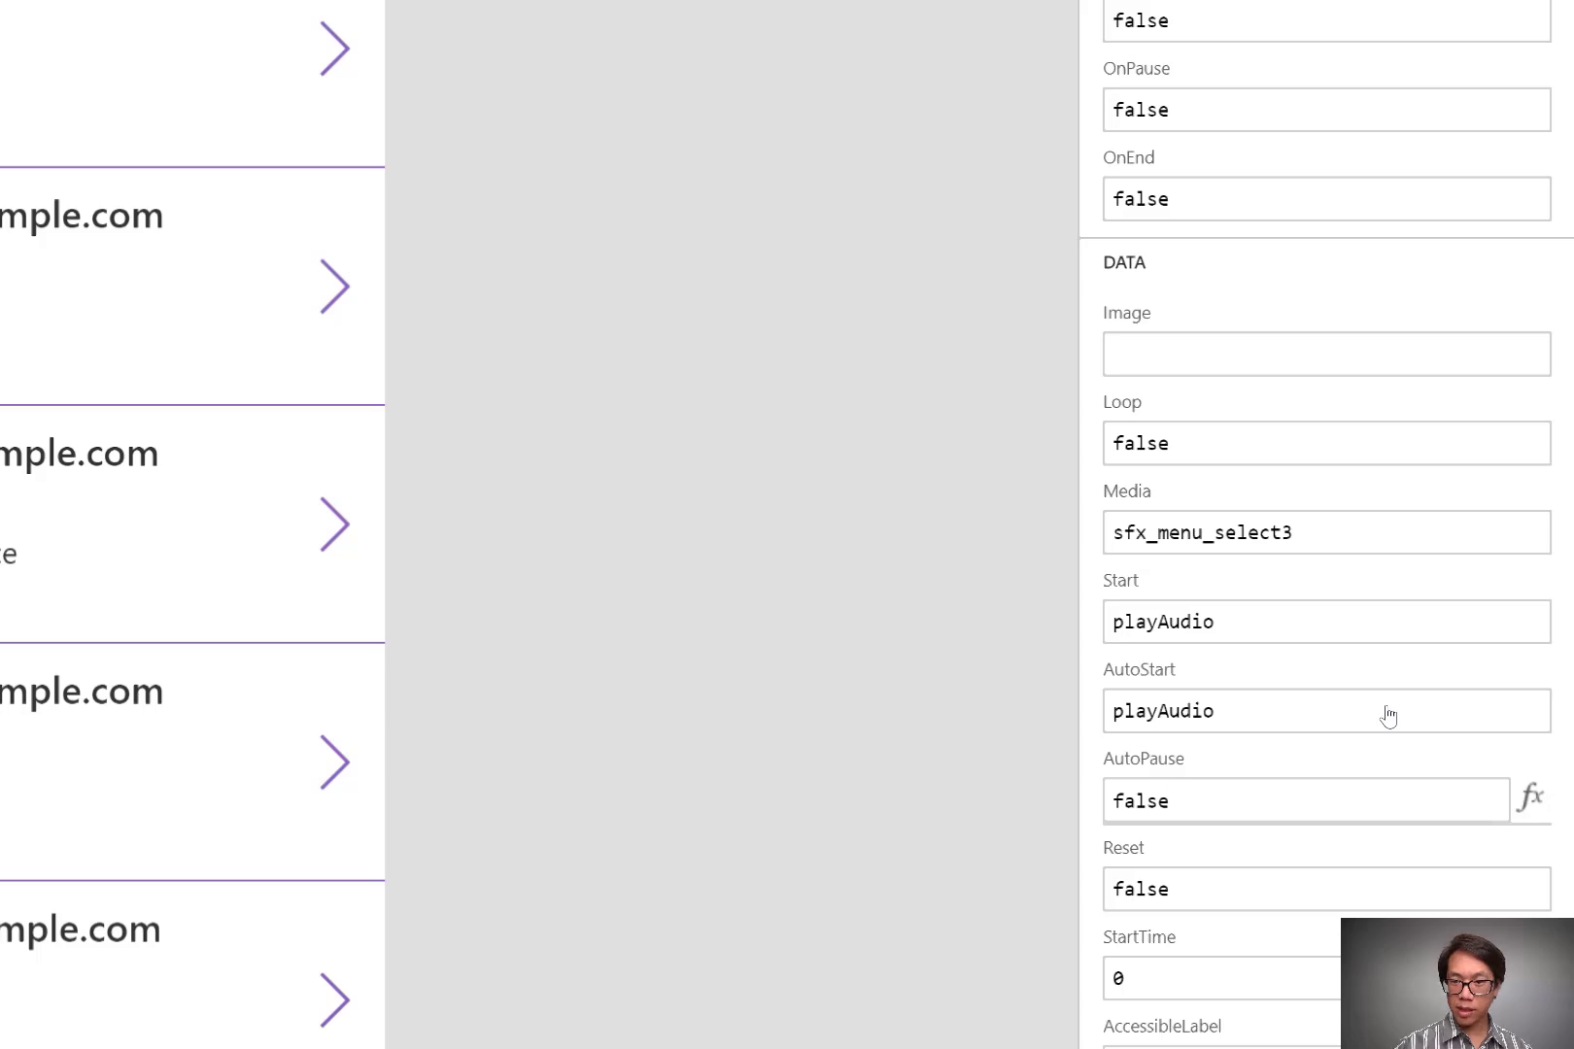
{"action": "left_click", "coordinate": [1303, 801]}
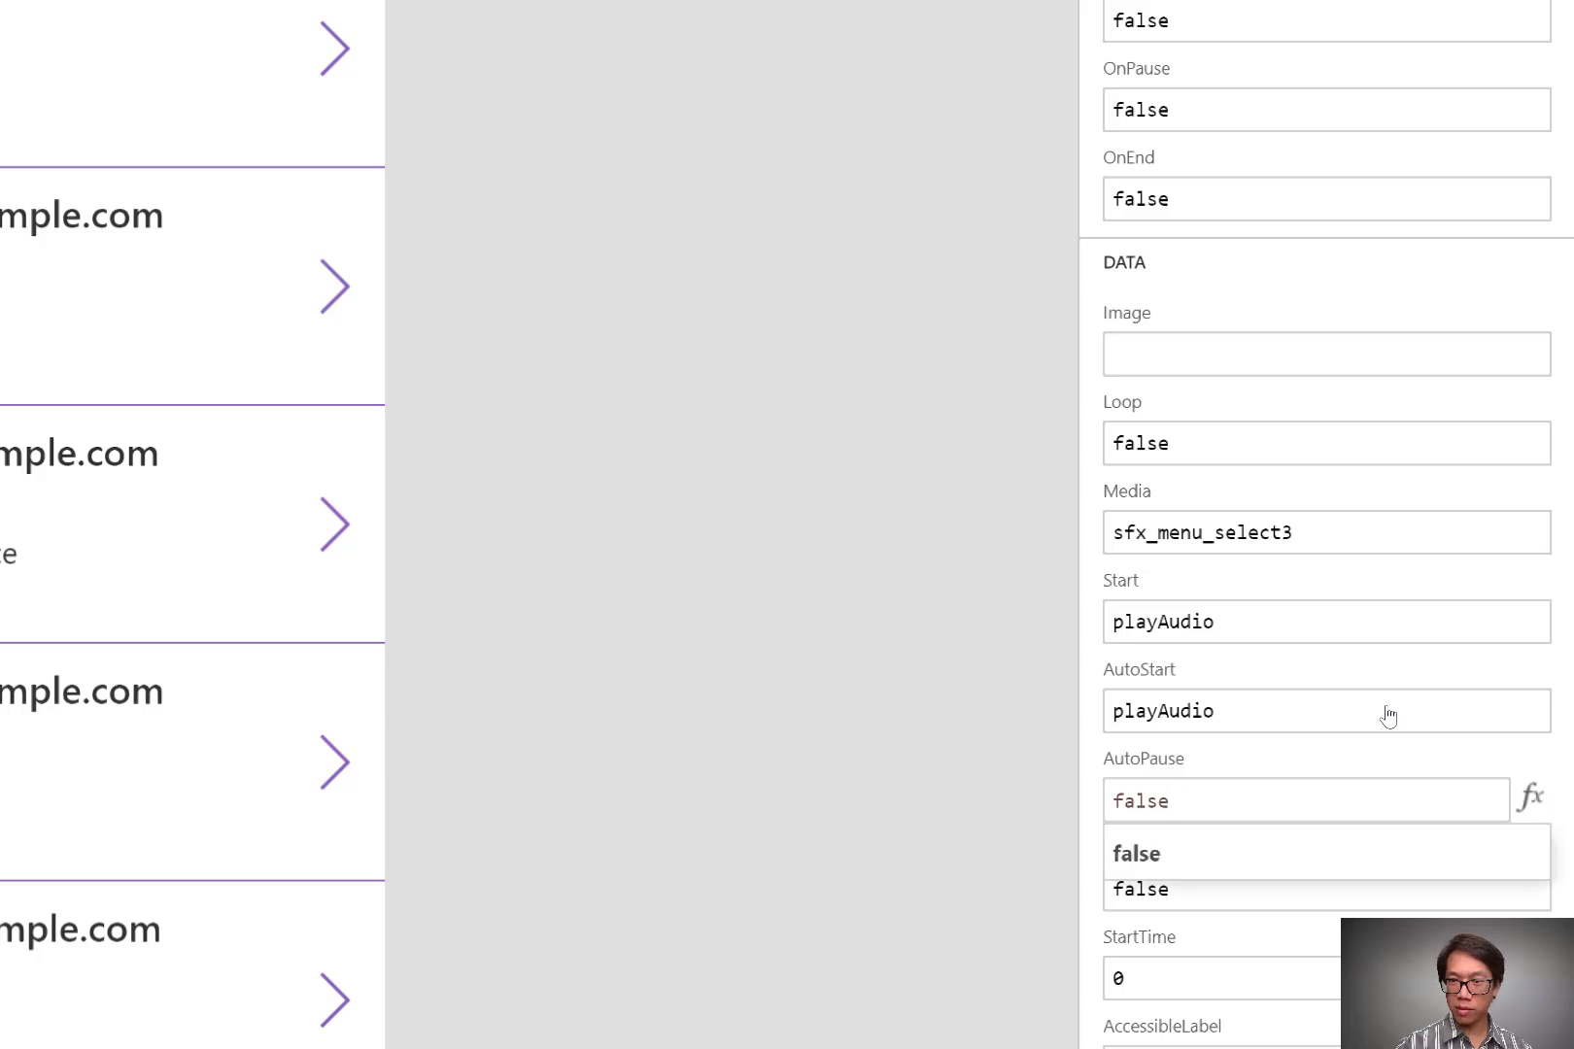
{"action": "mouse_move", "coordinate": [1429, 433]}
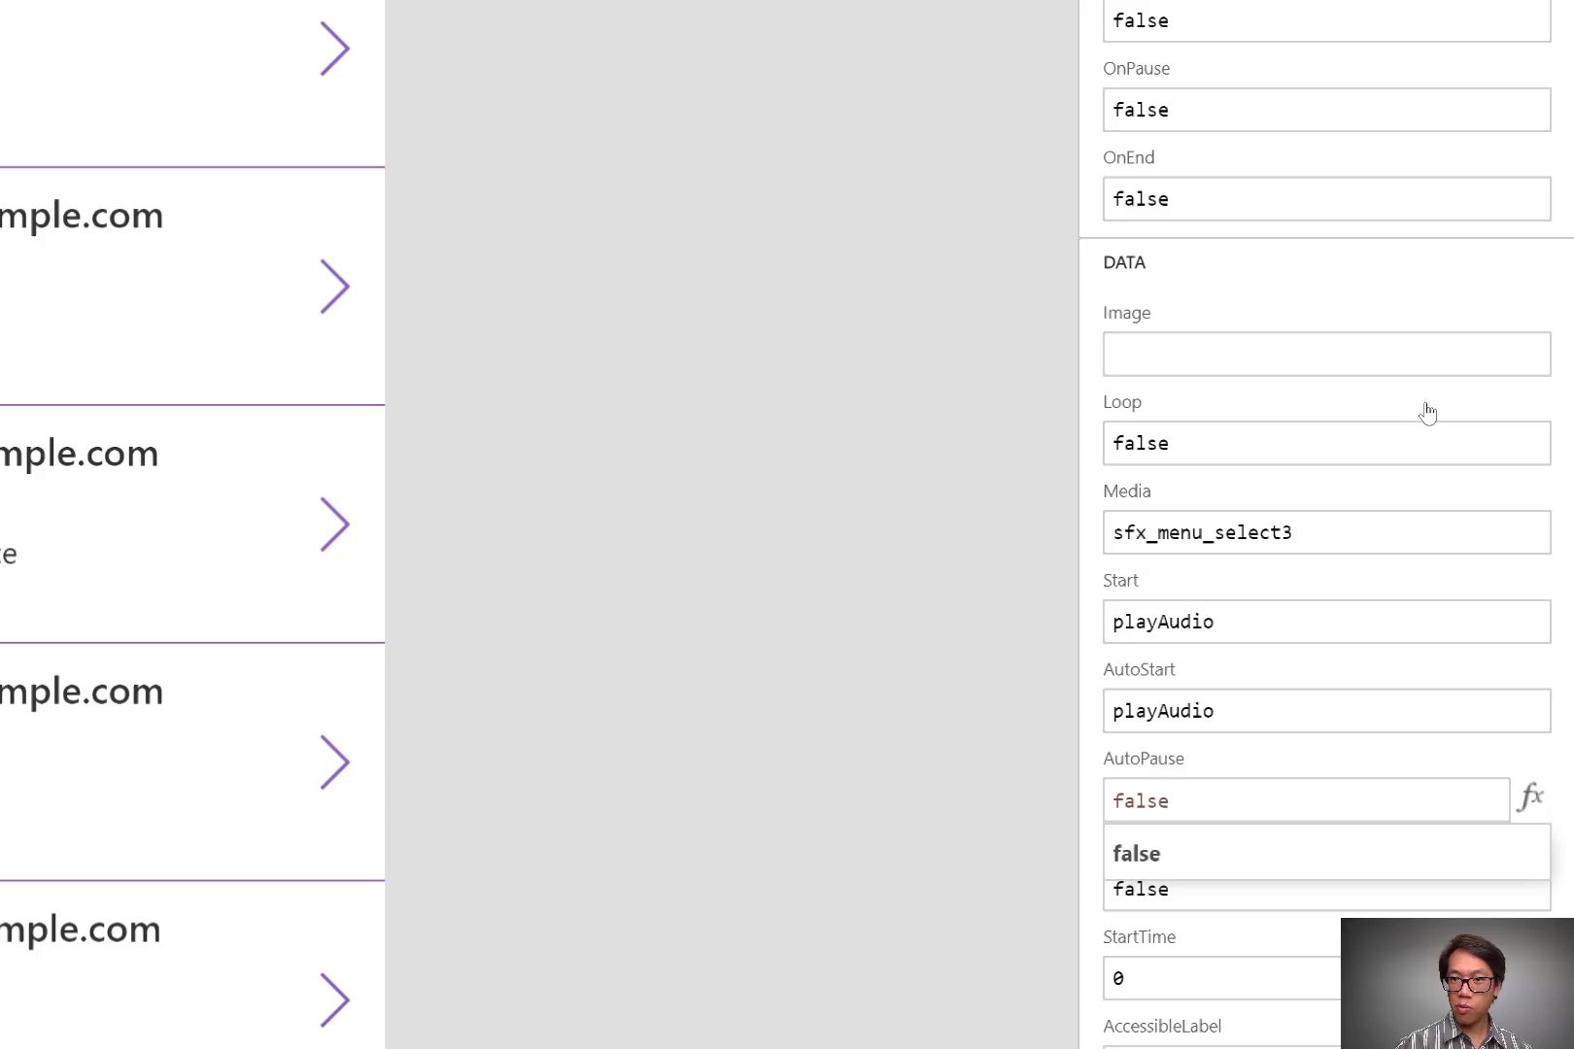
Change Audio1's OnEnd from false to Set(playAudio,false)
{"action": "left_click", "coordinate": [1305, 198]}
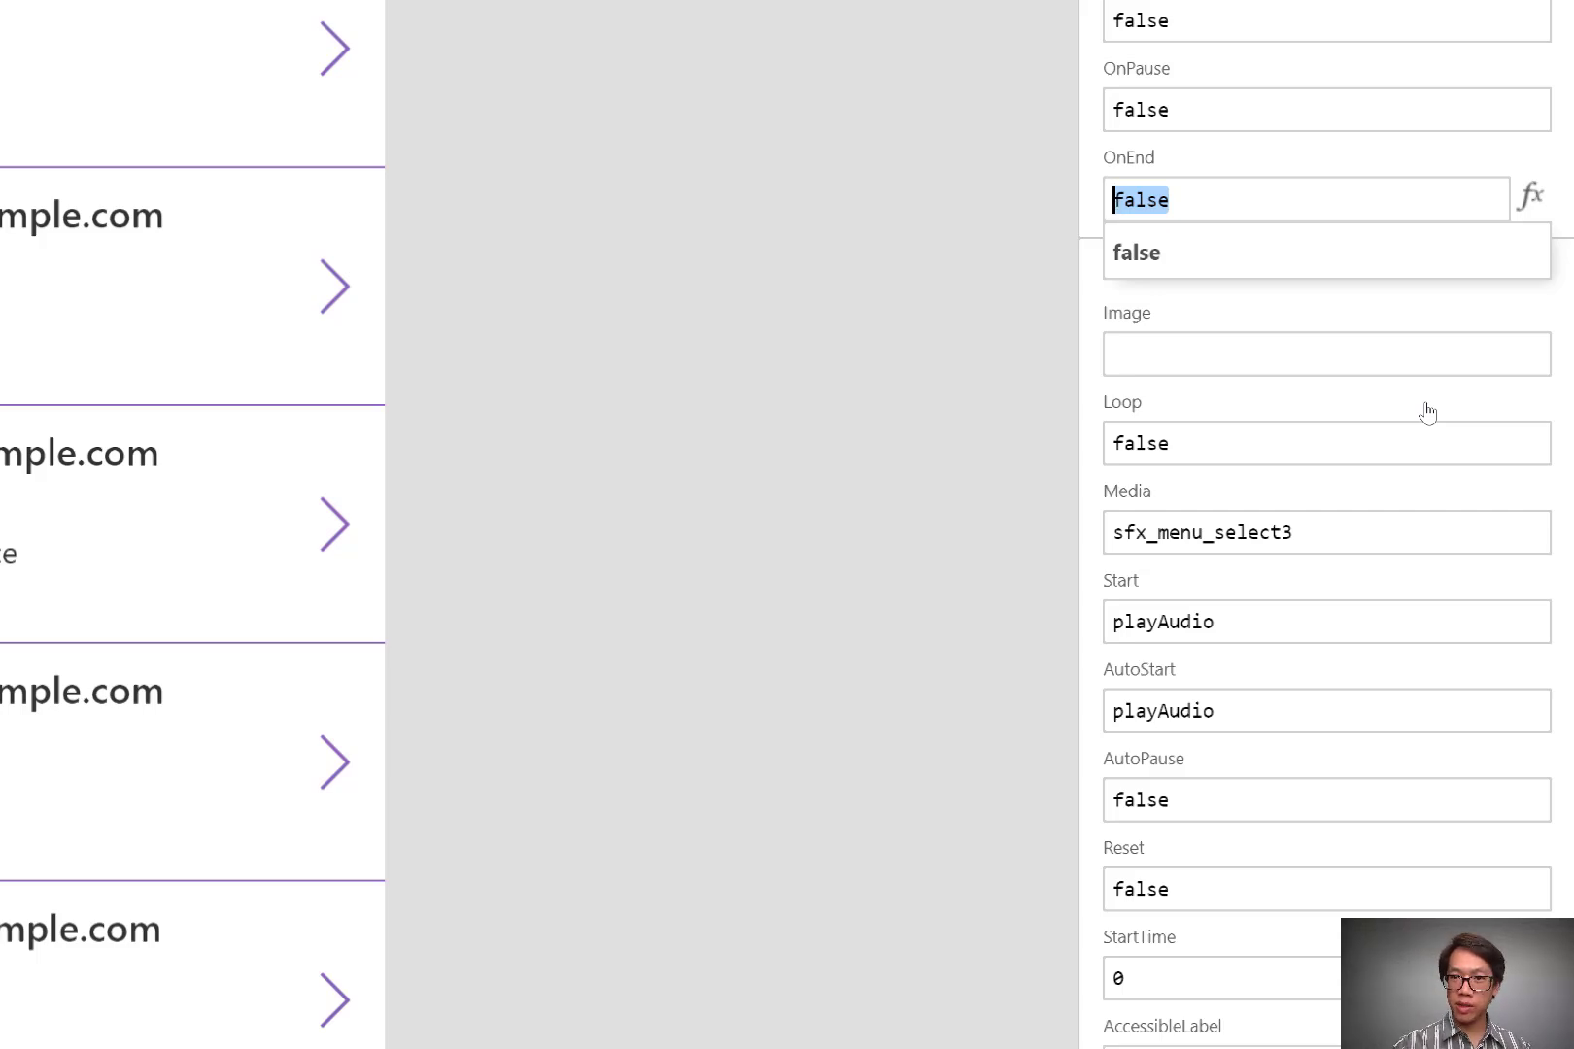
{"action": "type", "text": "Set("}
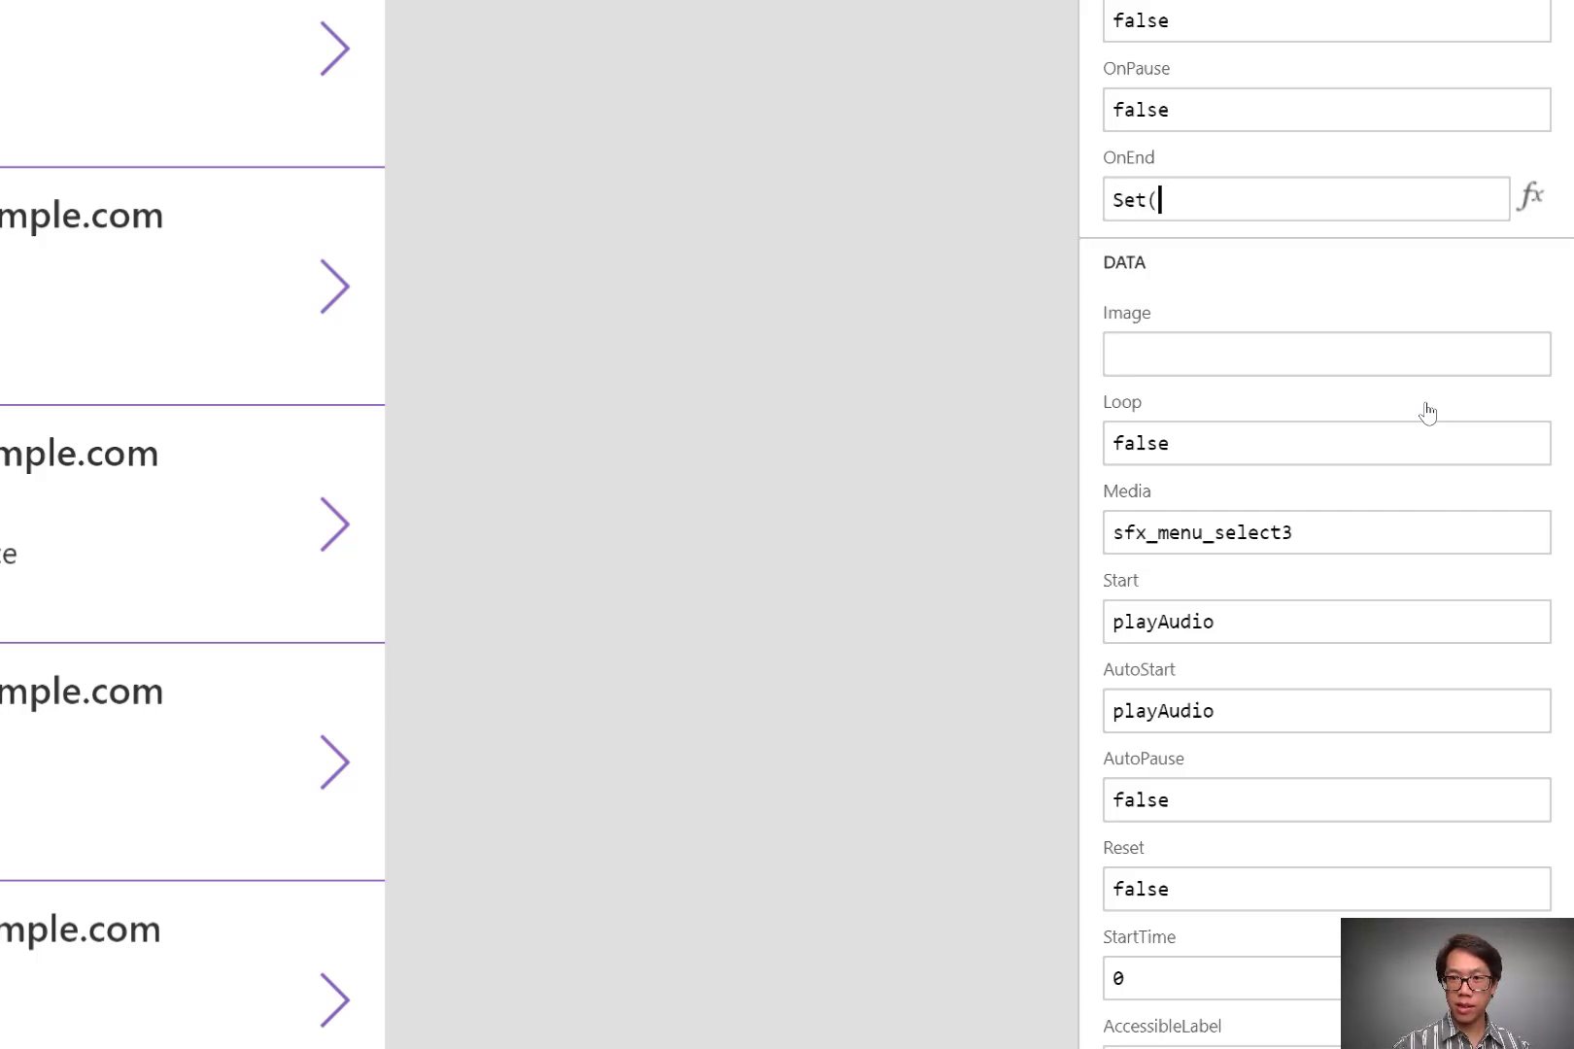
{"action": "type", "text": "playAudio,false"}
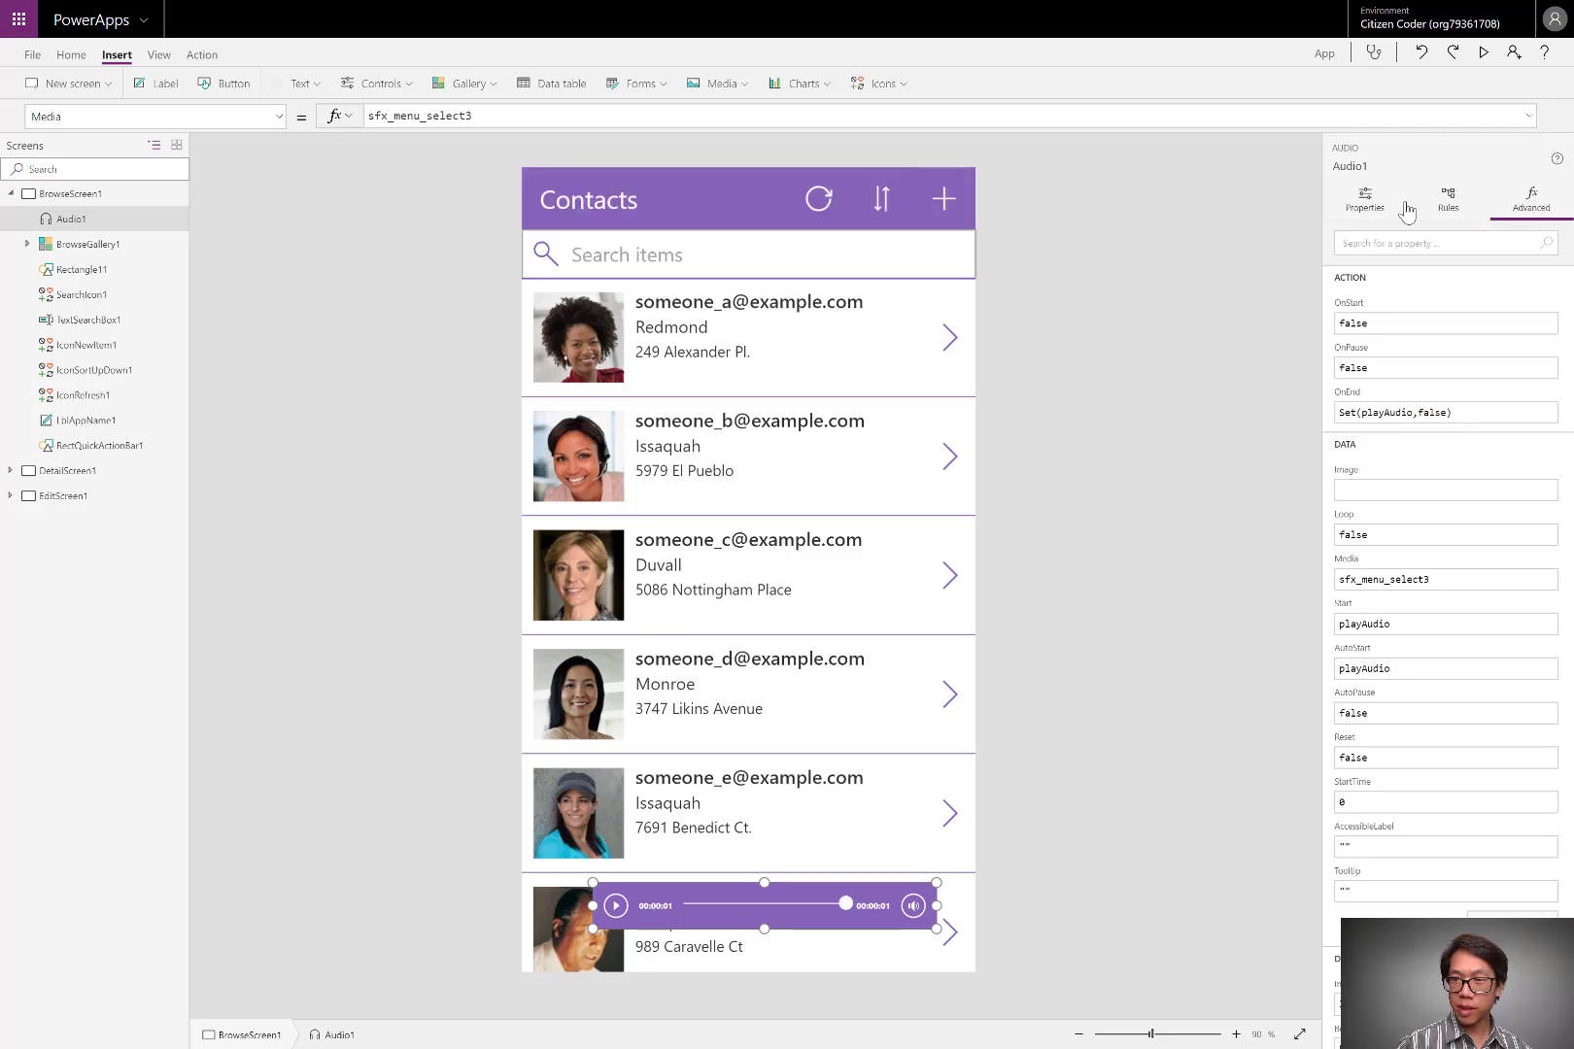
Switch Audio1's Visible property to Off in the Properties tab
{"action": "left_click", "coordinate": [1362, 201]}
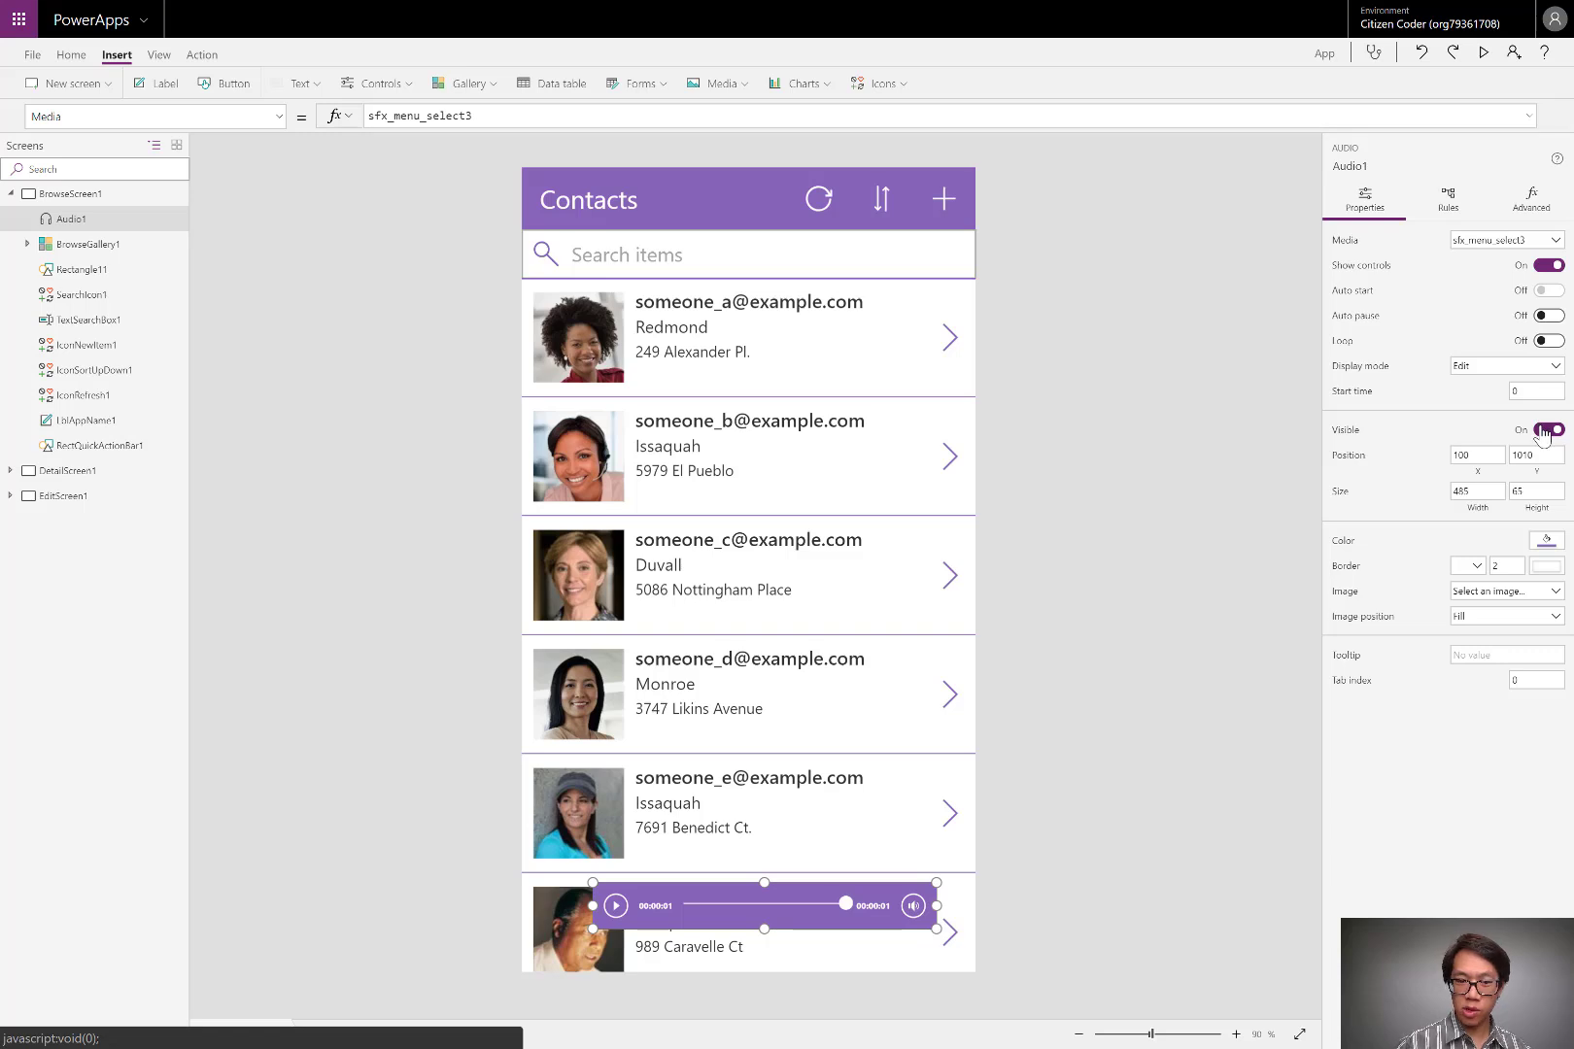
{"action": "left_click", "coordinate": [1545, 430]}
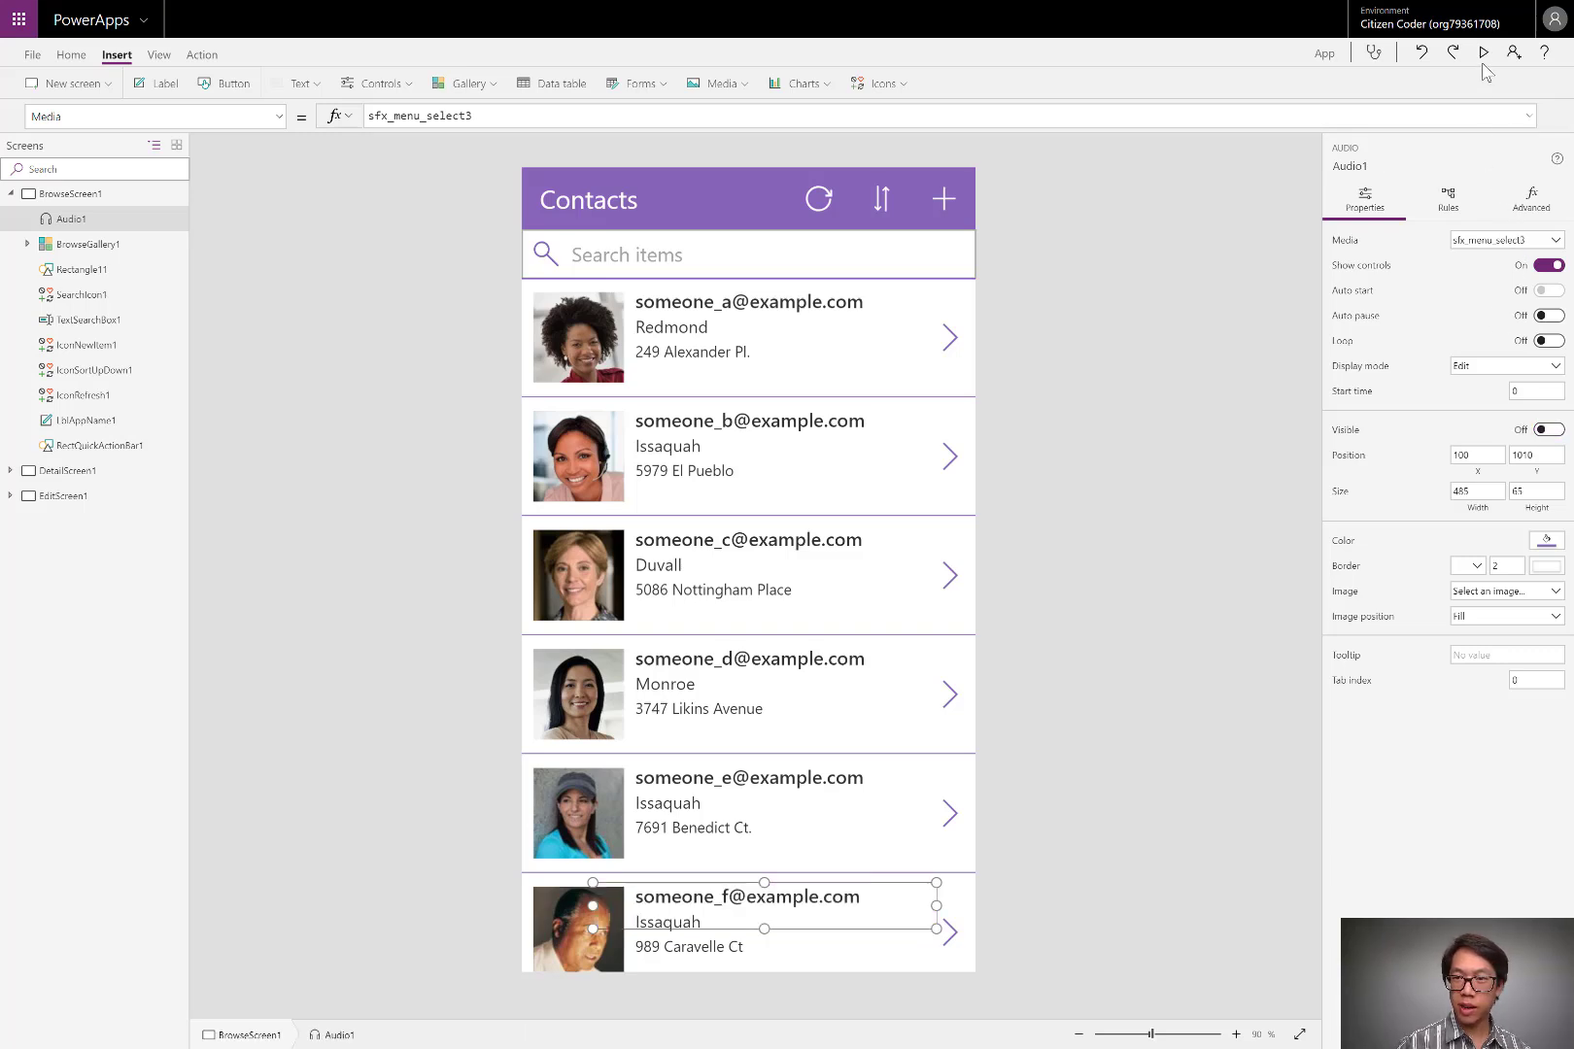
{"action": "mouse_move", "coordinate": [1483, 53]}
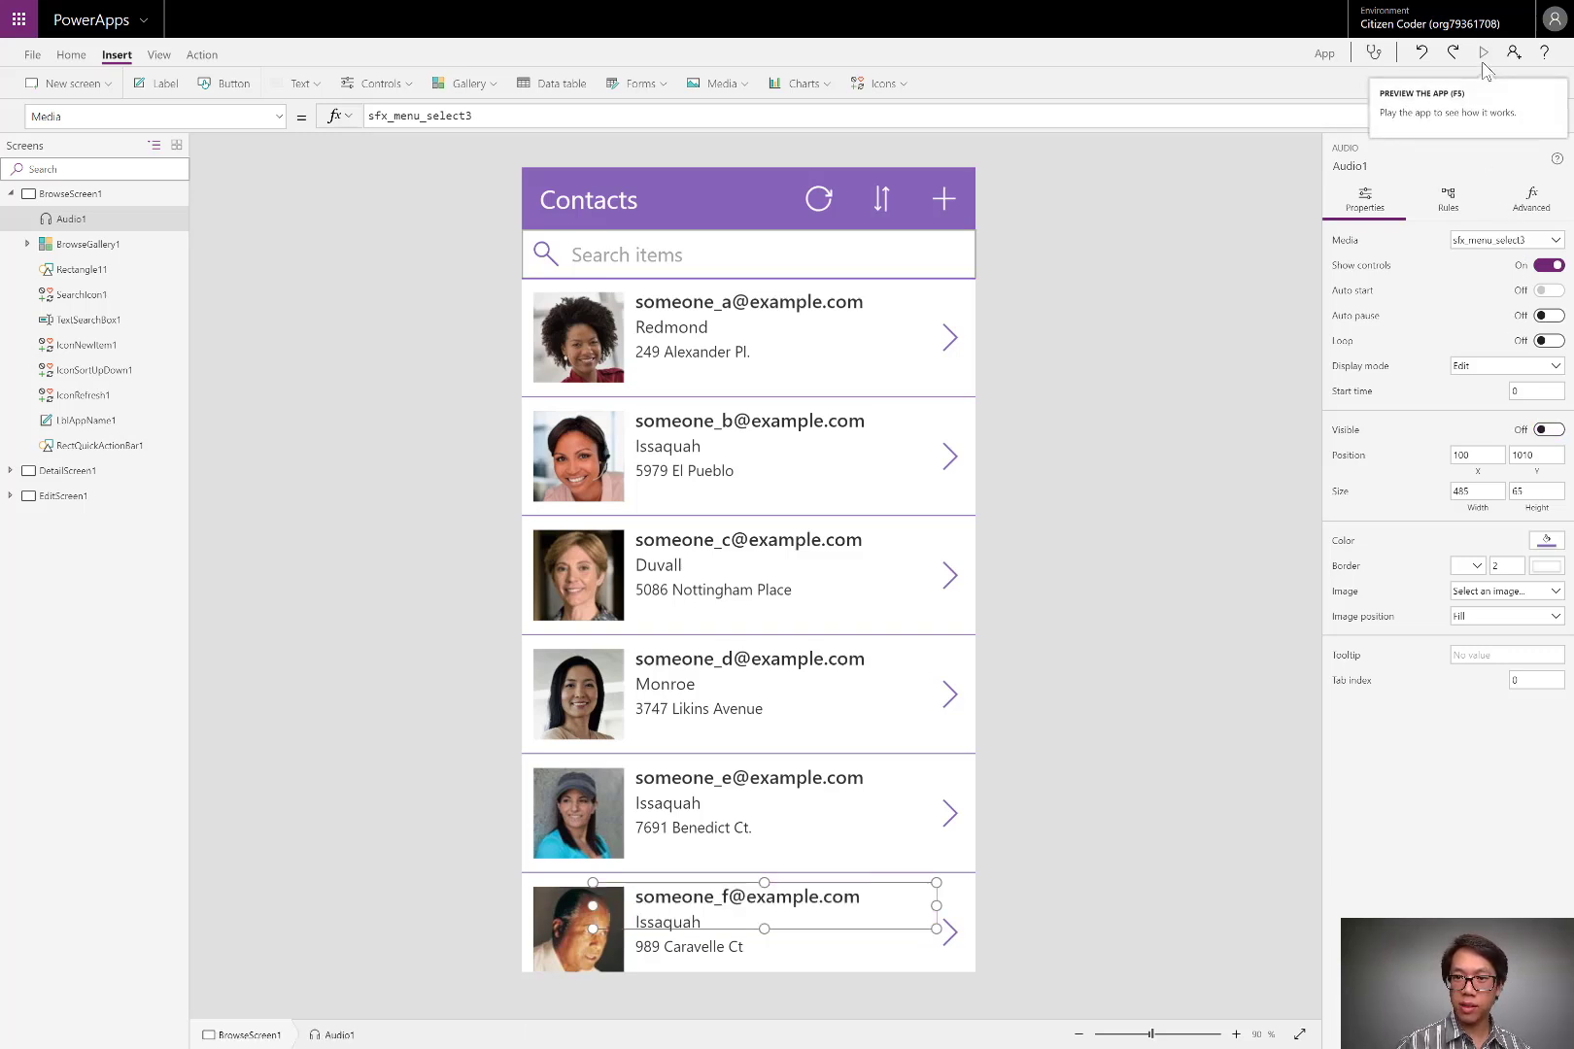
Start the Contacts app in preview mode
{"action": "left_click", "coordinate": [1483, 51]}
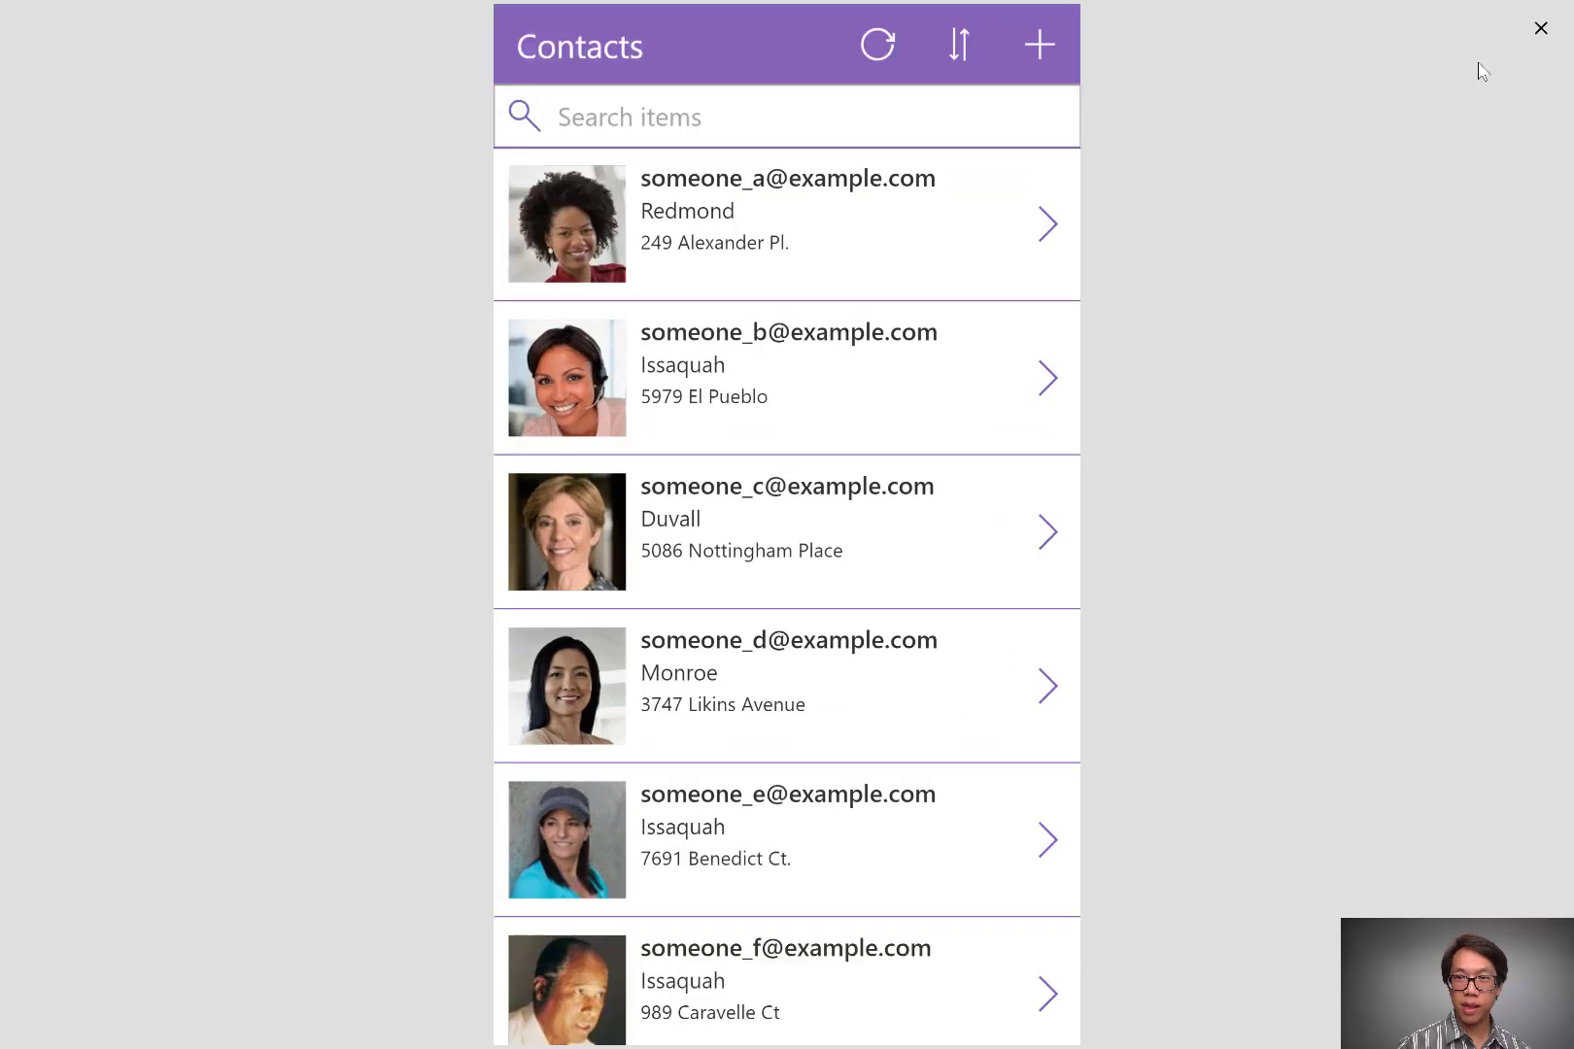
{"action": "mouse_move", "coordinate": [876, 43]}
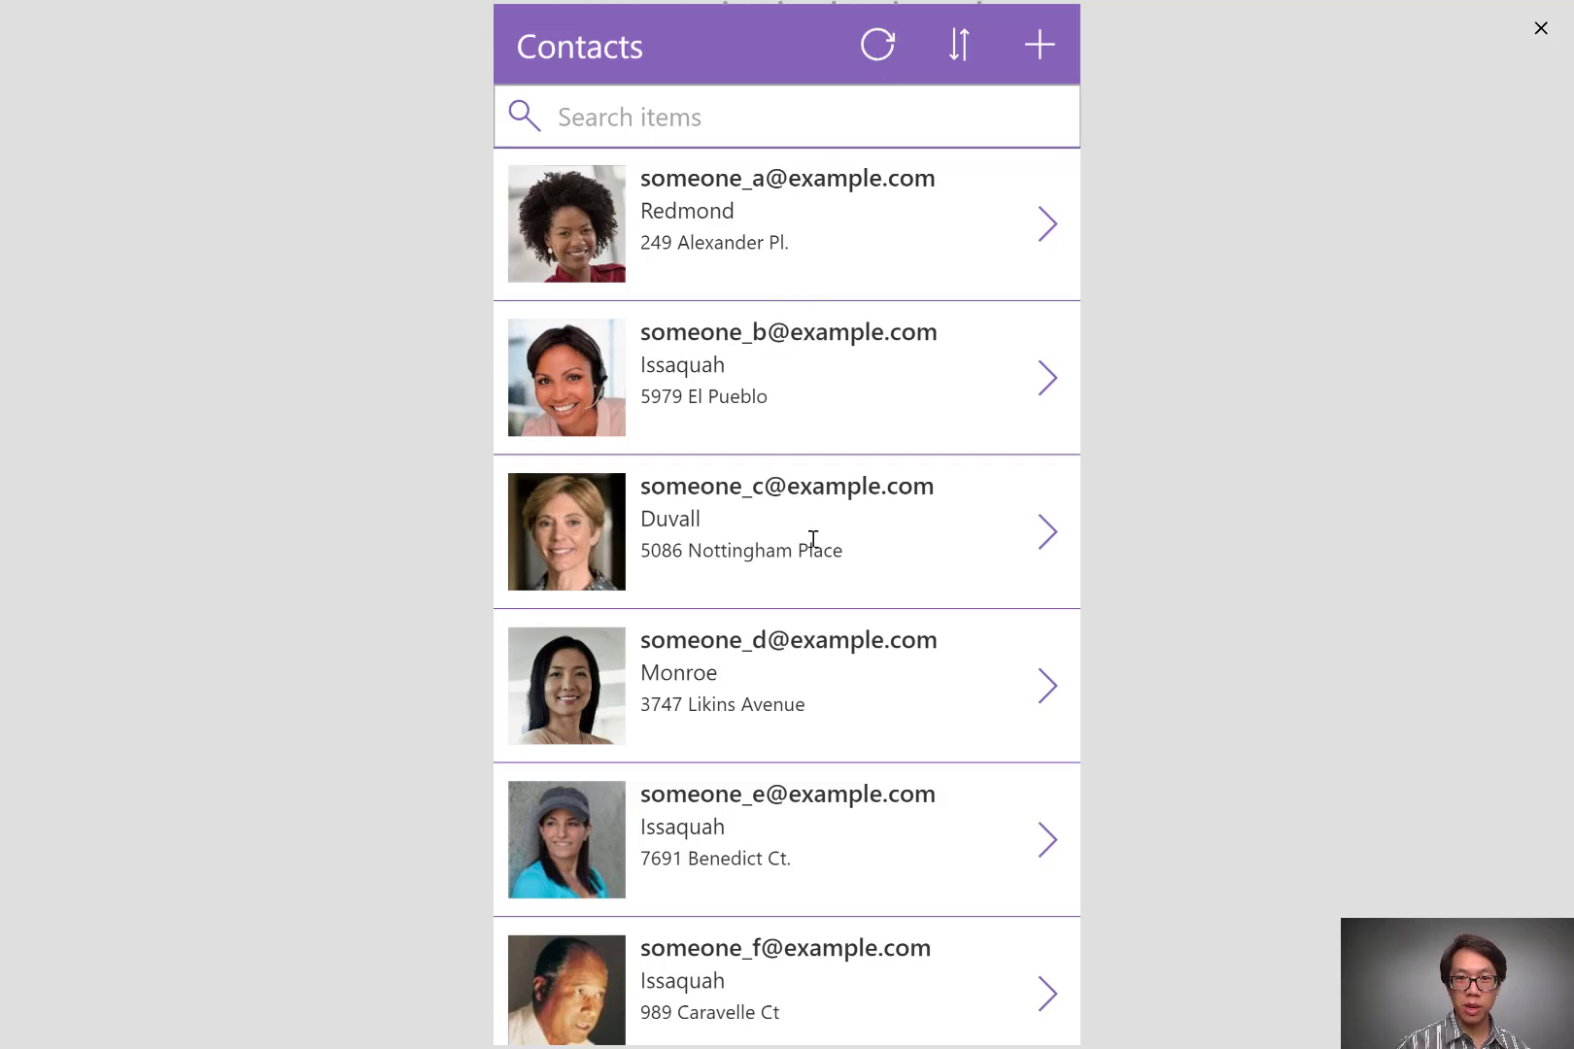
{"action": "mouse_move", "coordinate": [784, 581]}
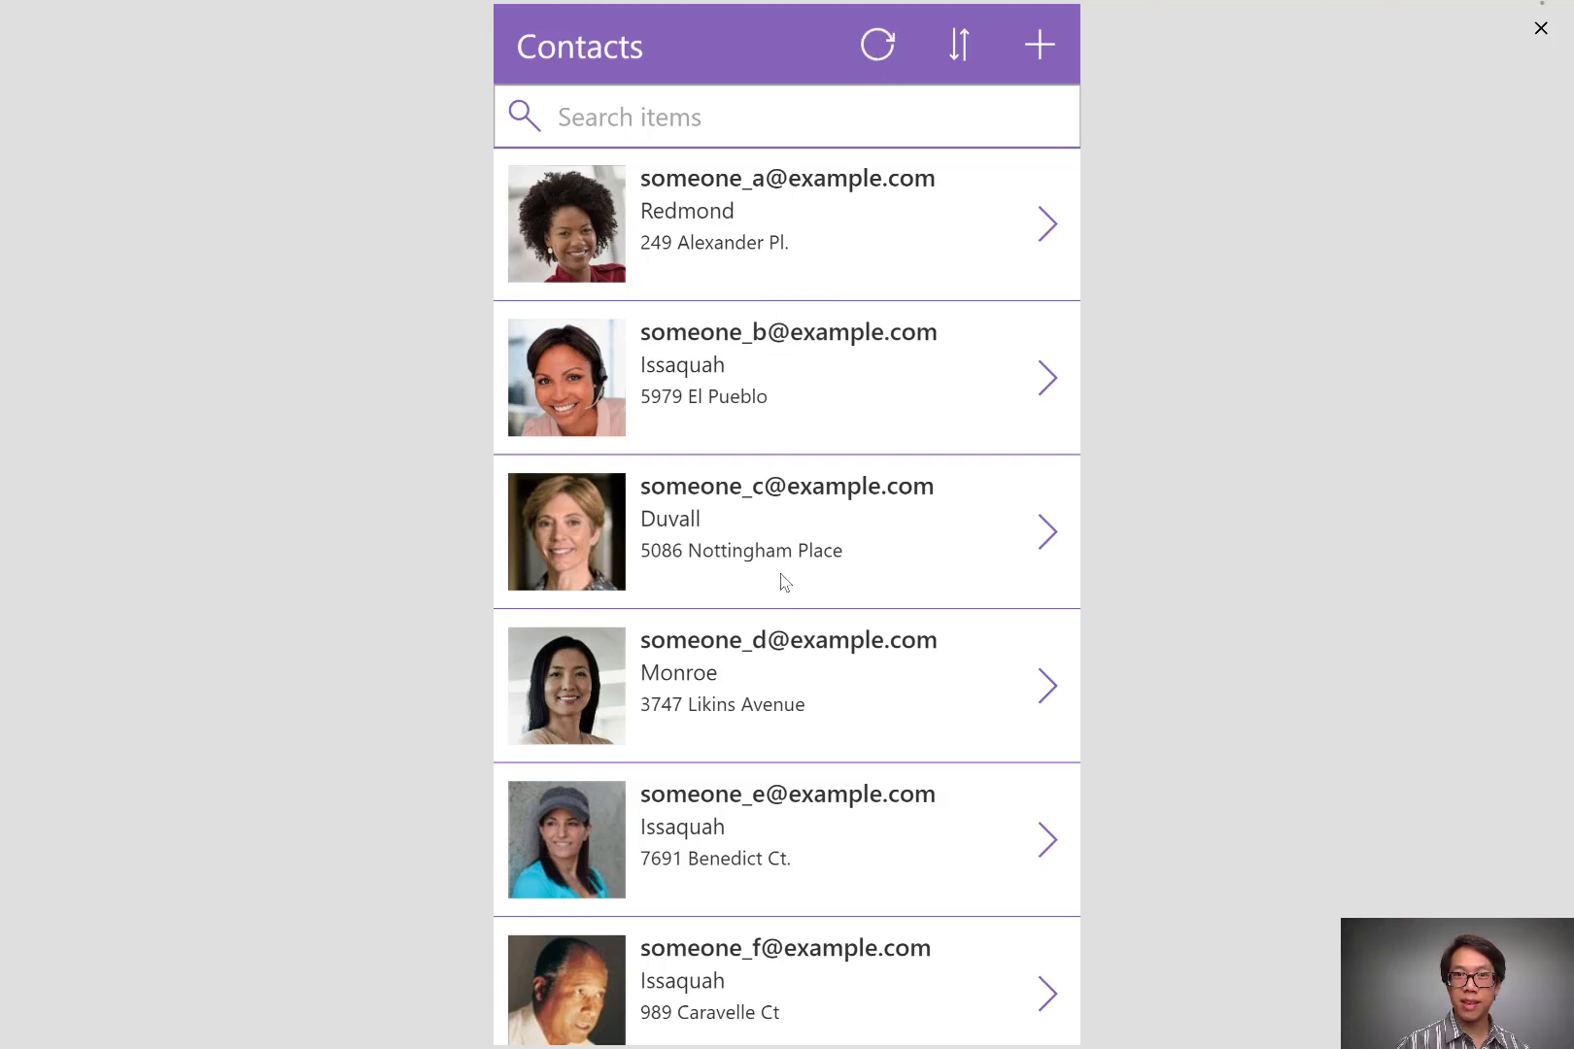